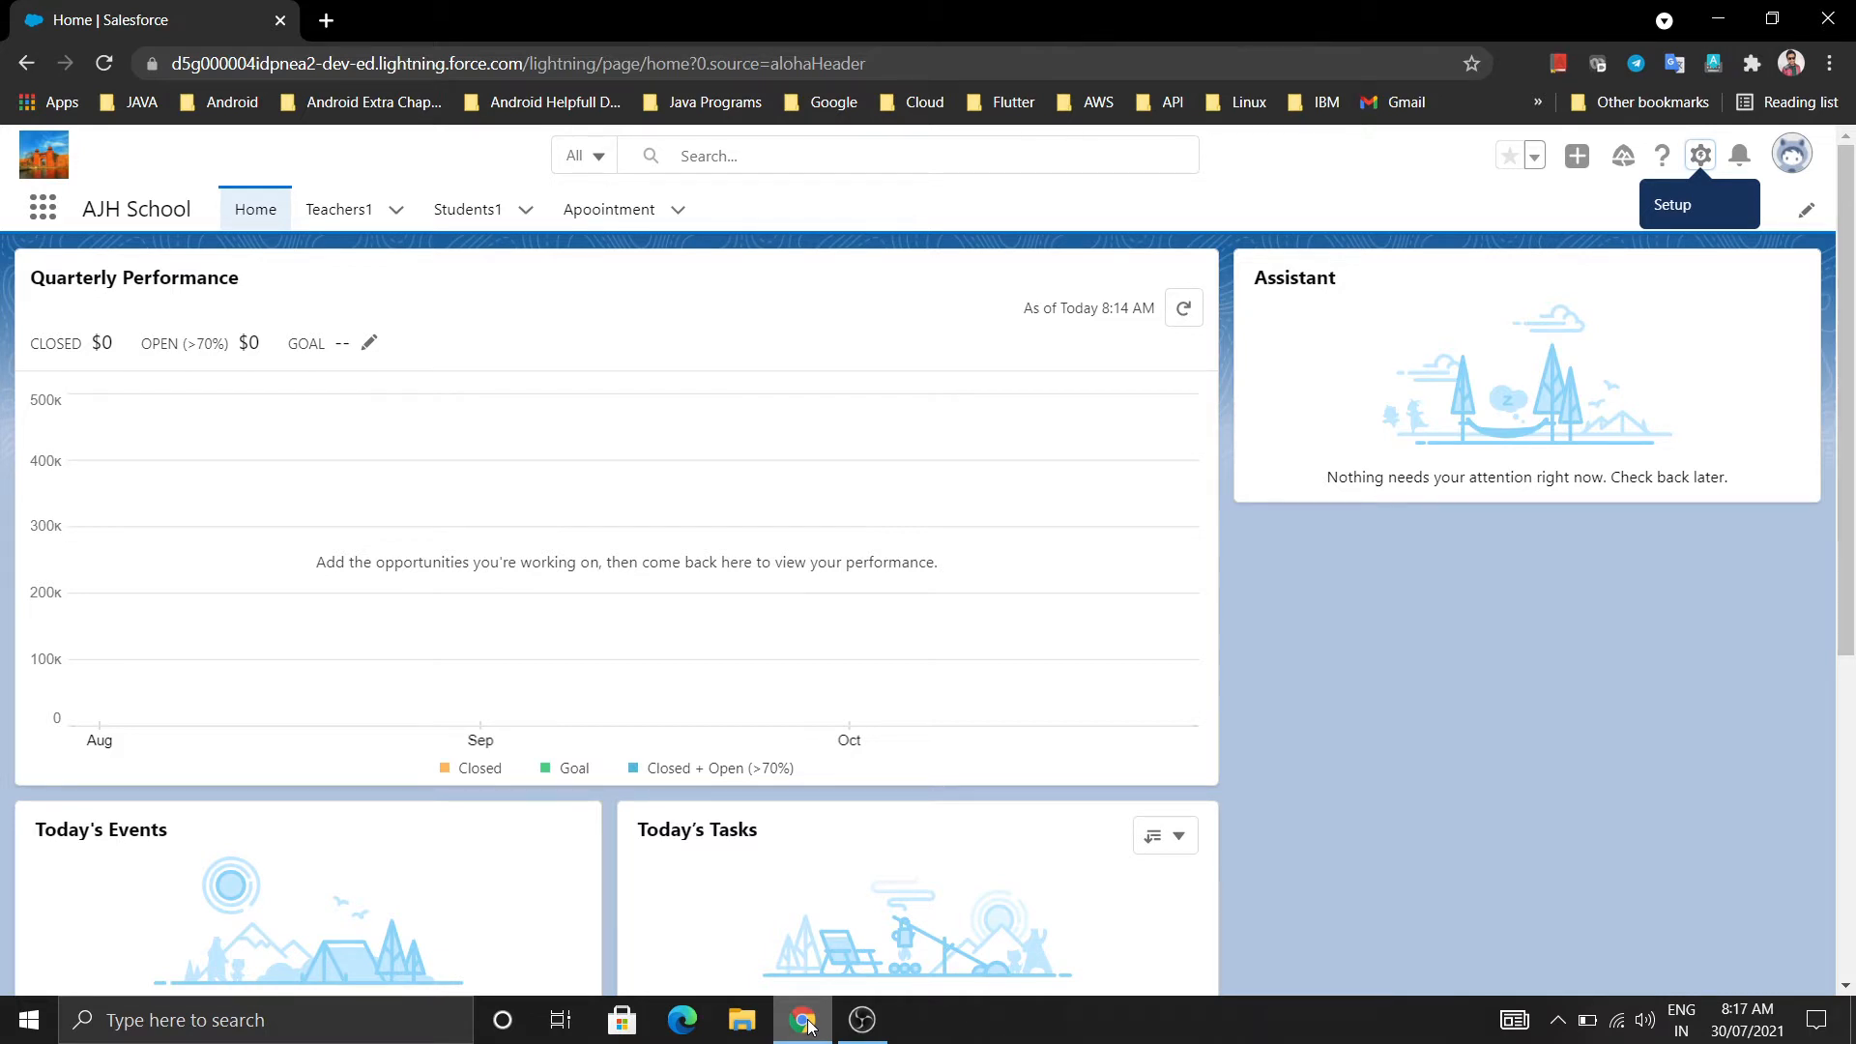
mouse_move(812, 1025)
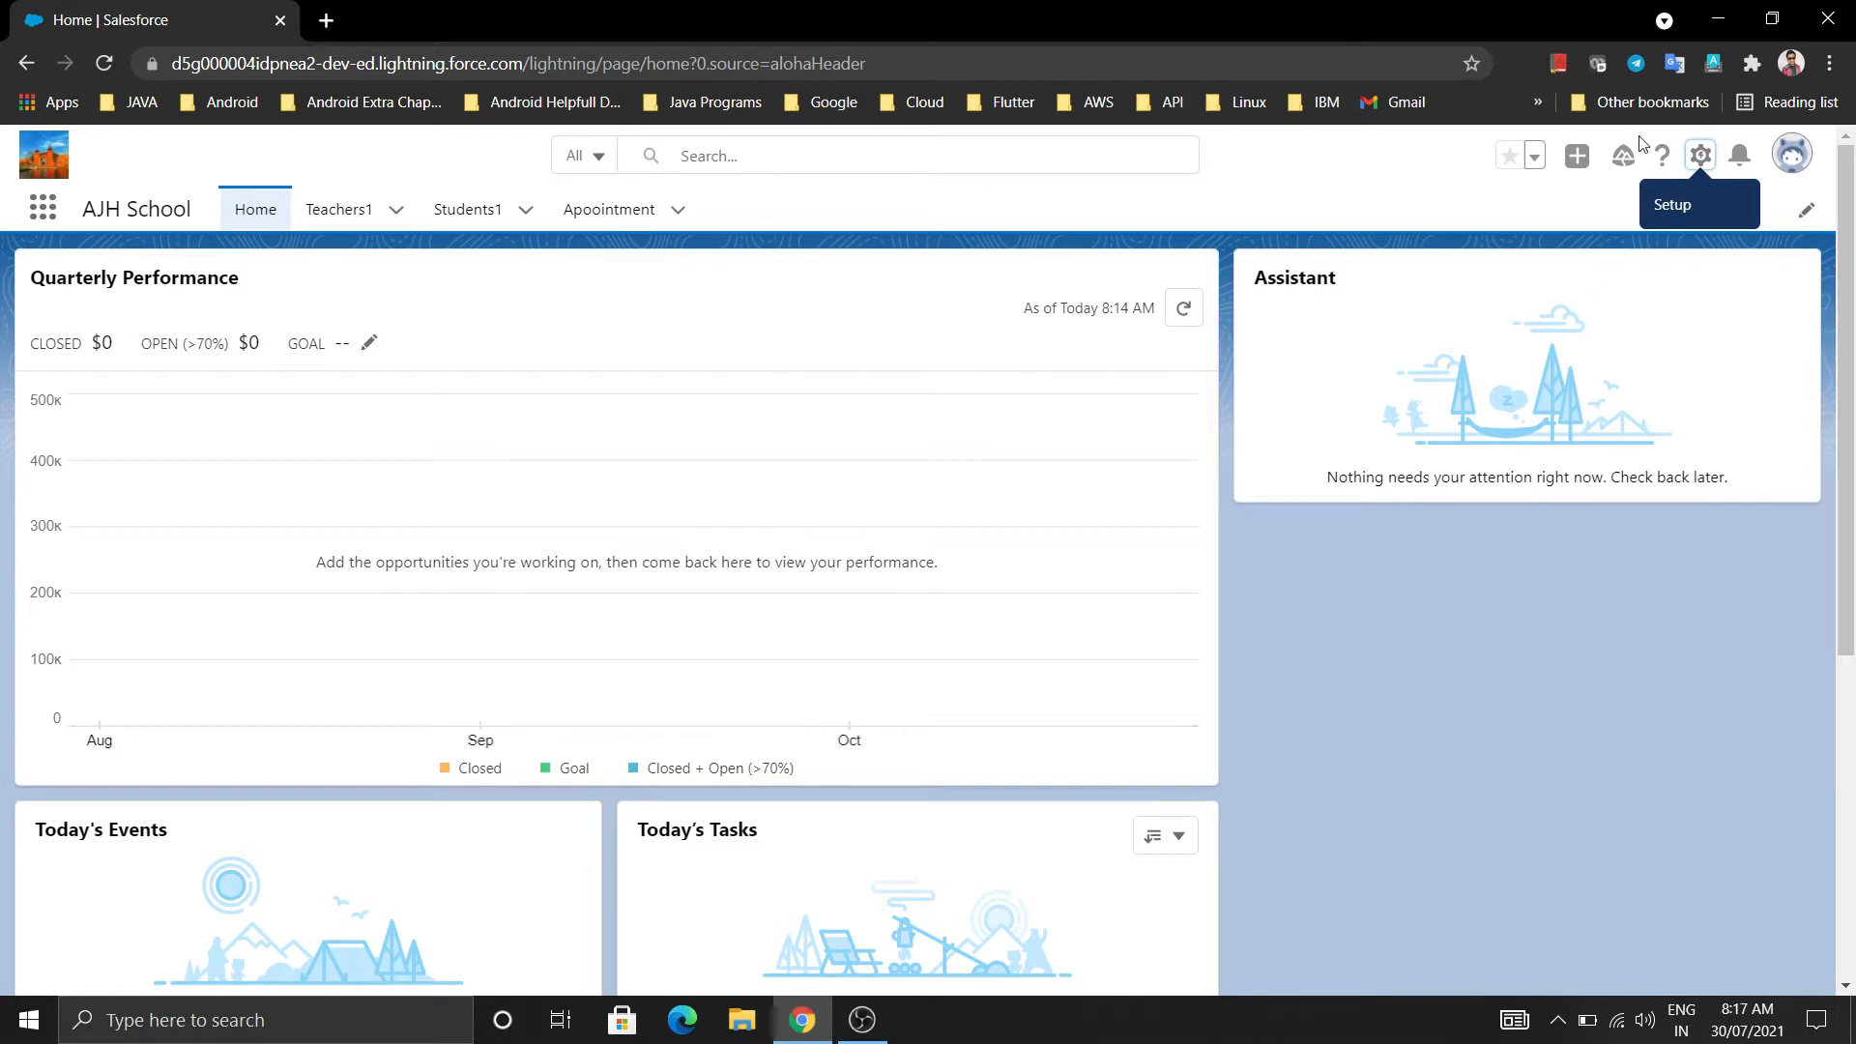
Step: Launch Setup for the current app from the header gear menu
click(1700, 155)
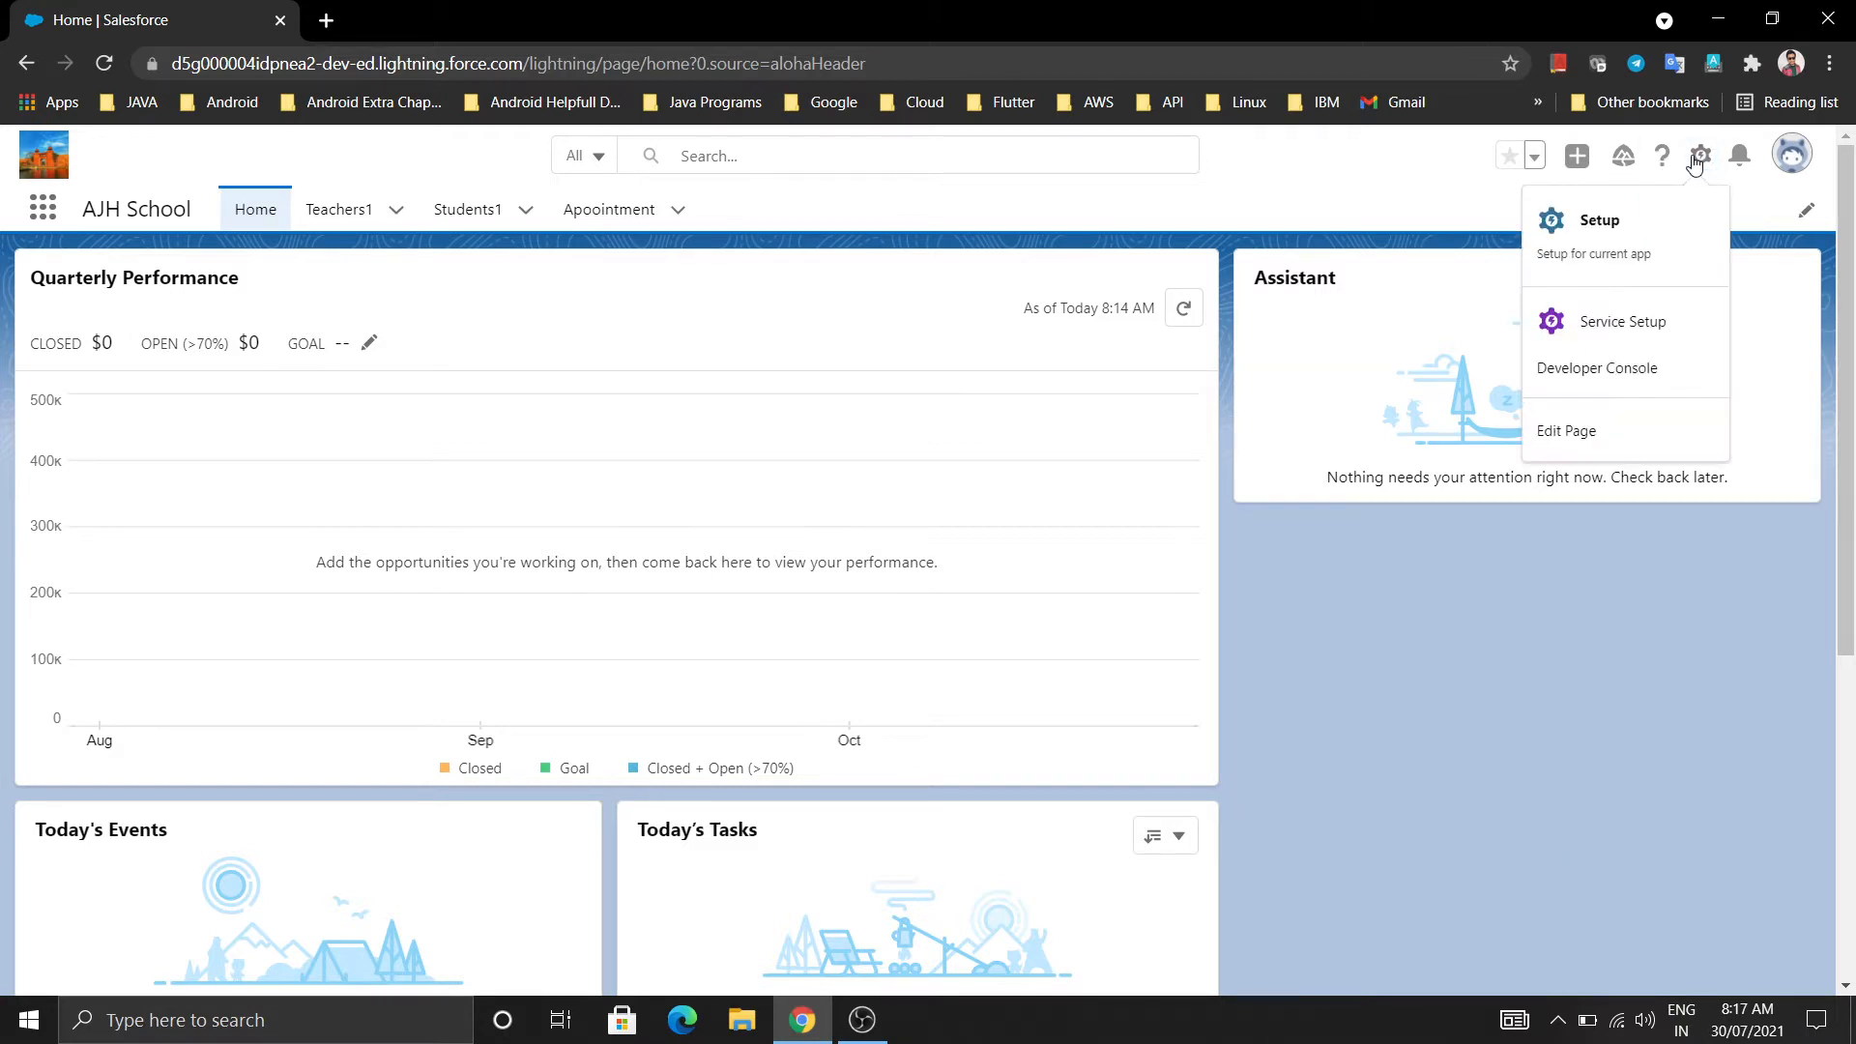
click(1599, 220)
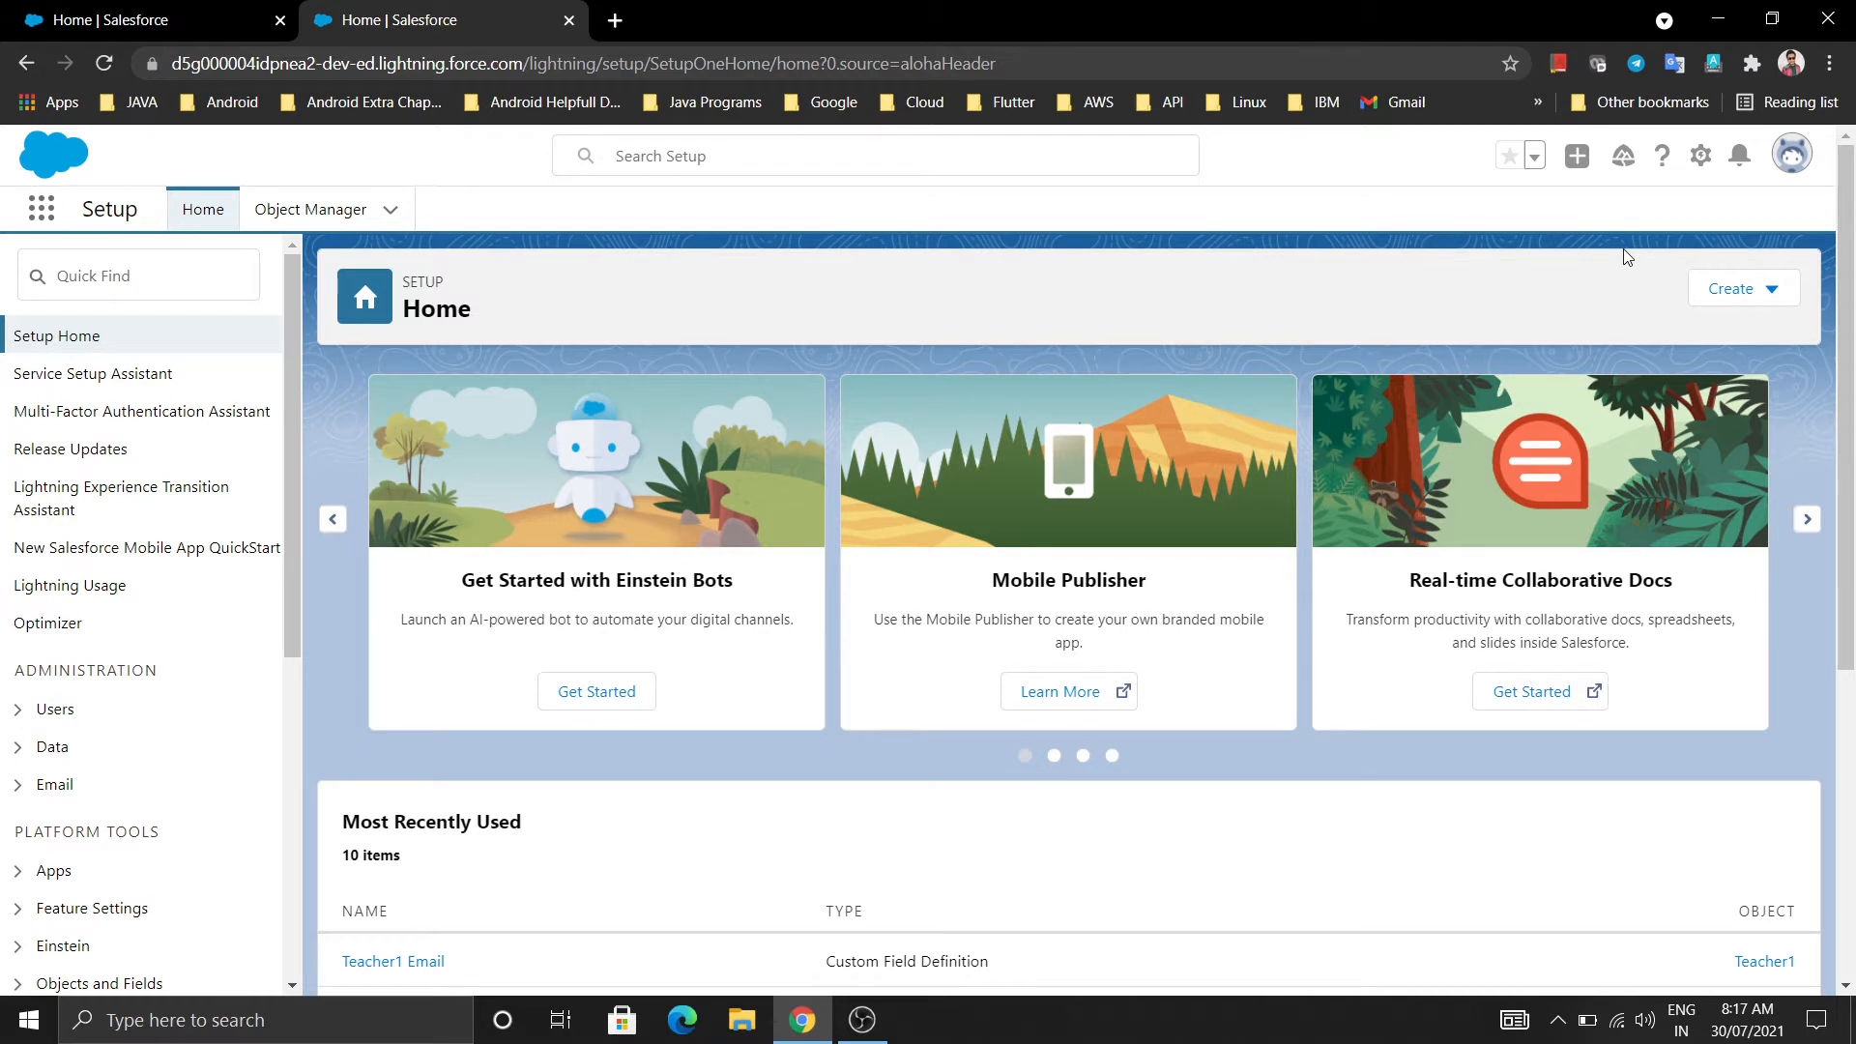
mouse_move(634, 113)
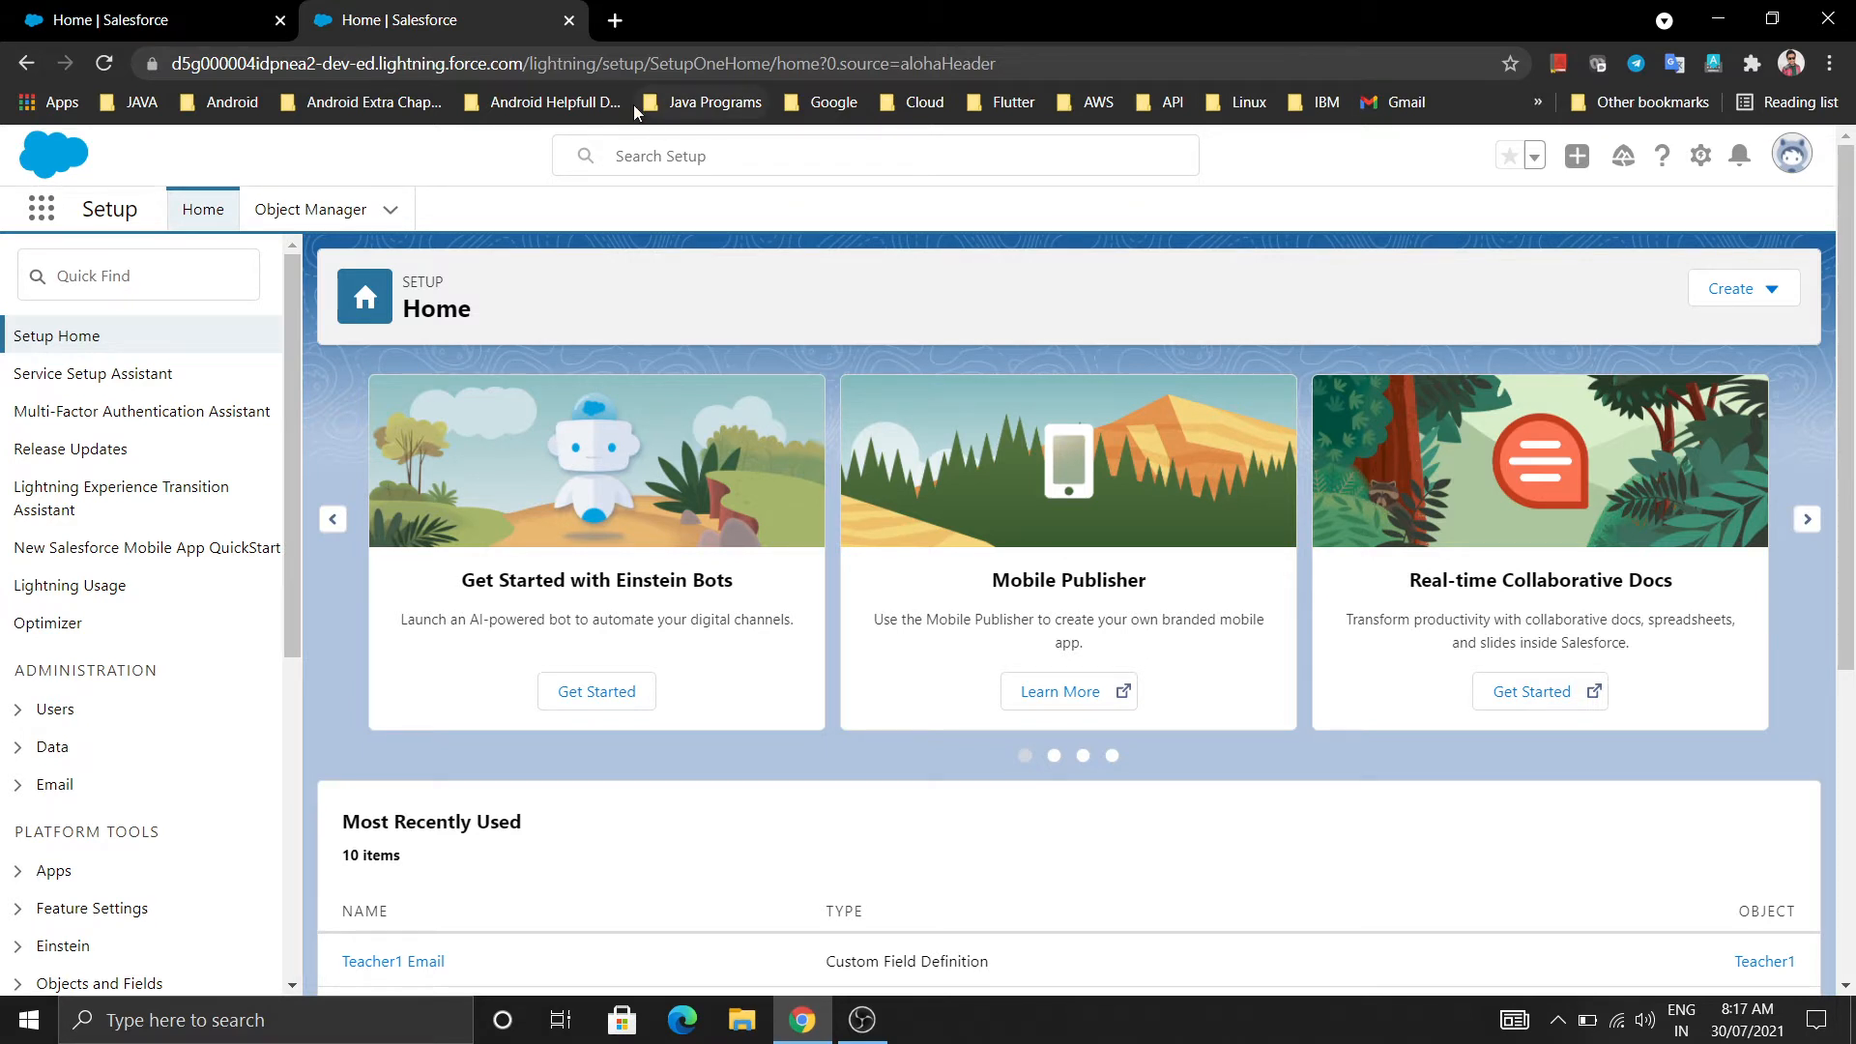
Step: Search Setup Quick Find for 'st' and go to the Static Resources page
click(137, 275)
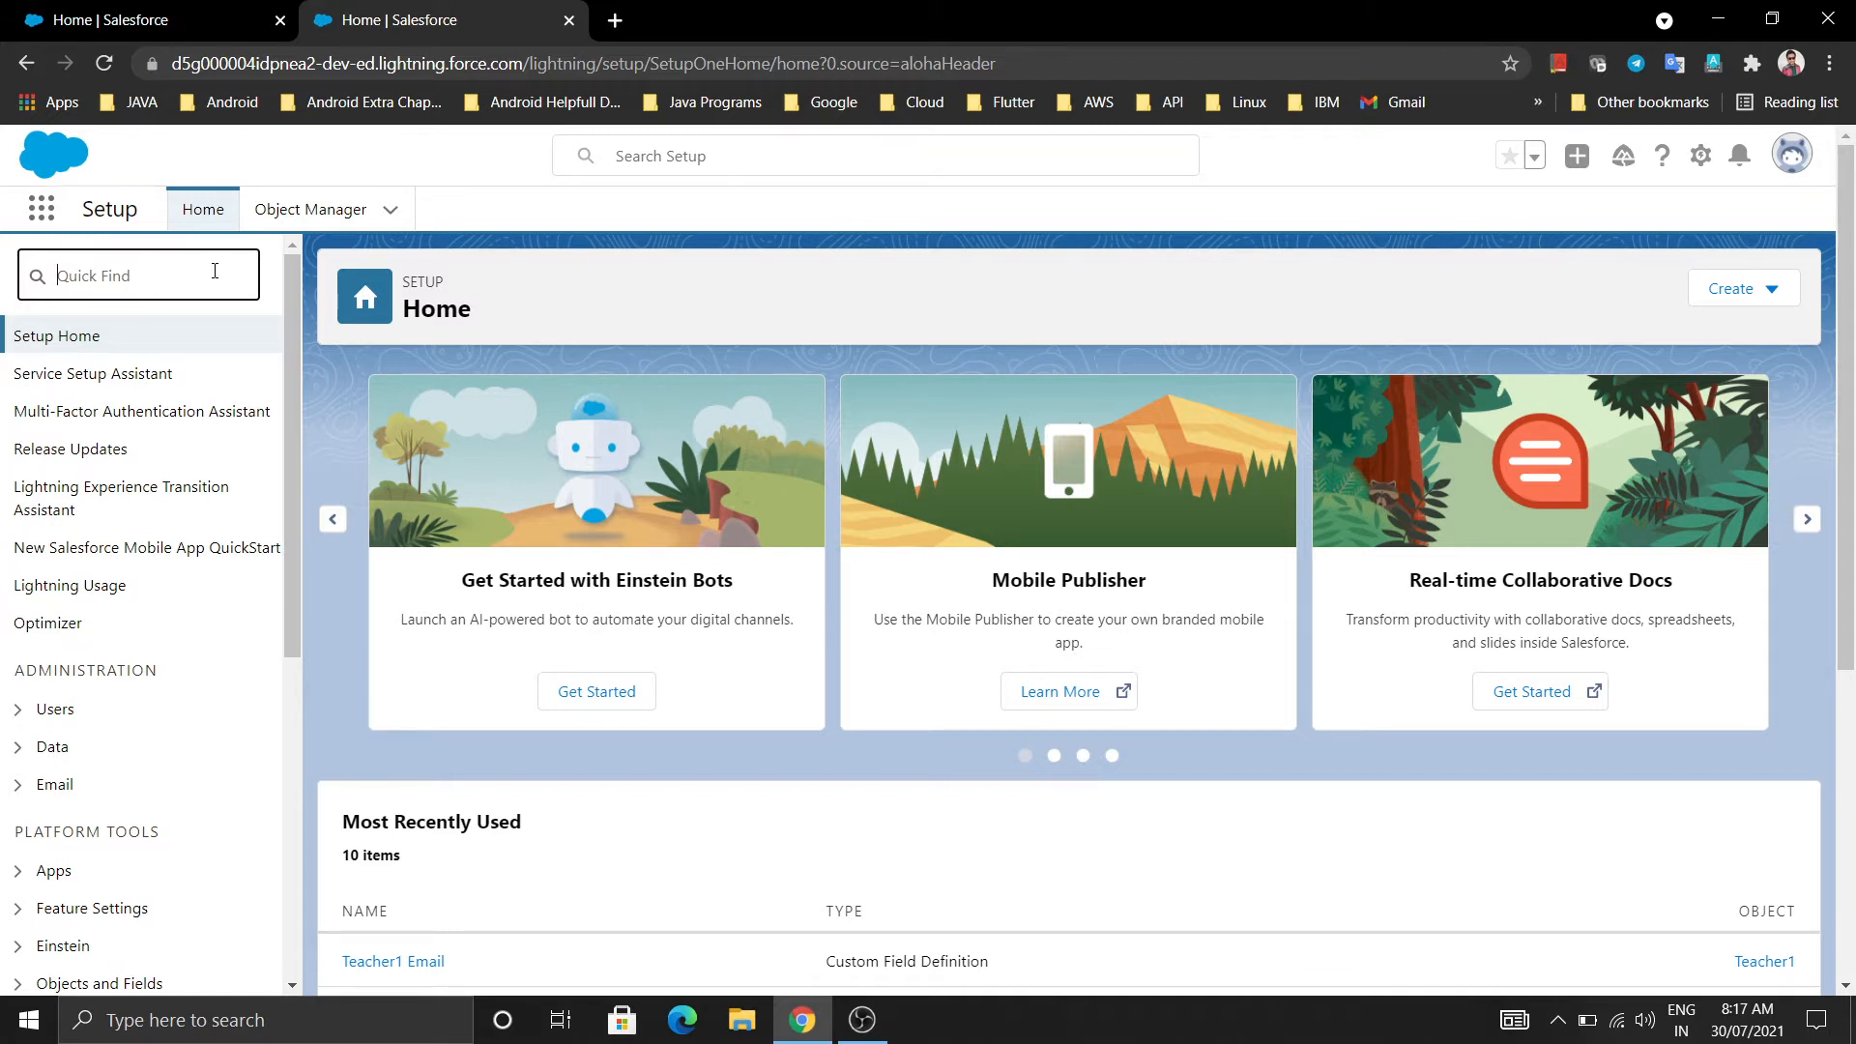
text(stat)
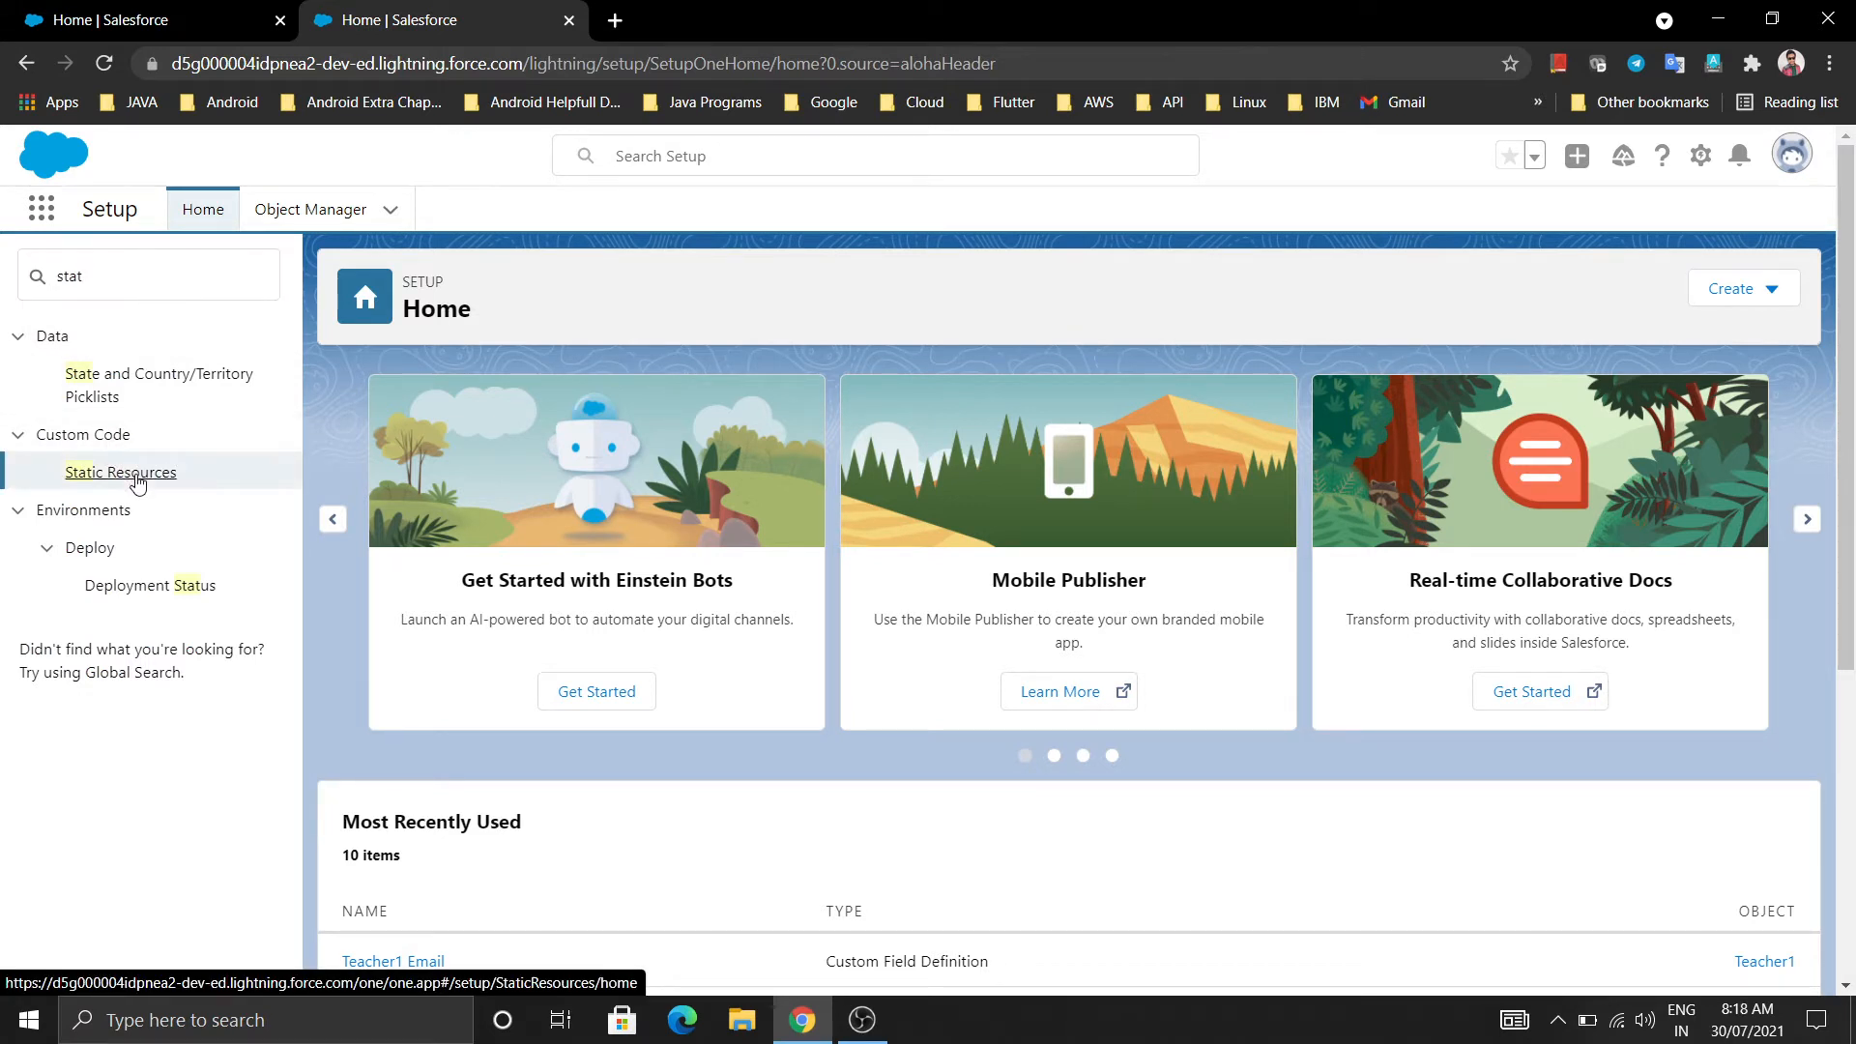
click(120, 472)
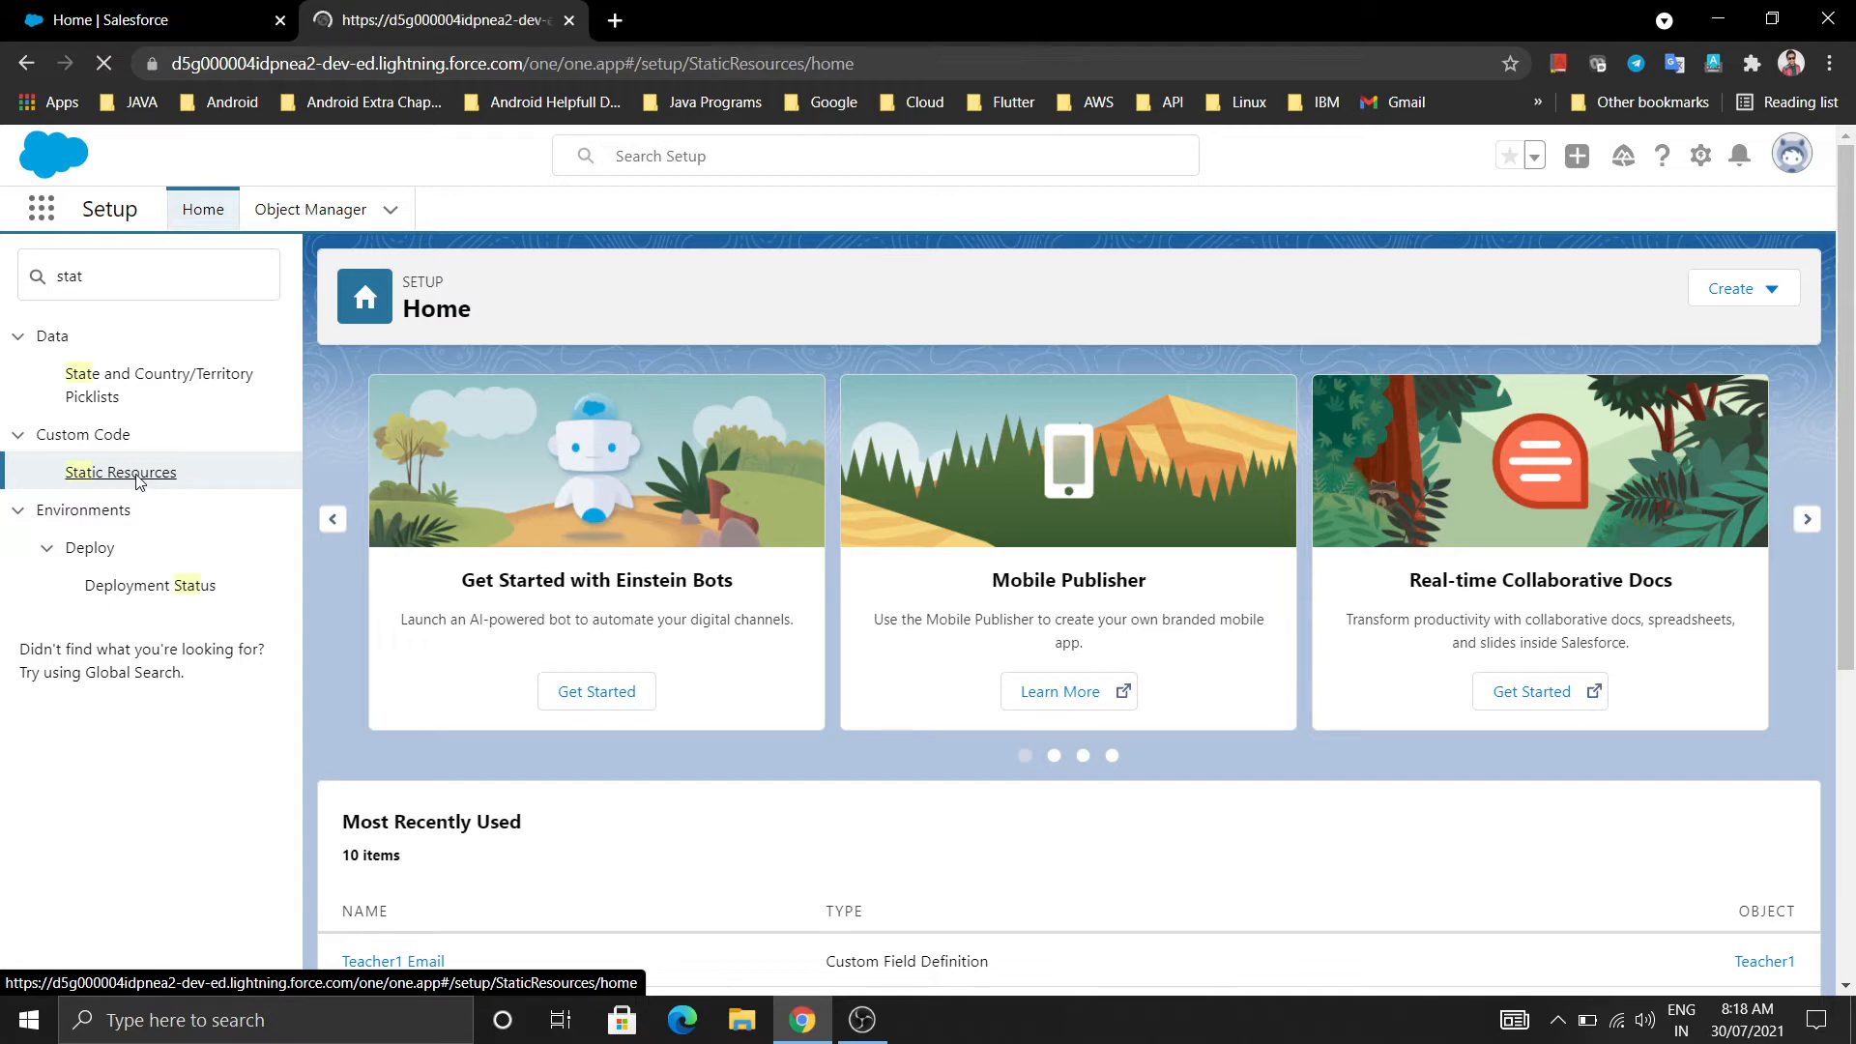
click(119, 472)
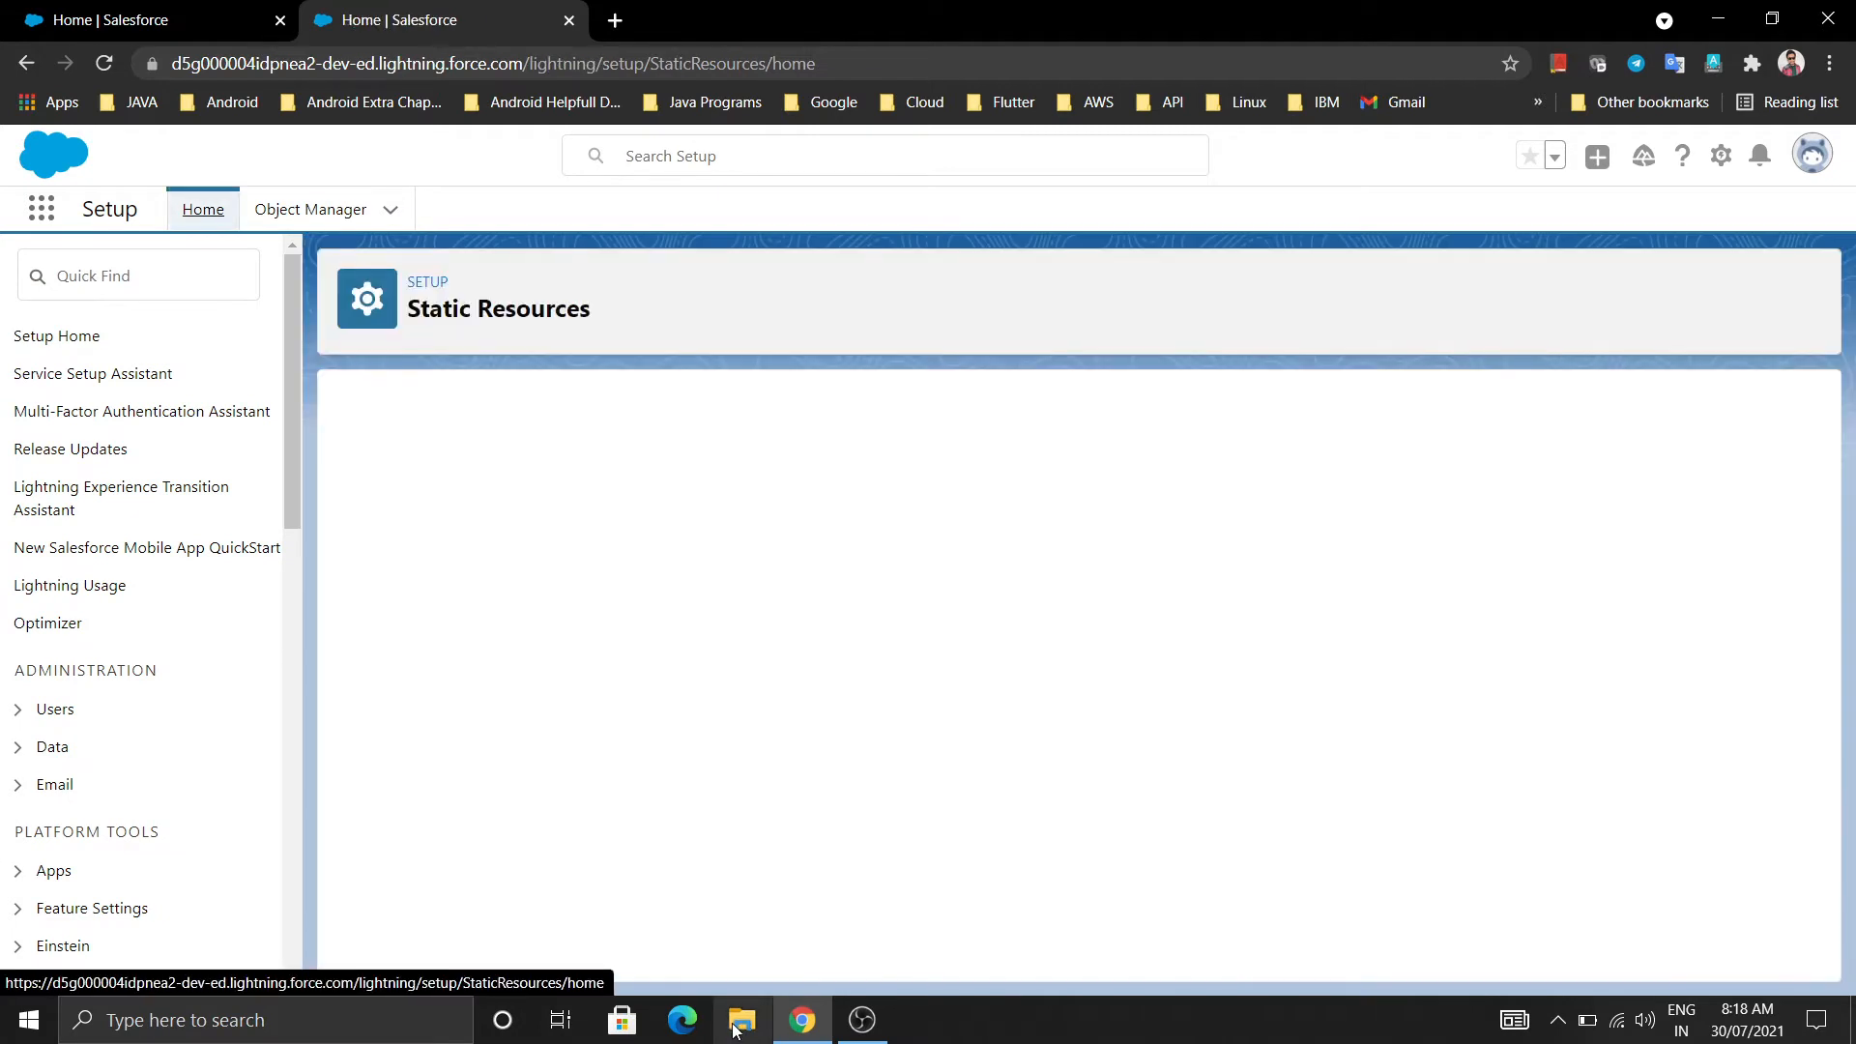
click(740, 1018)
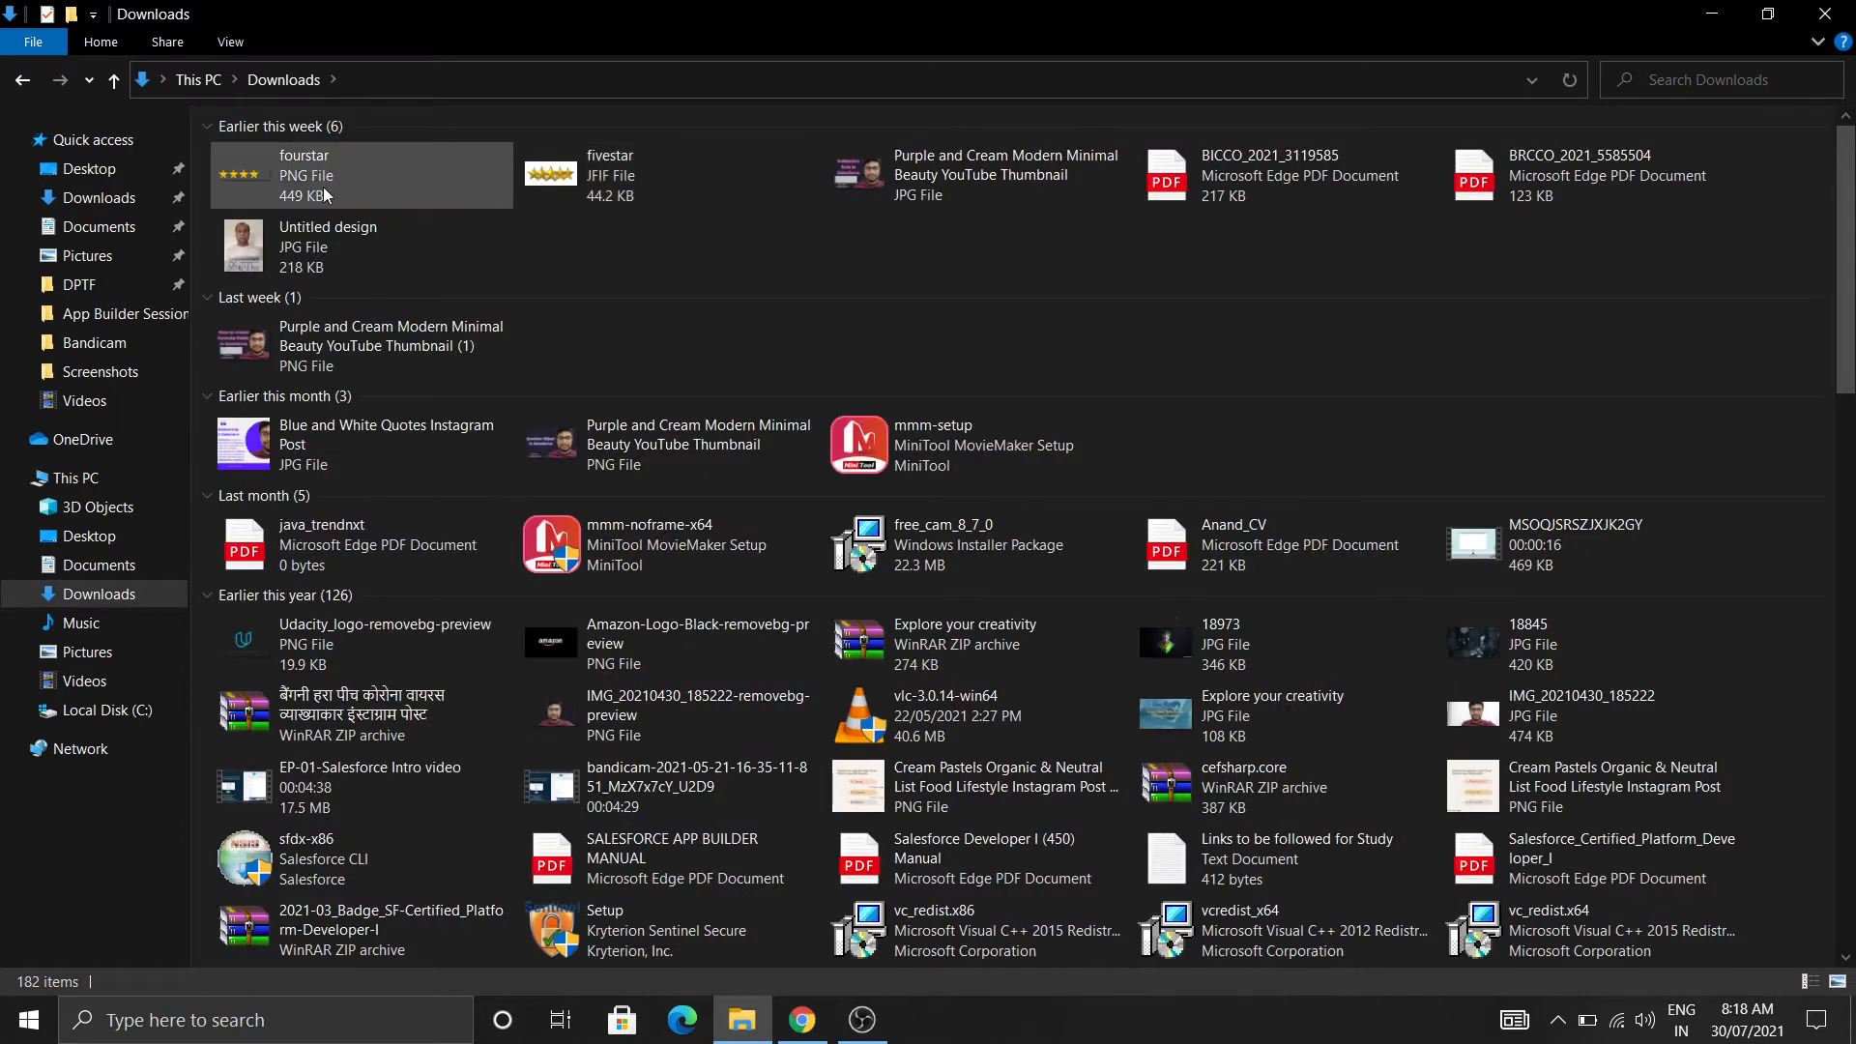
click(609, 176)
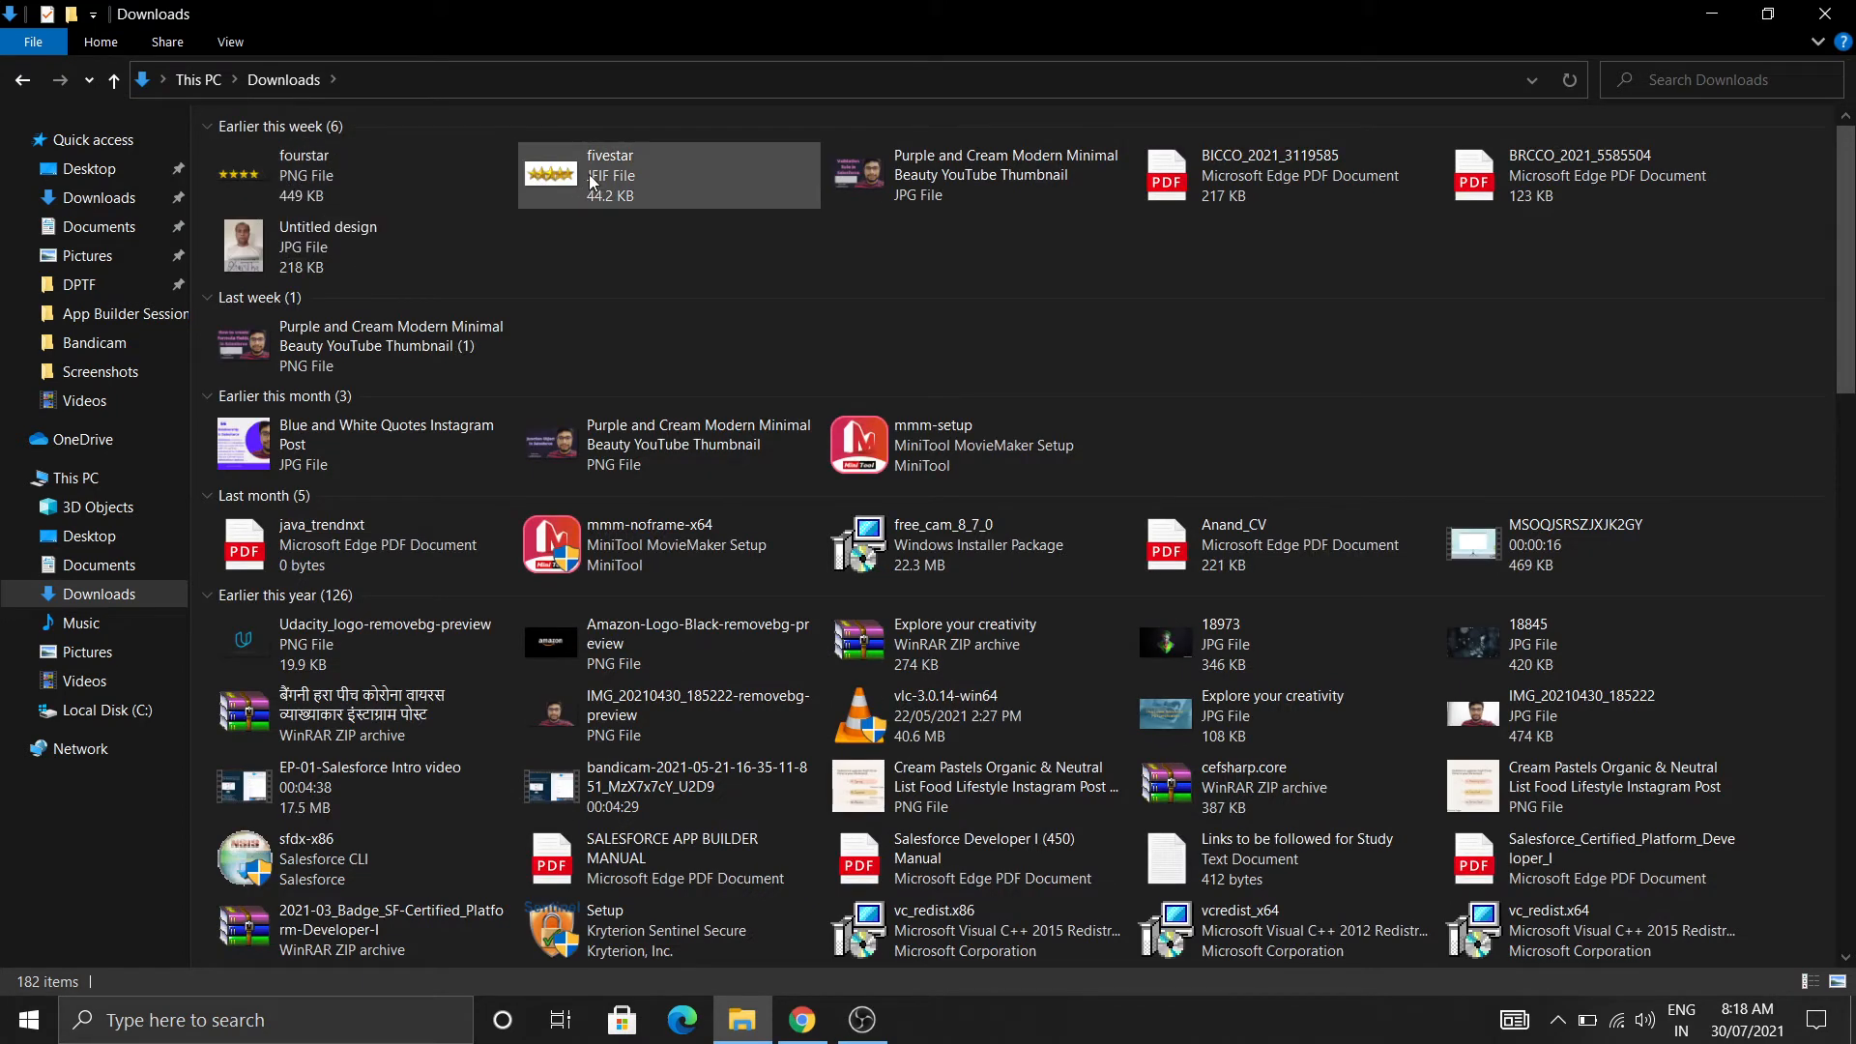
click(1585, 176)
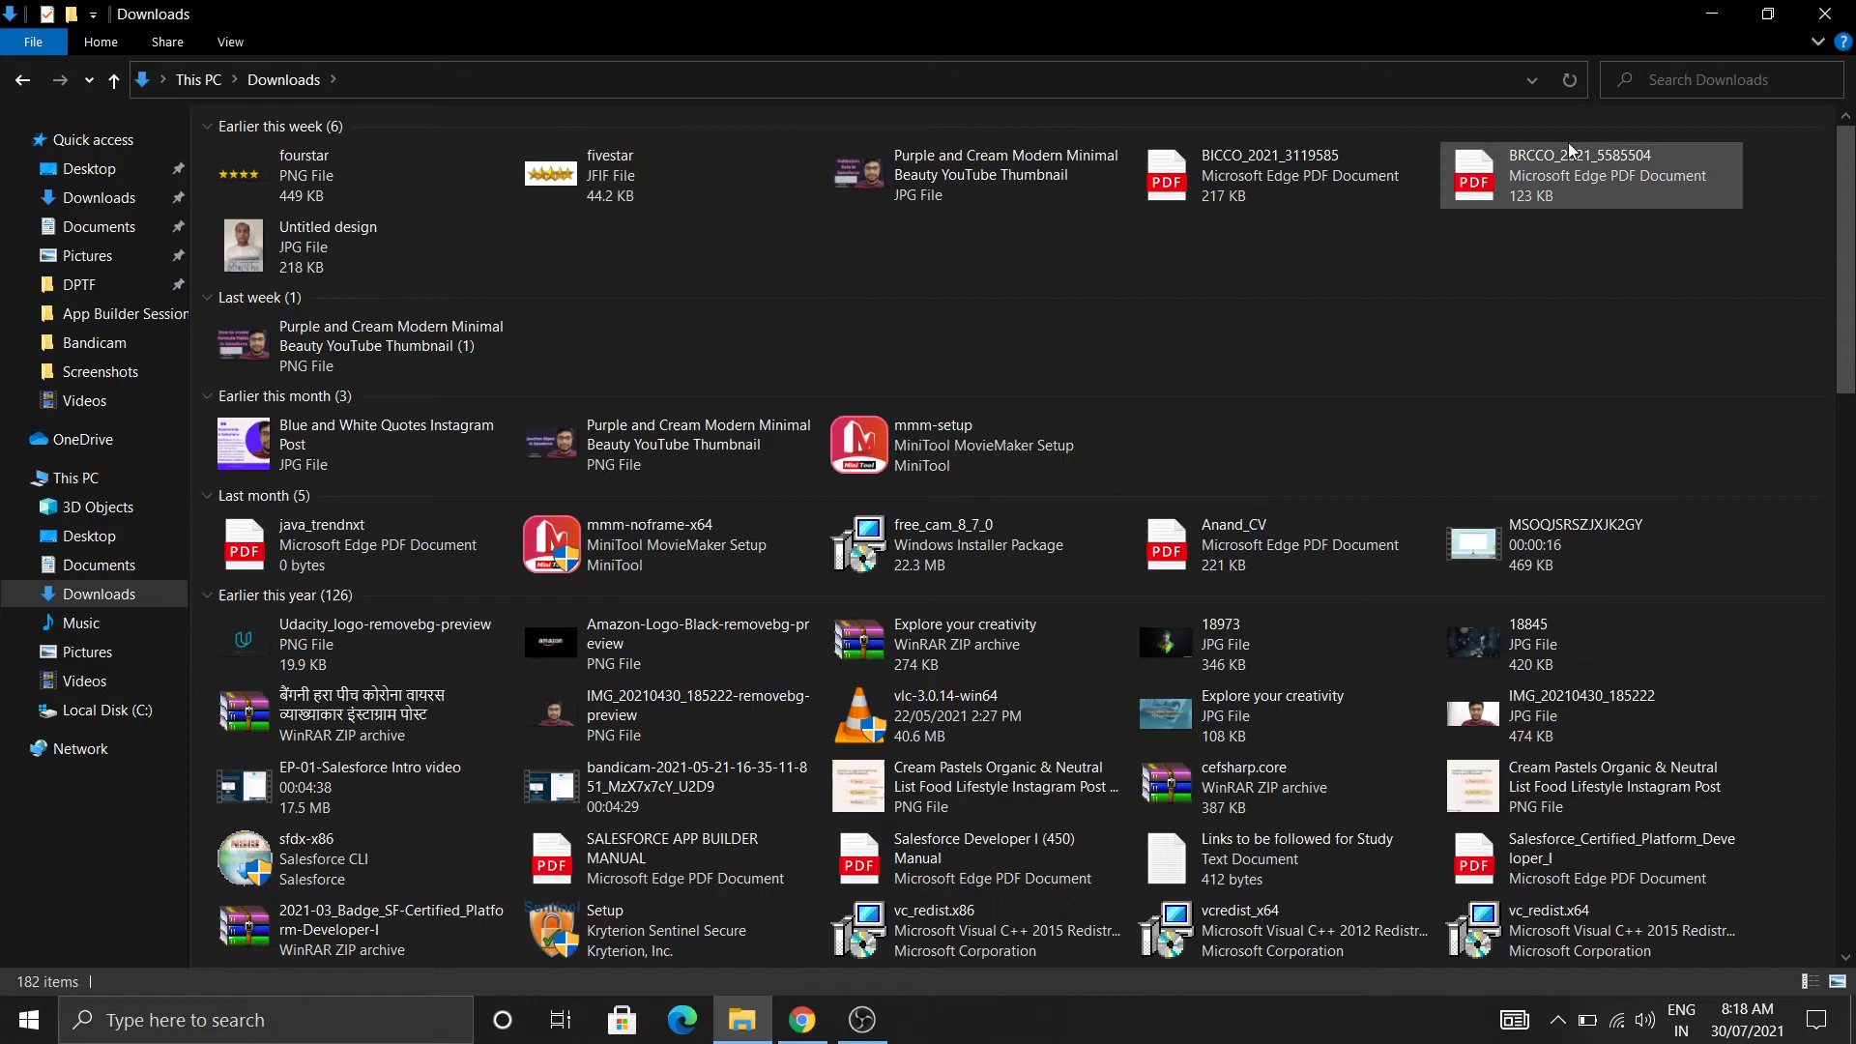
click(801, 1019)
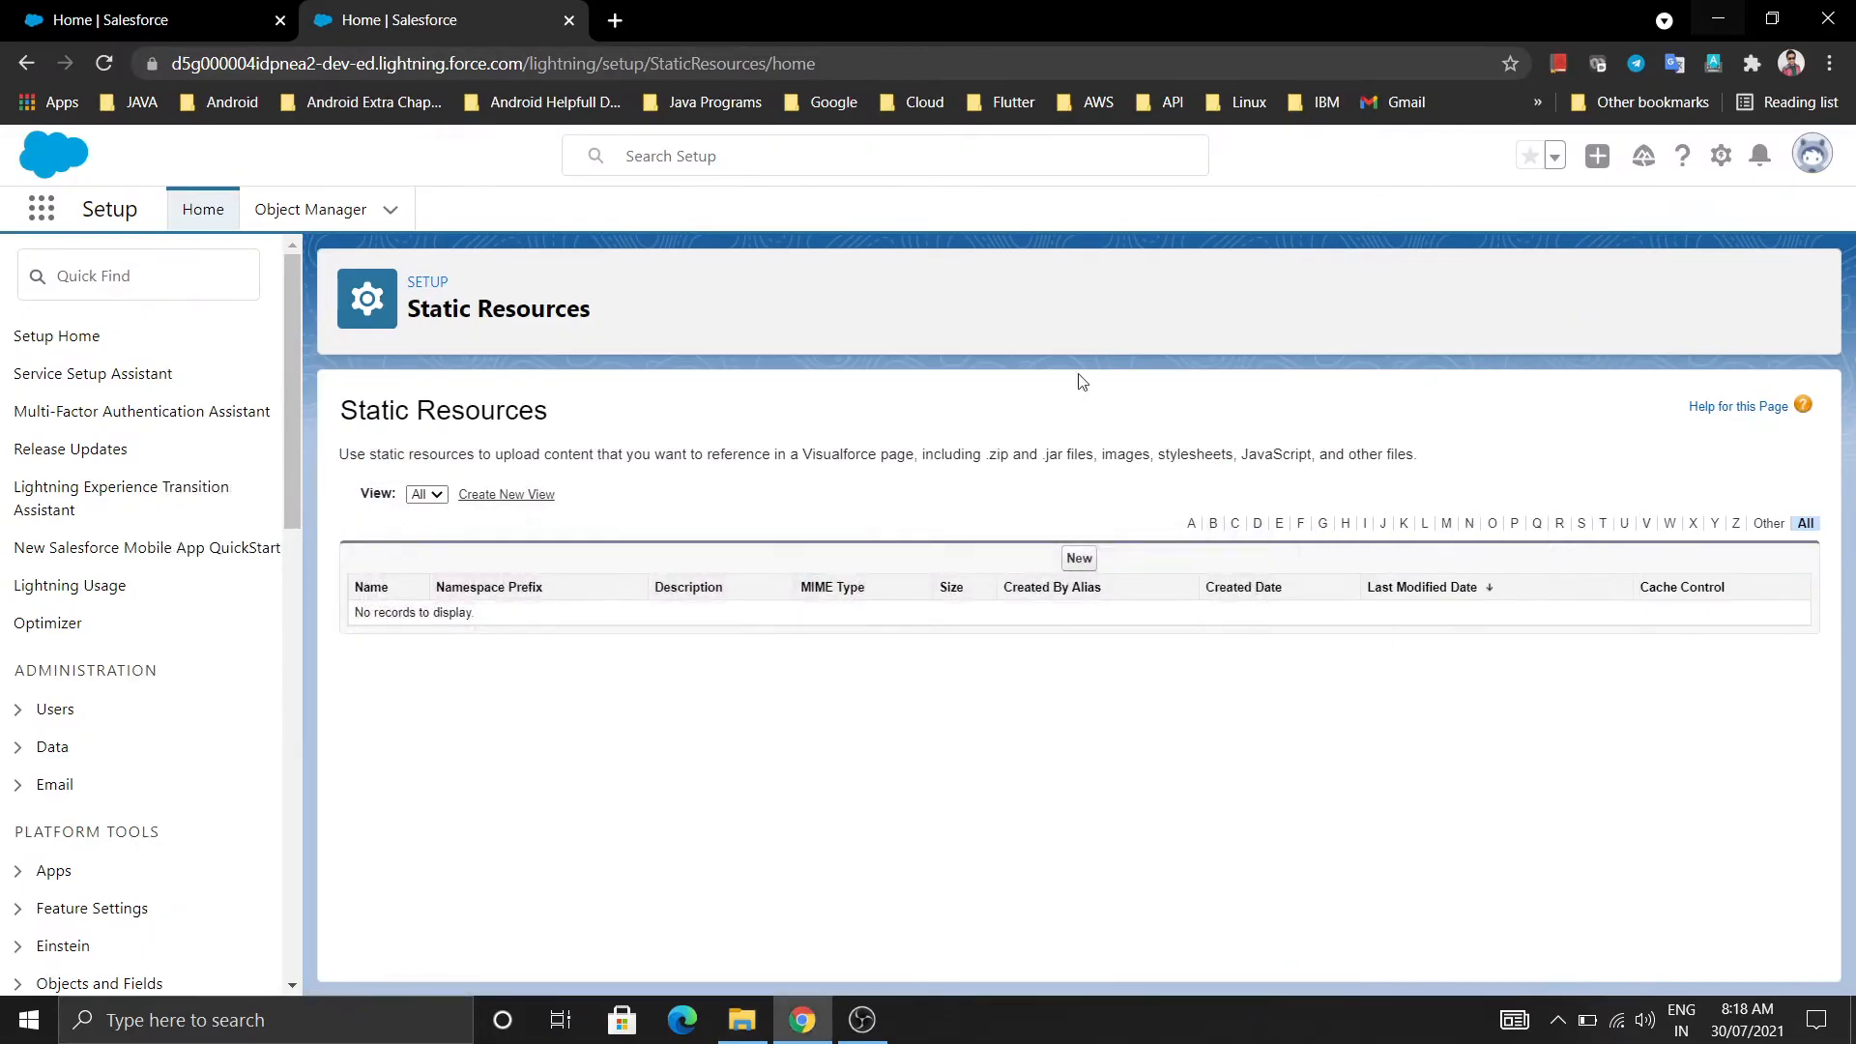
mouse_move(562, 669)
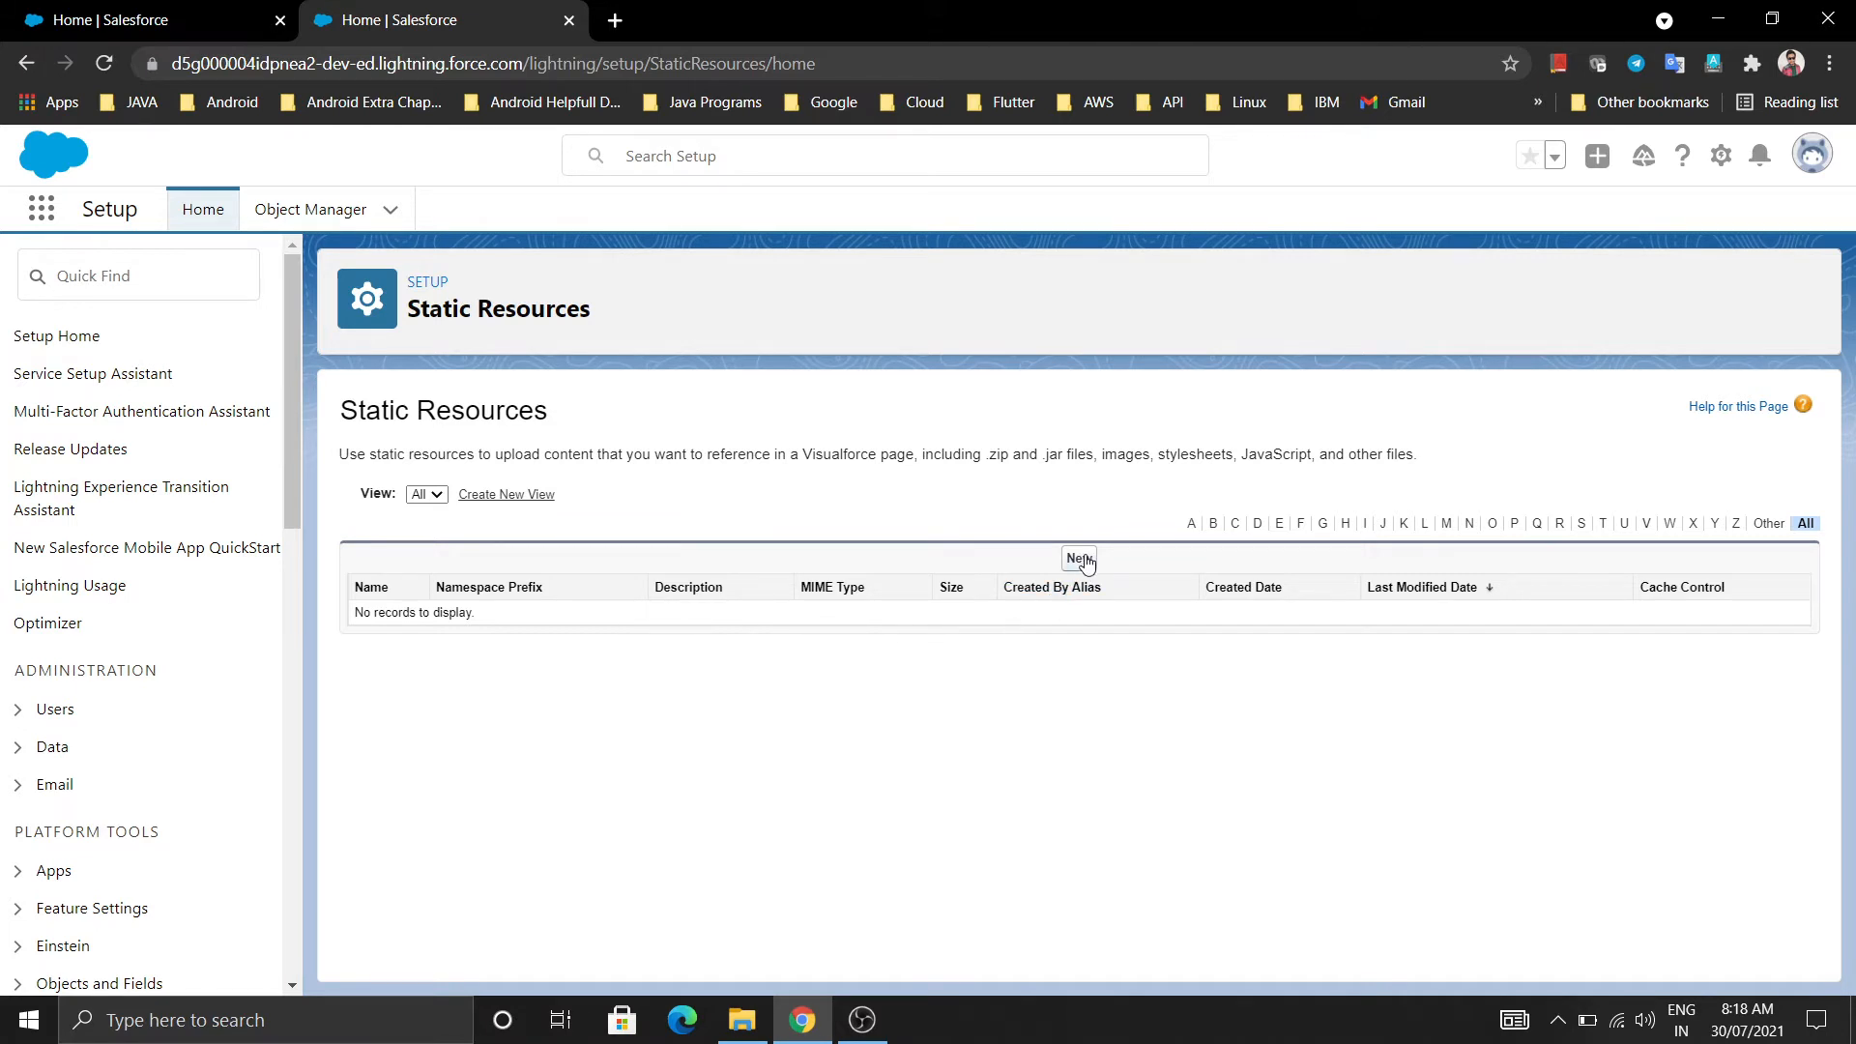
Step: Start a new static resource named FiveStar
click(1078, 558)
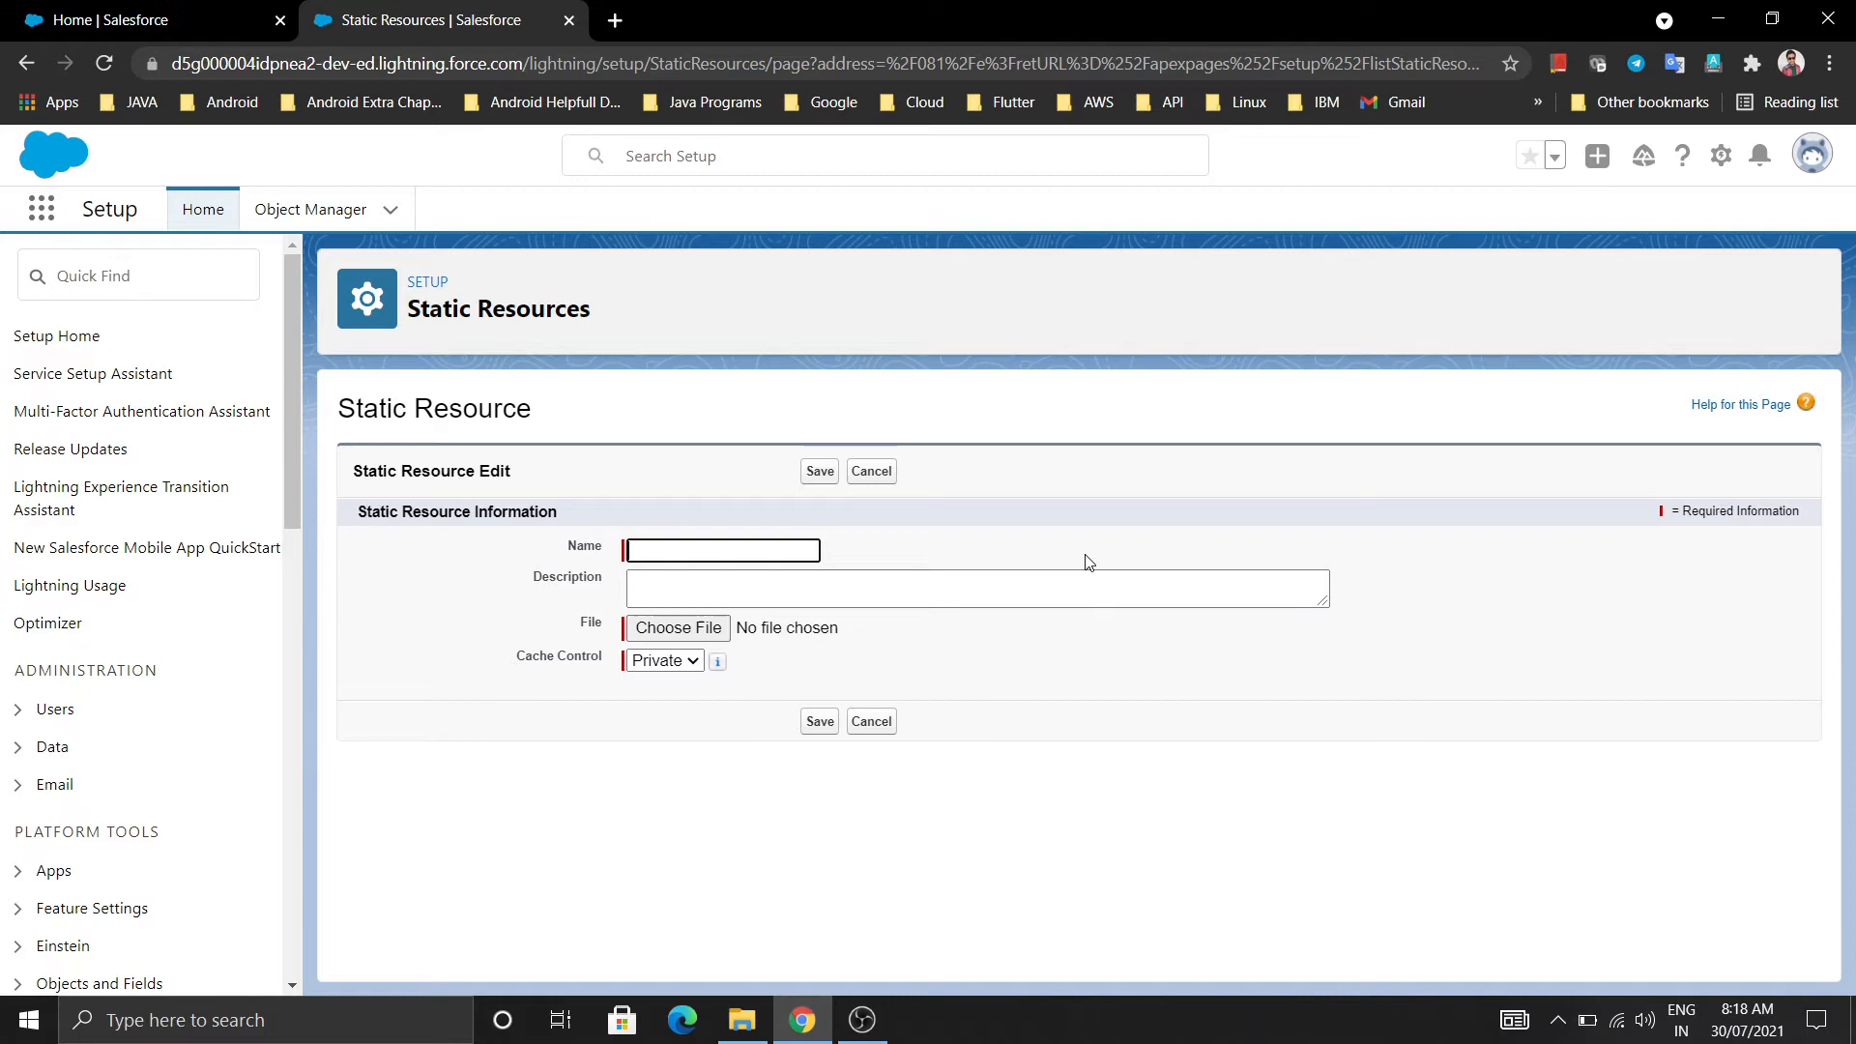
text(FiveStar)
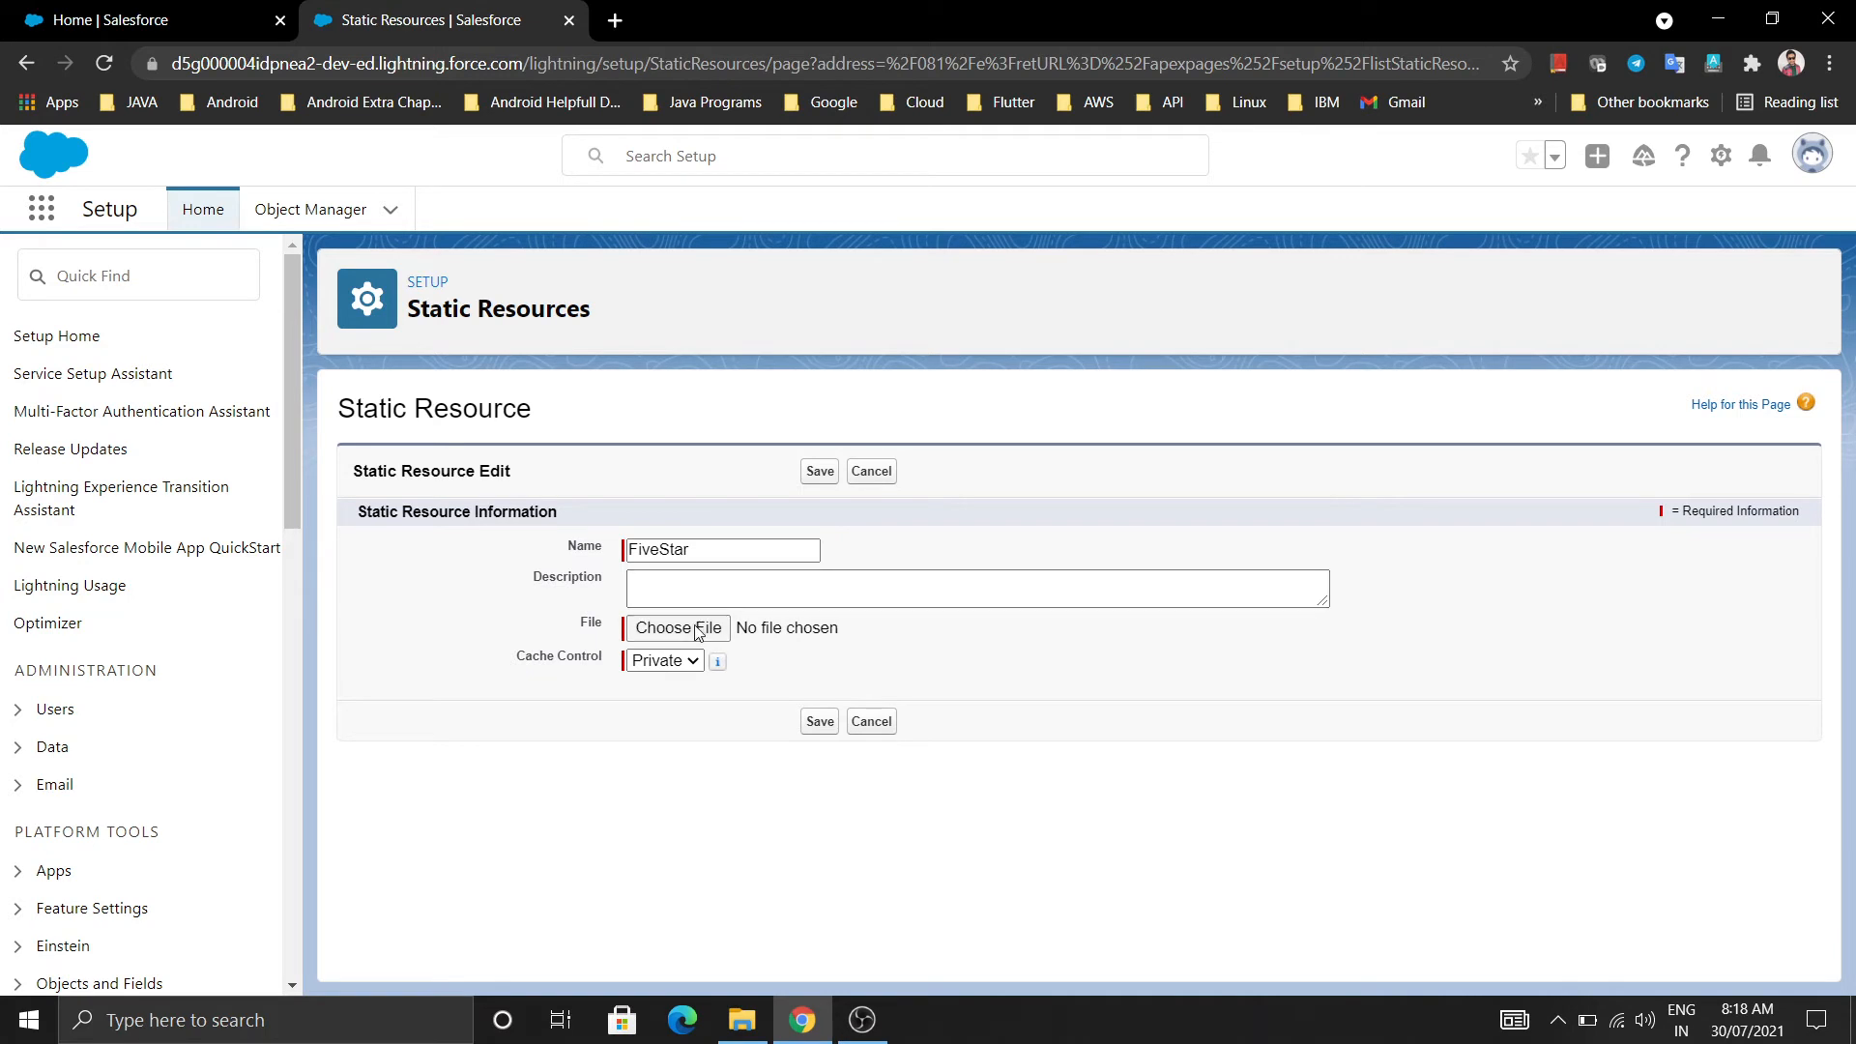
Step: Attach the fivestar image file and save the FiveStar static resource
click(677, 627)
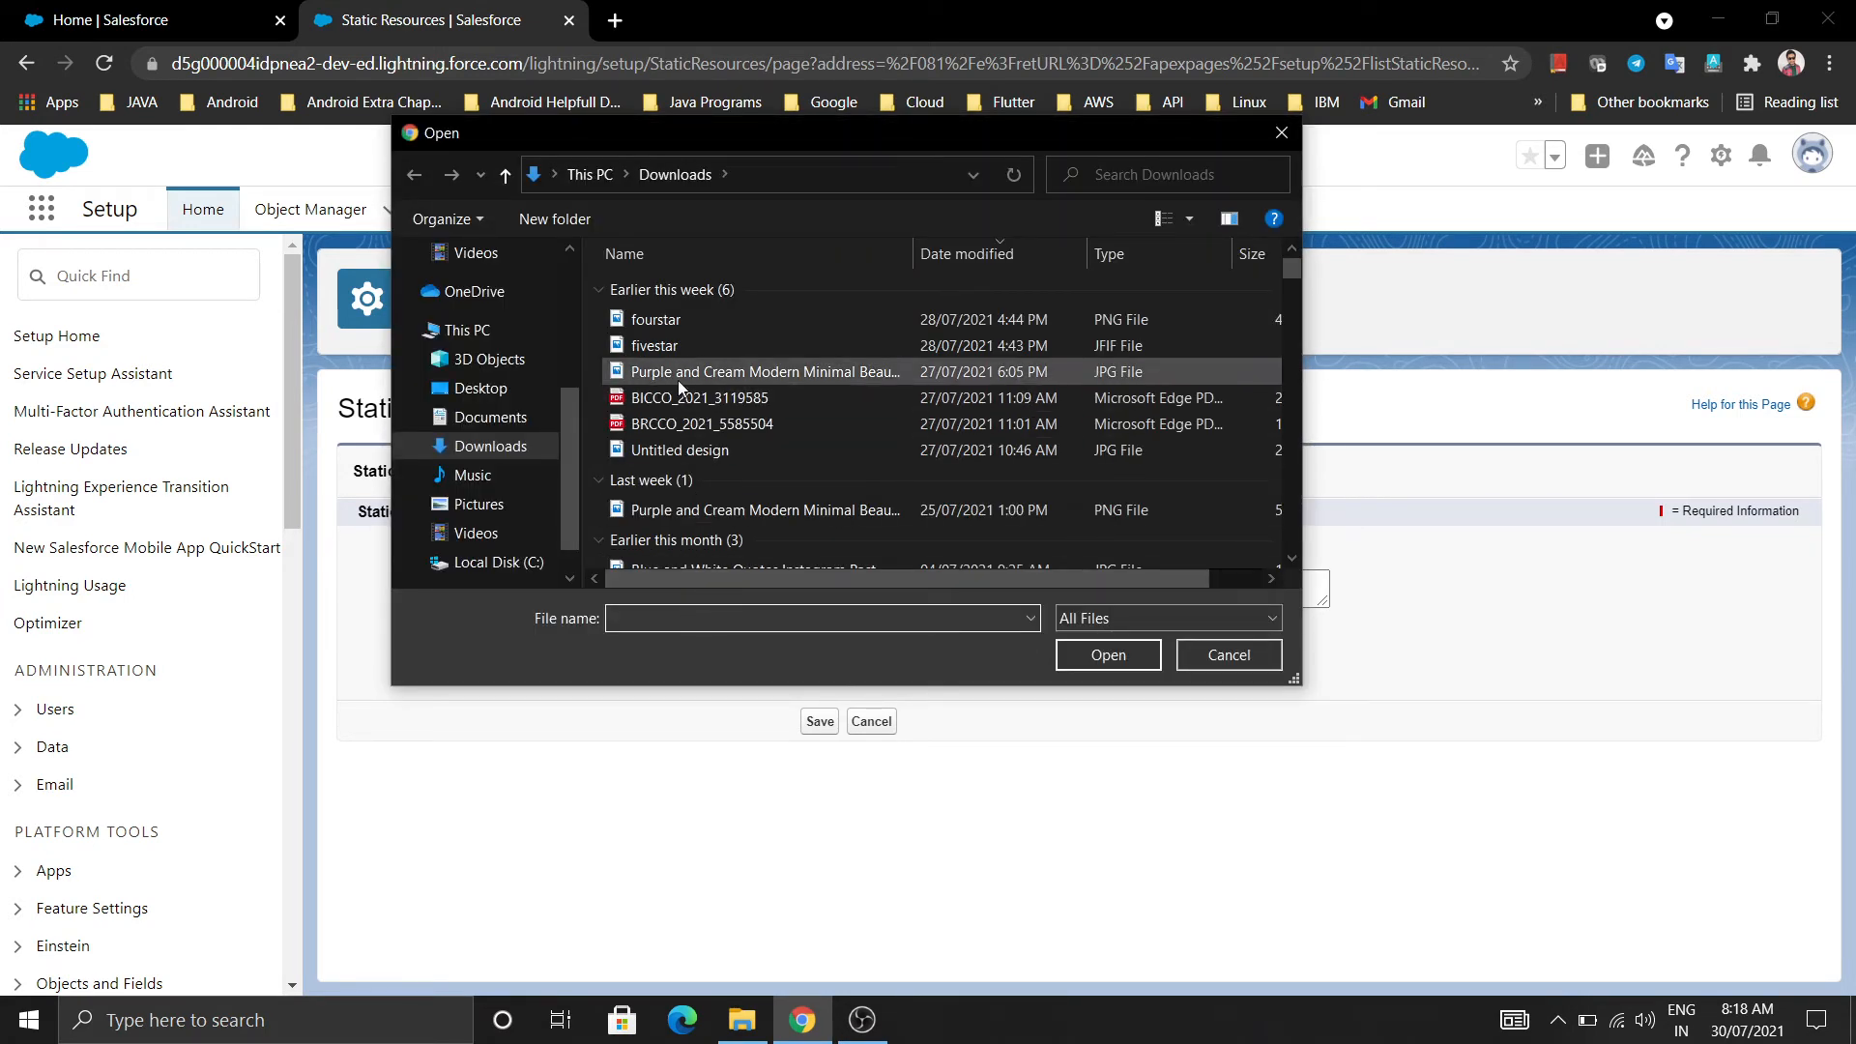
click(655, 344)
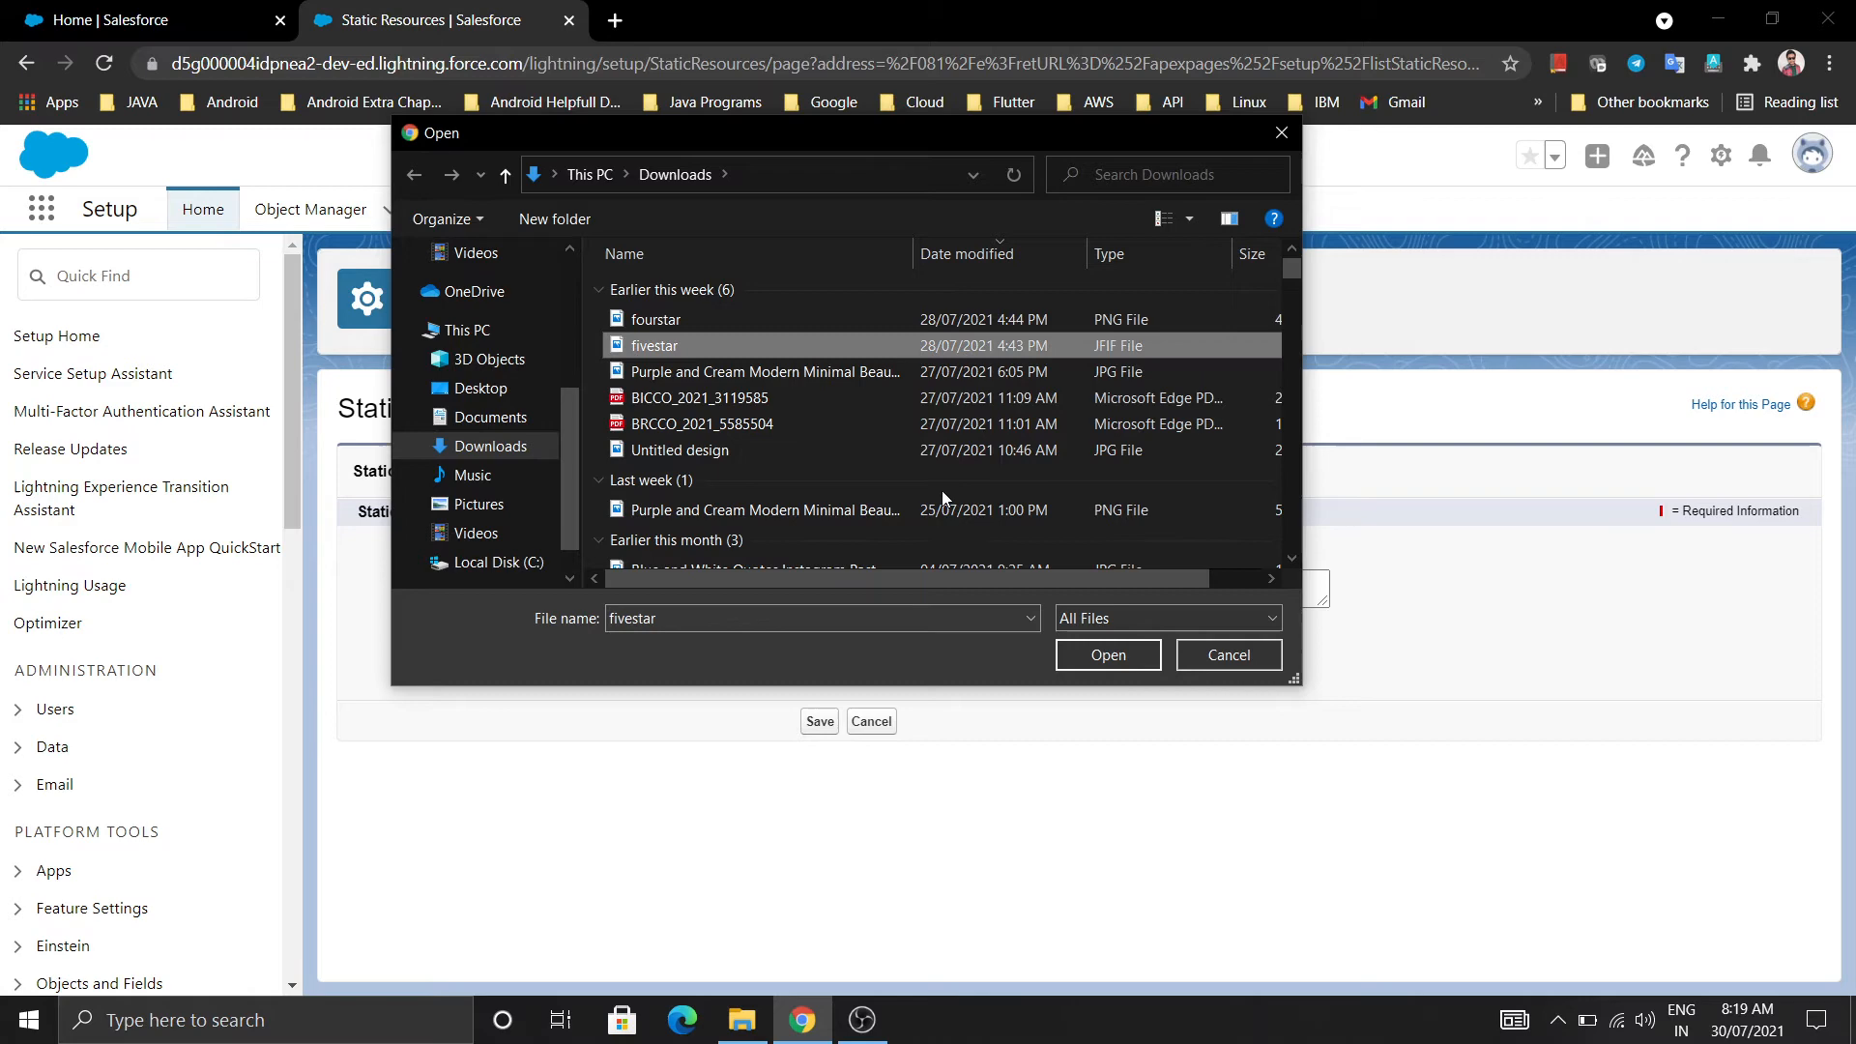
click(1106, 655)
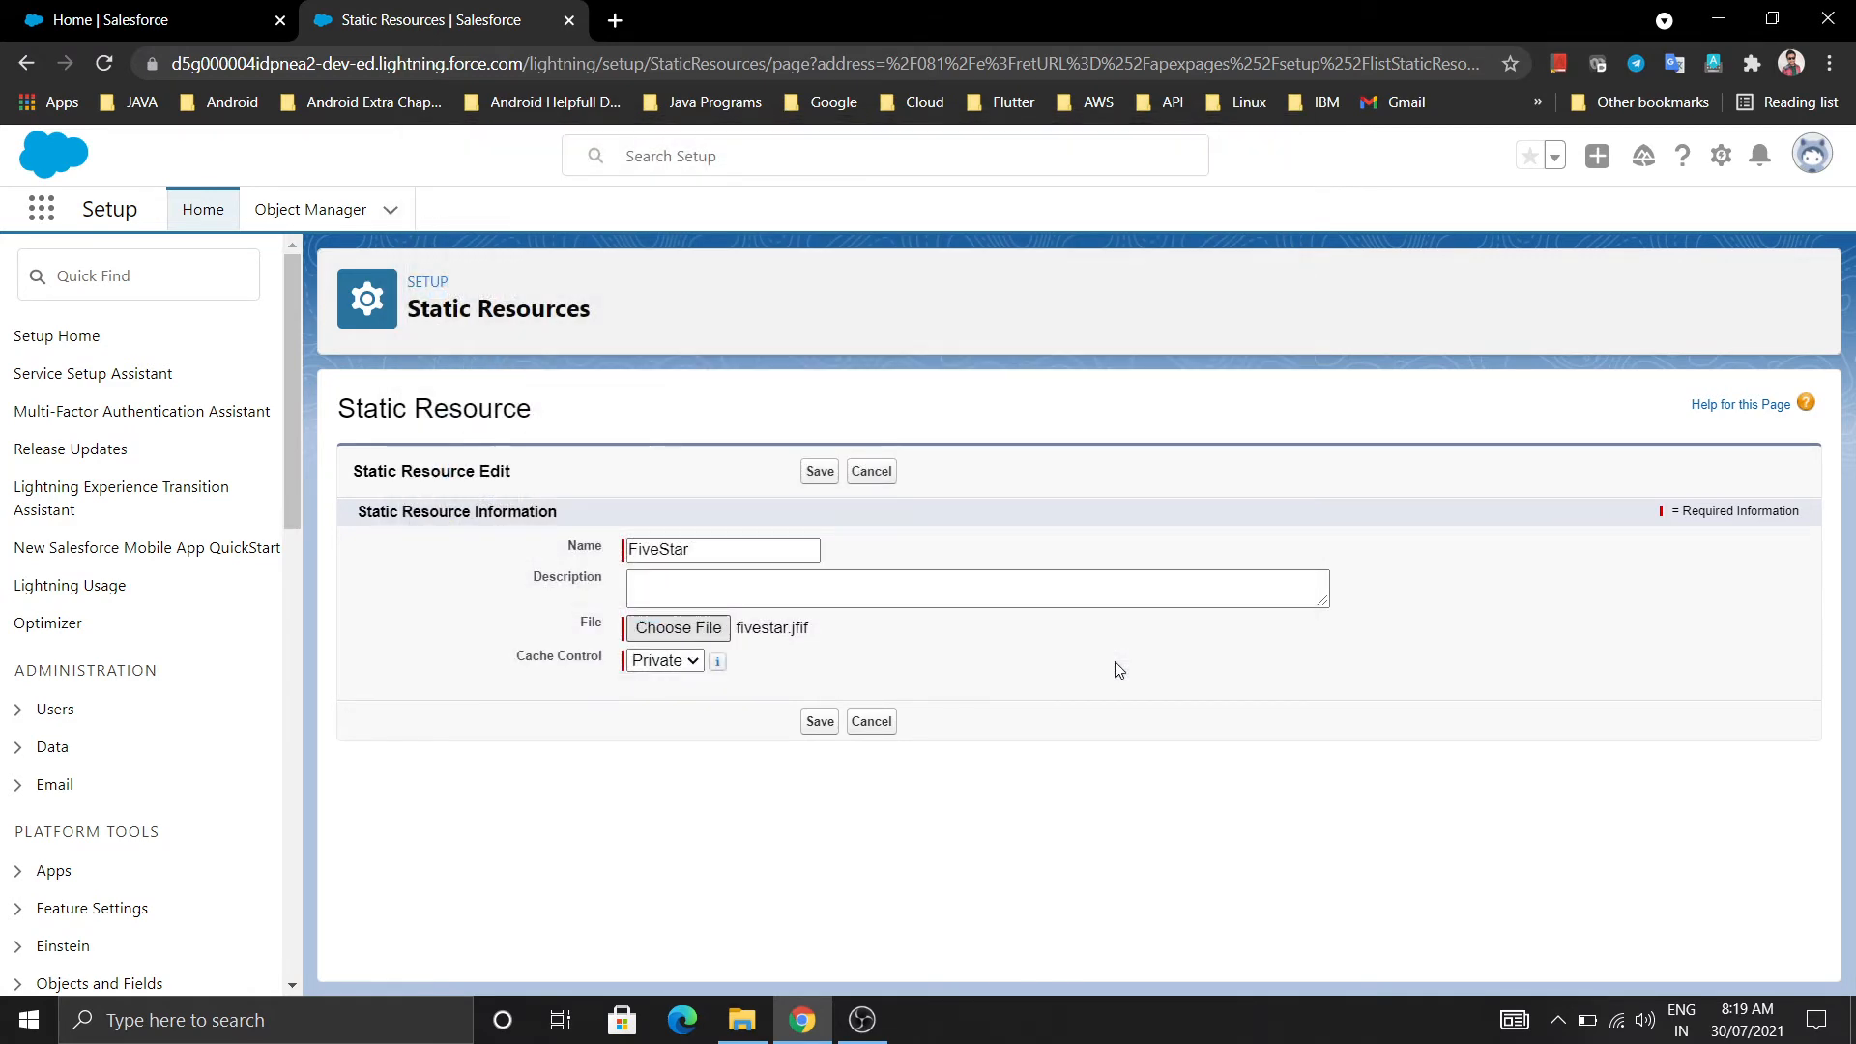
mouse_move(765, 639)
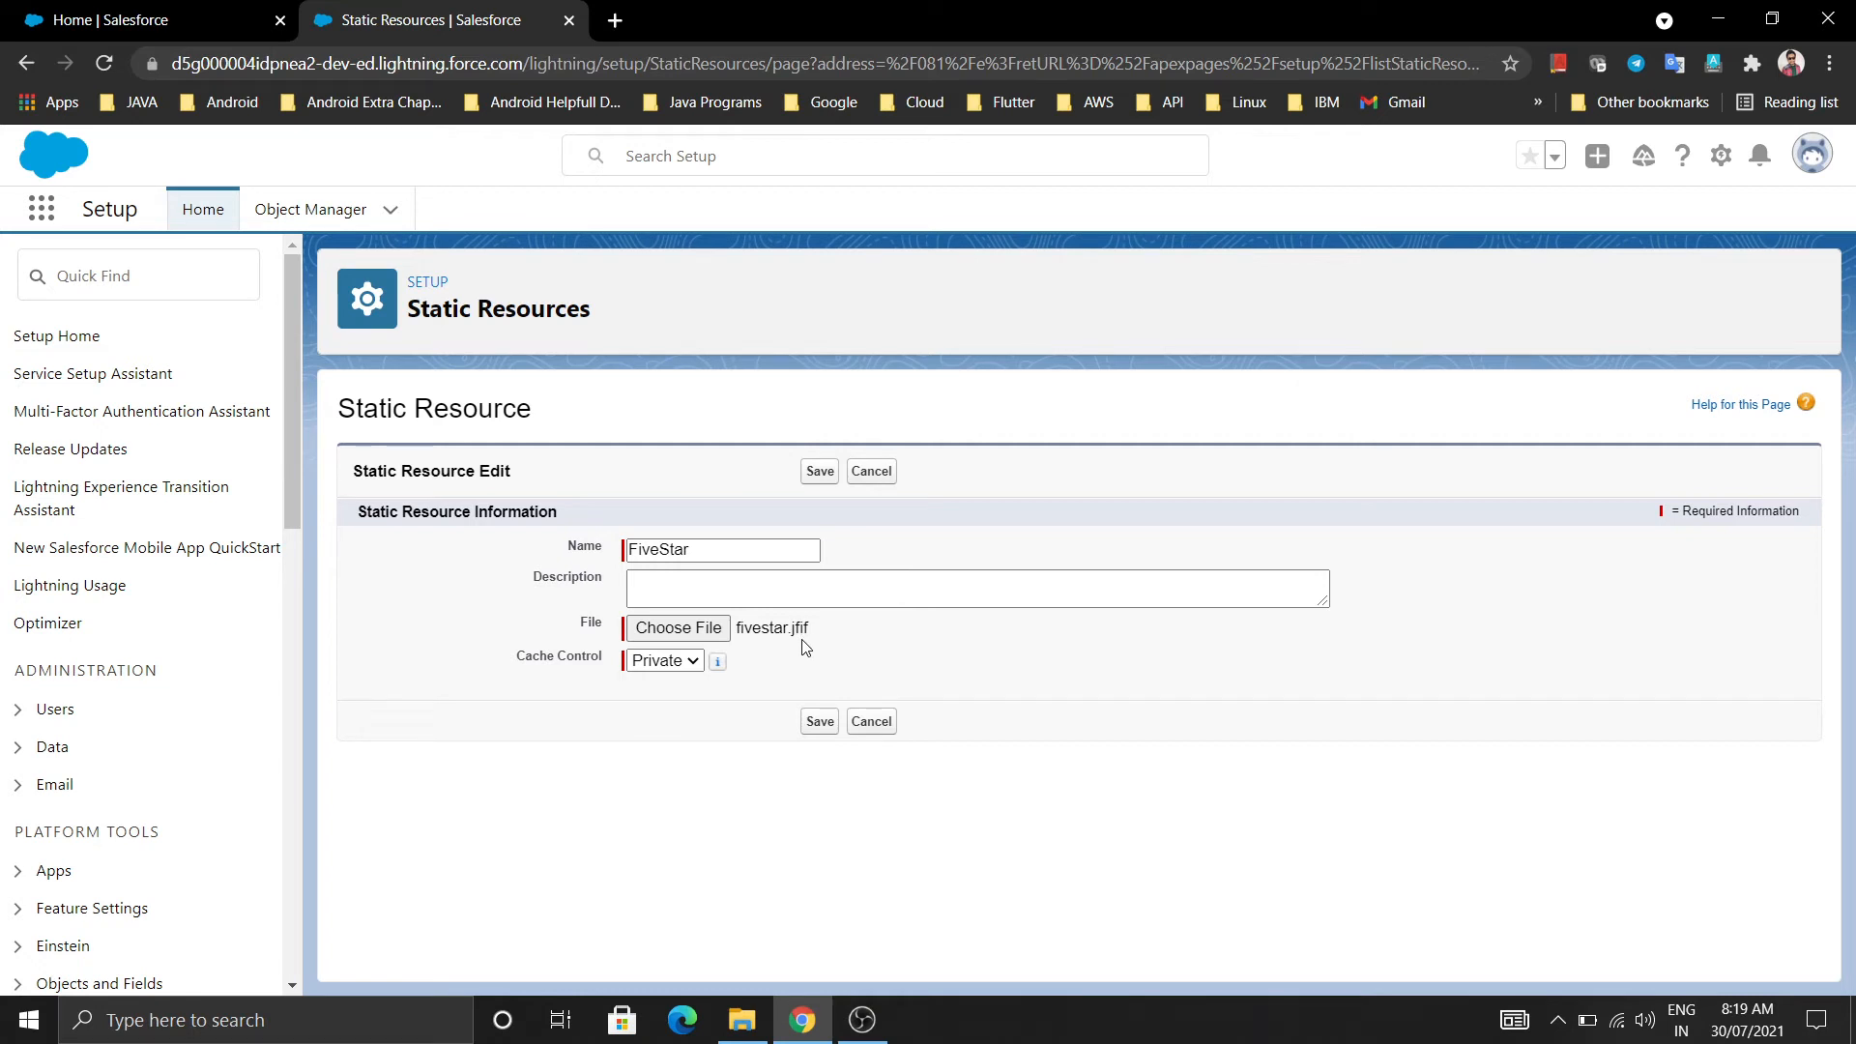
click(818, 721)
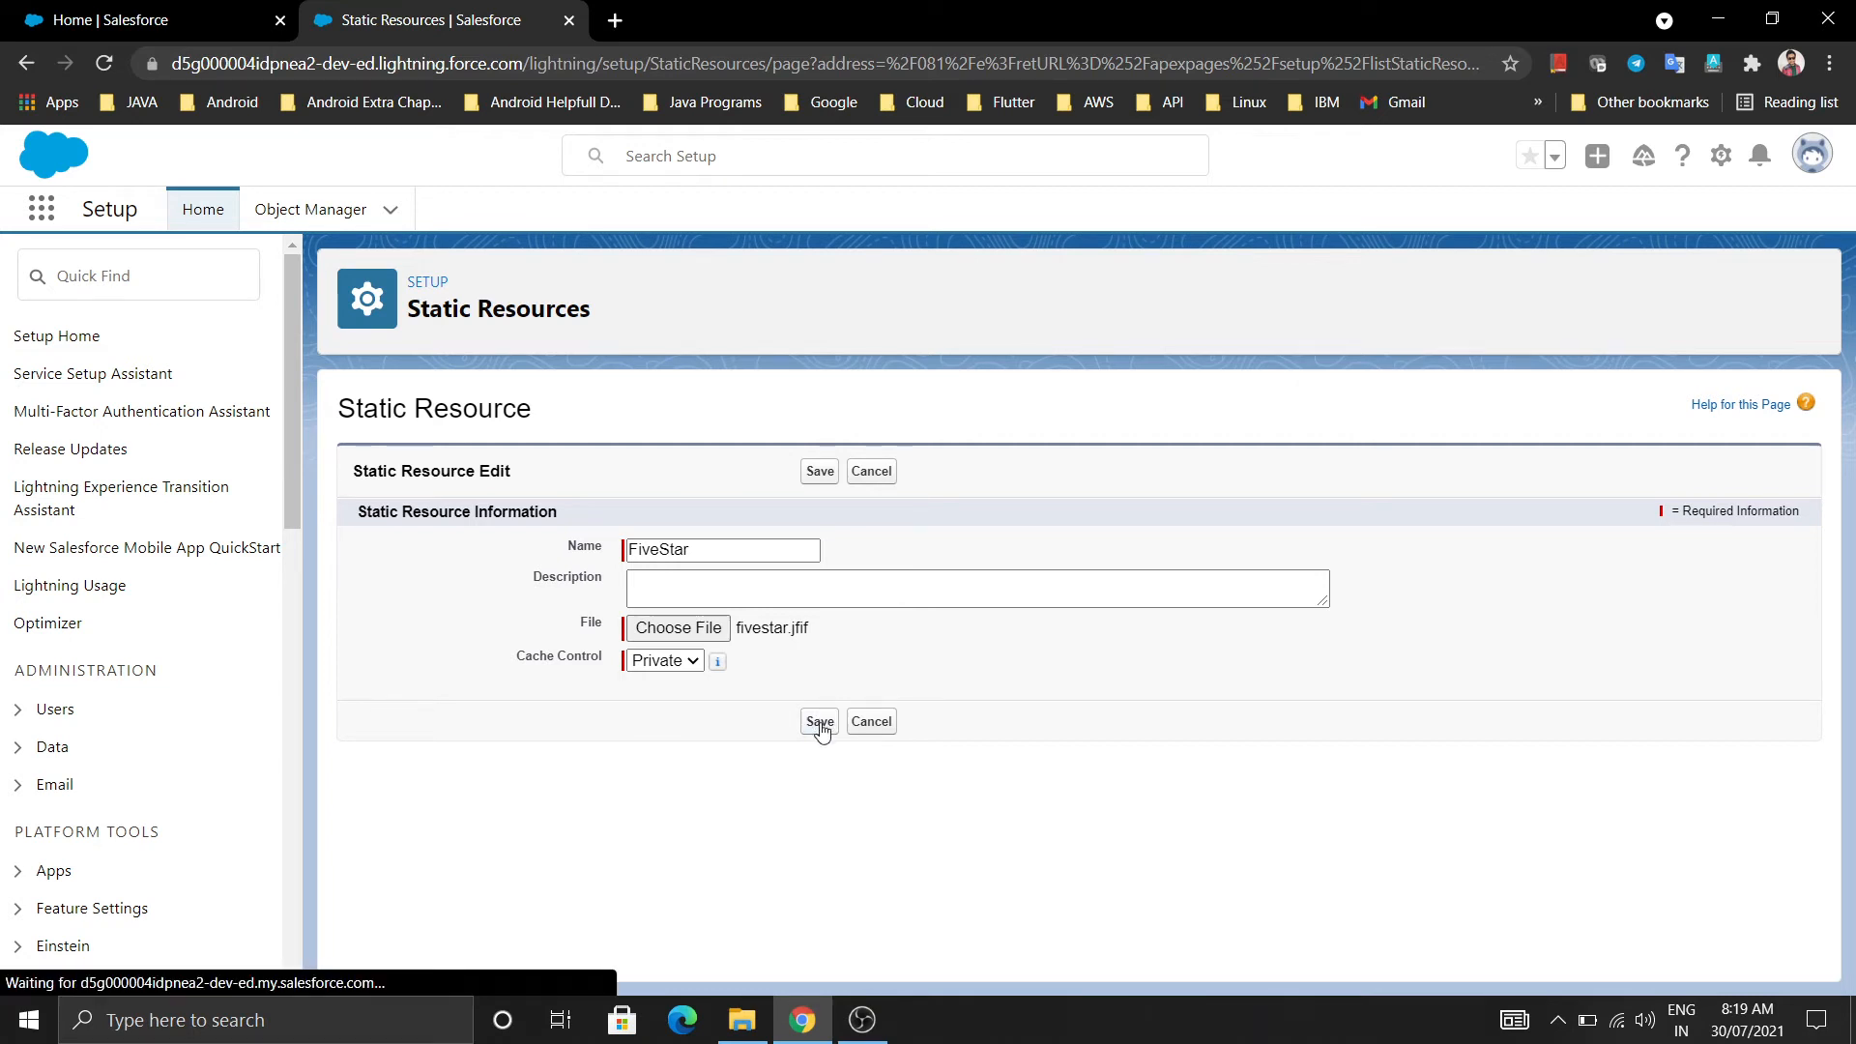
click(817, 721)
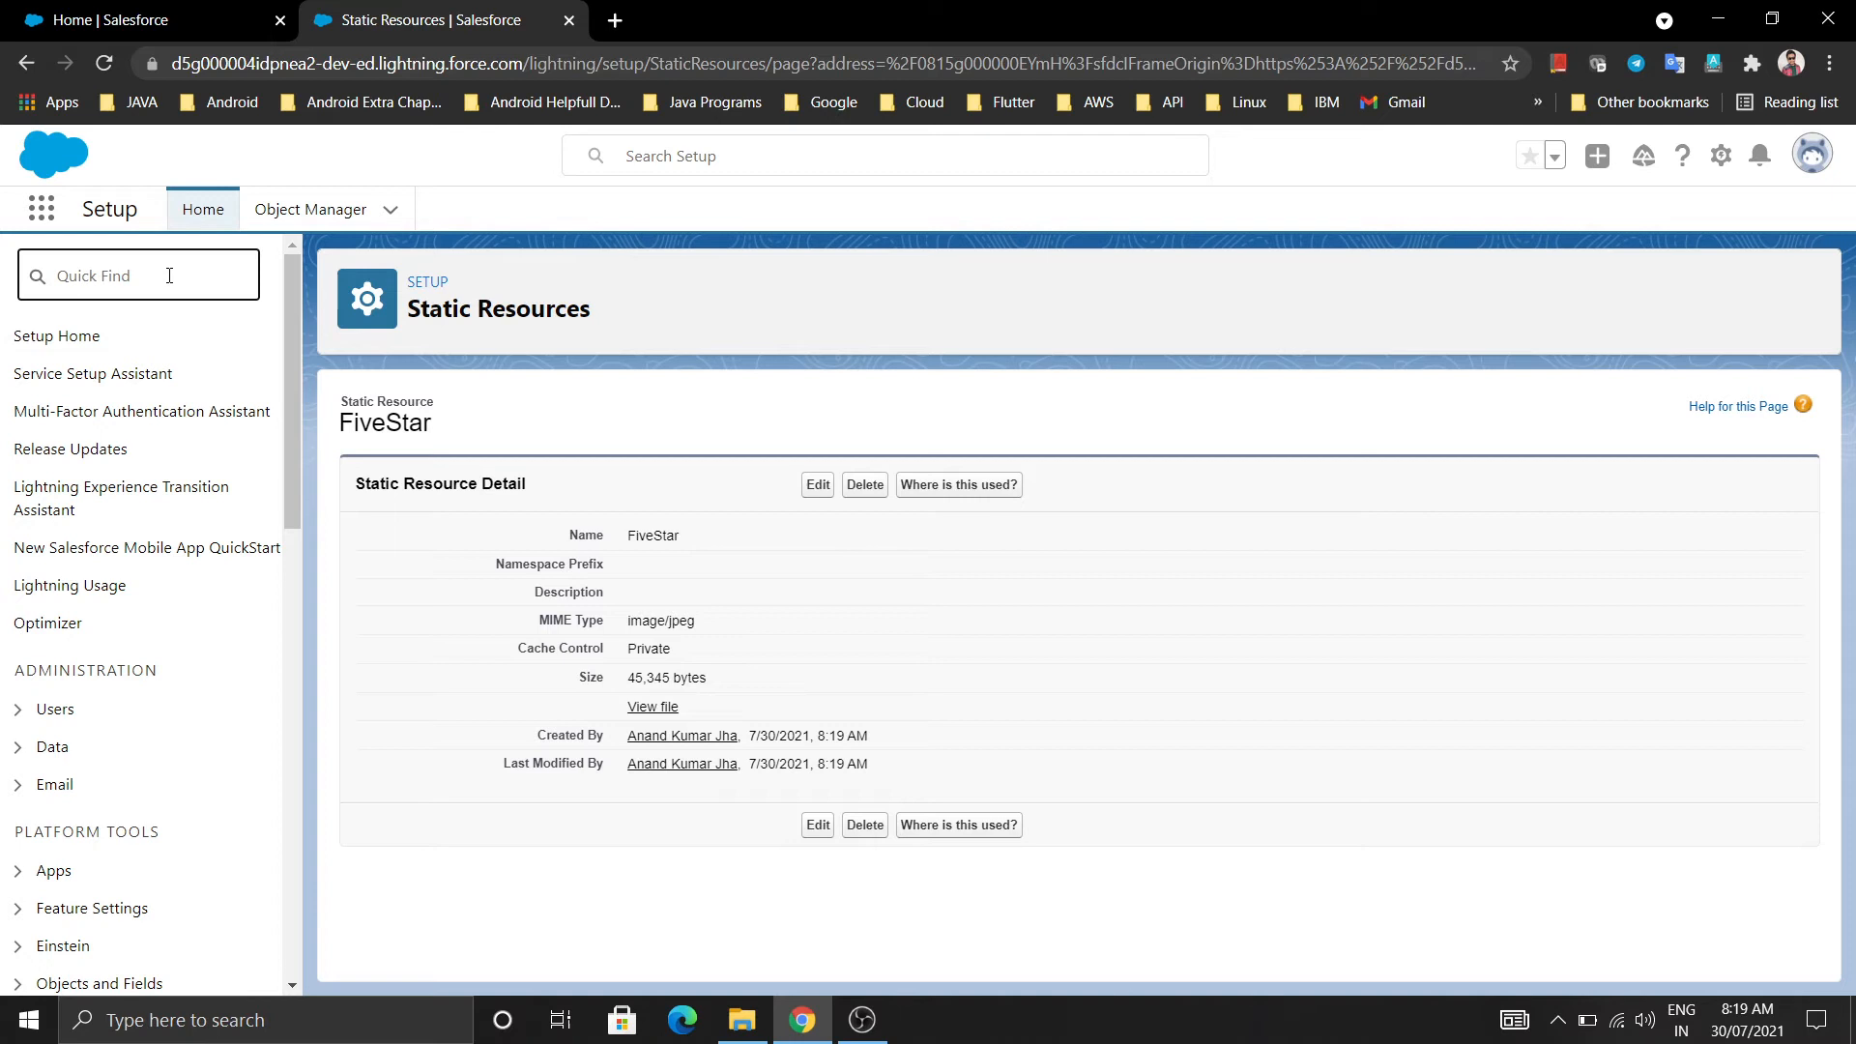
Step: Search Quick Find for 'static' and return to the Static Resources list
text(s)
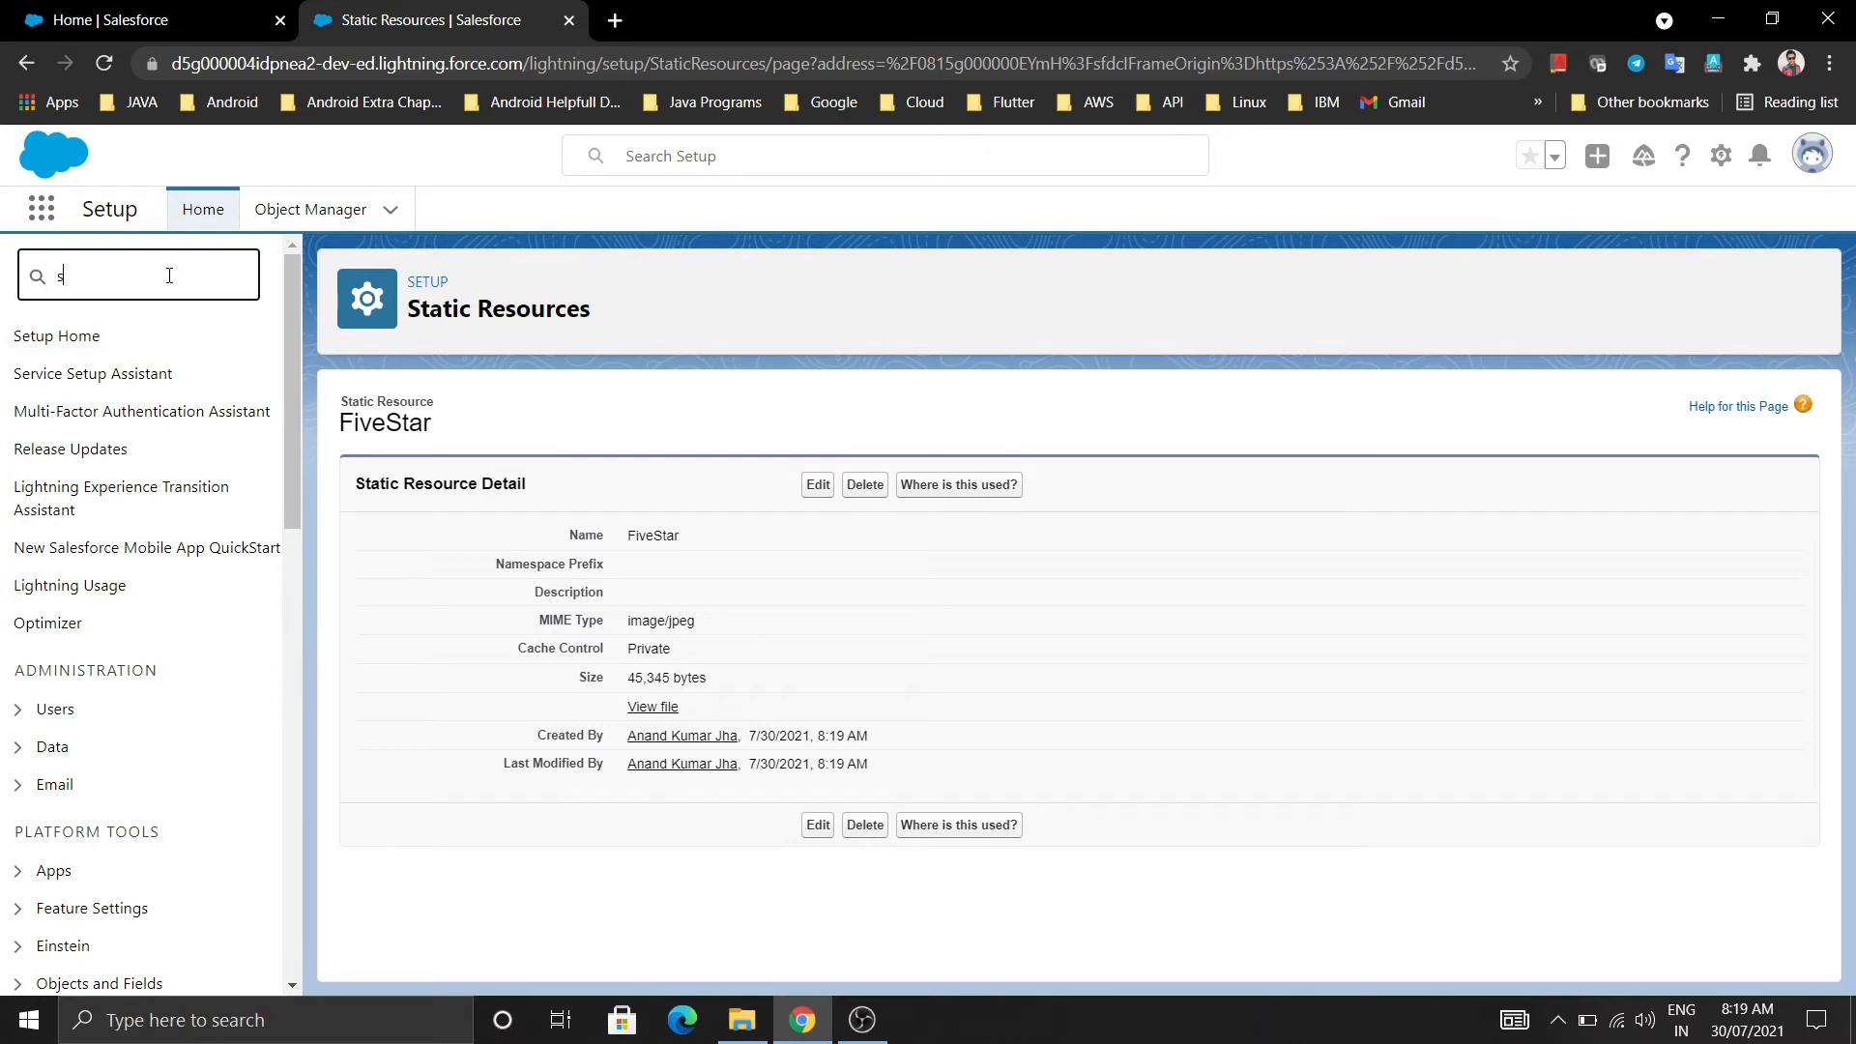
text(a)
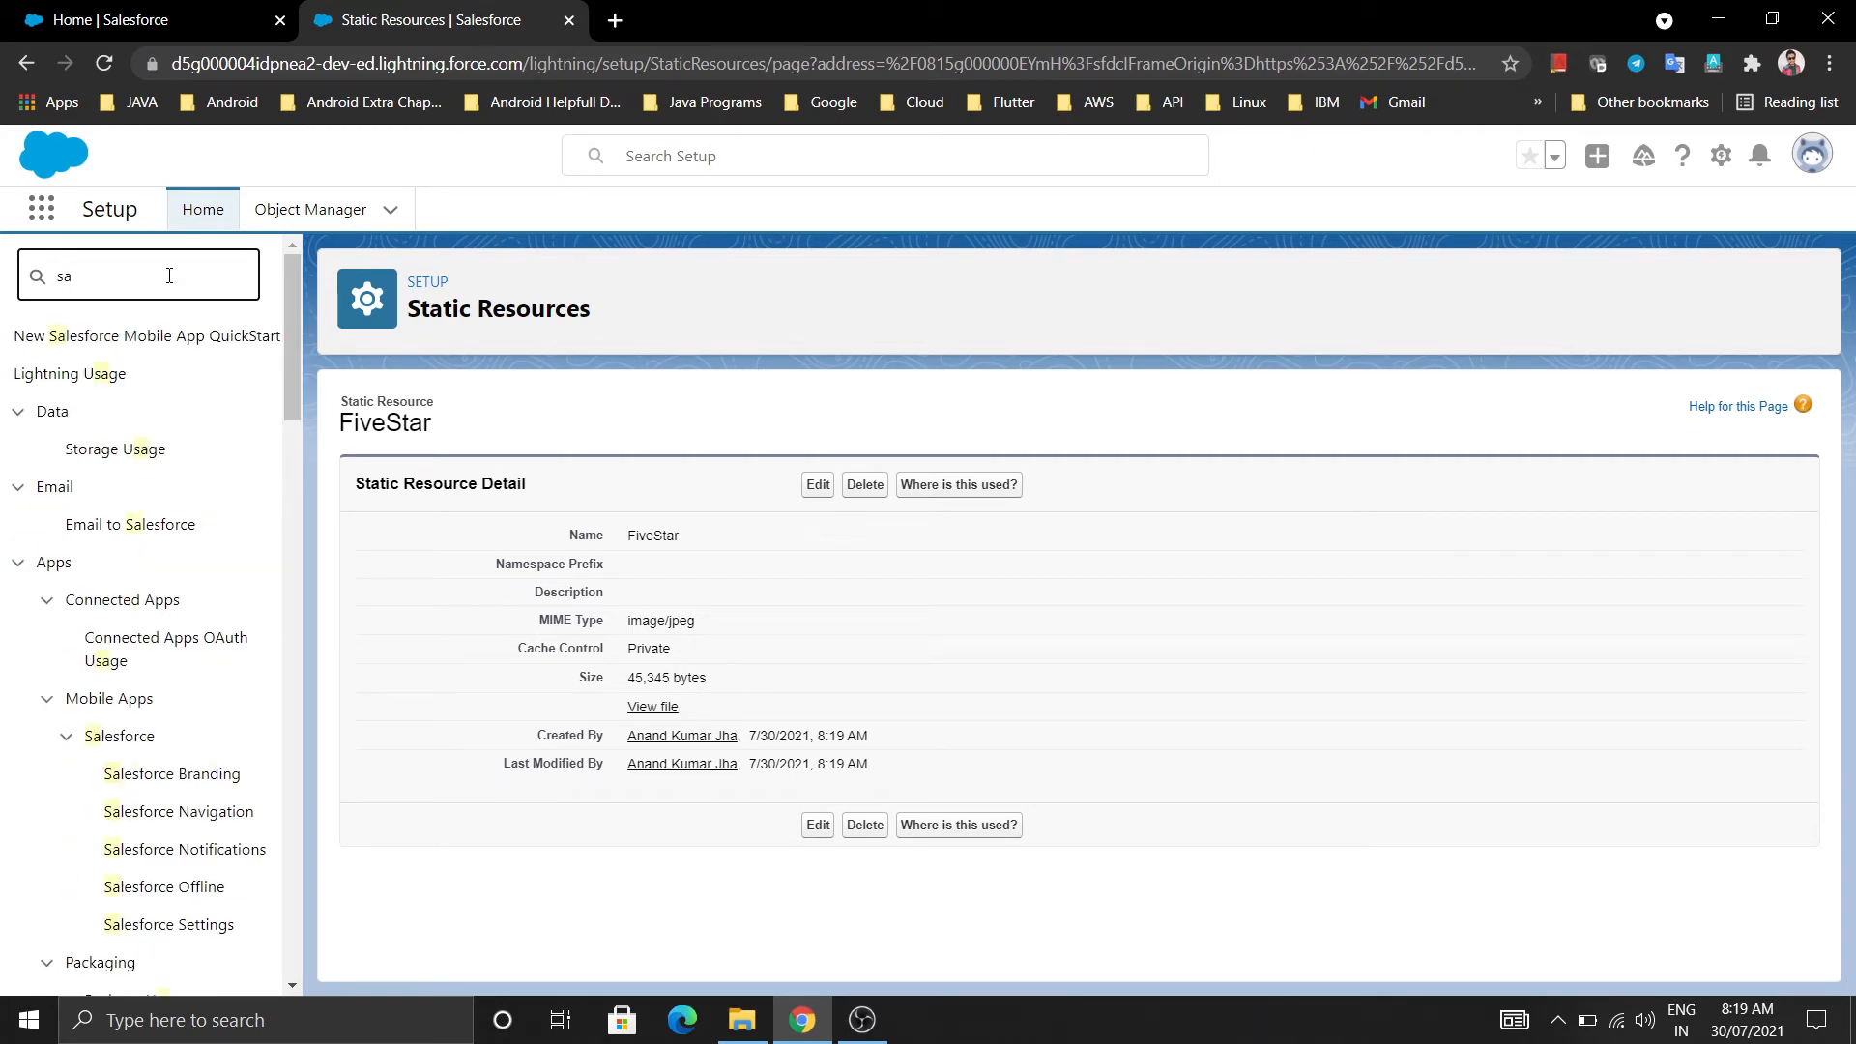
key(Backspace)
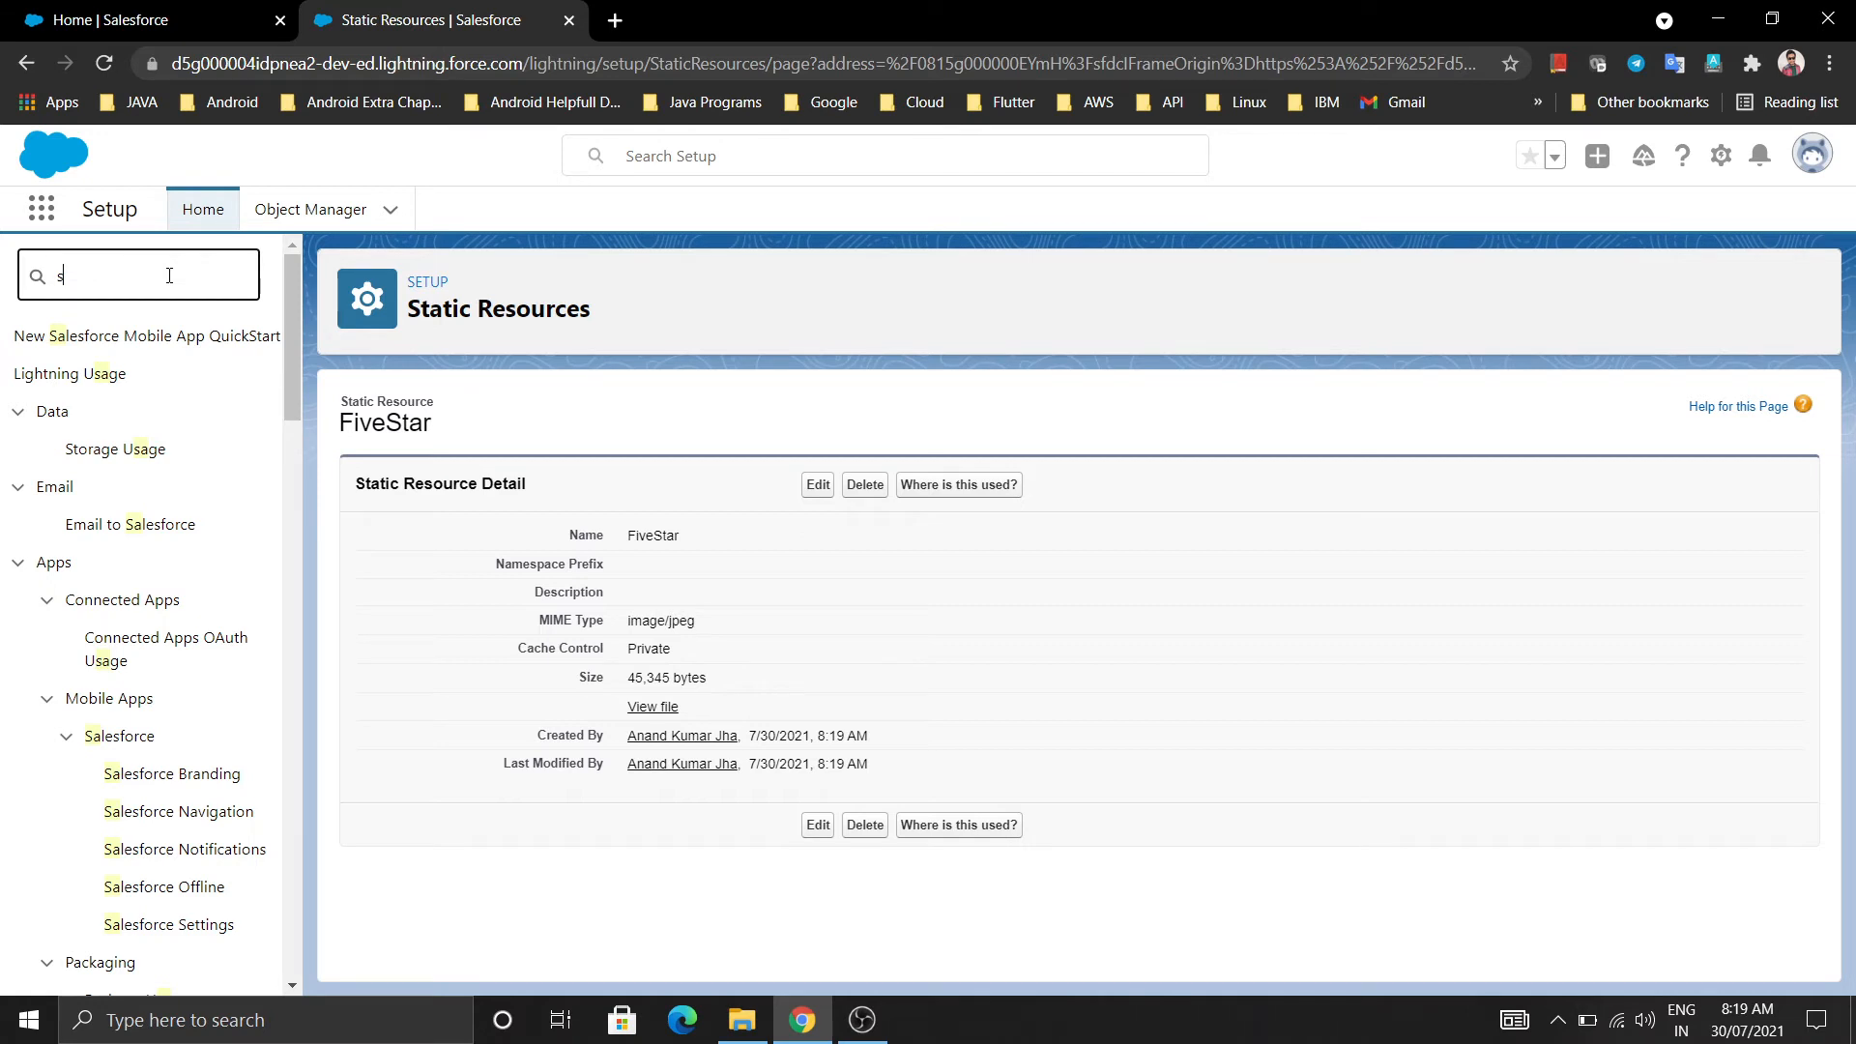
text(tatic)
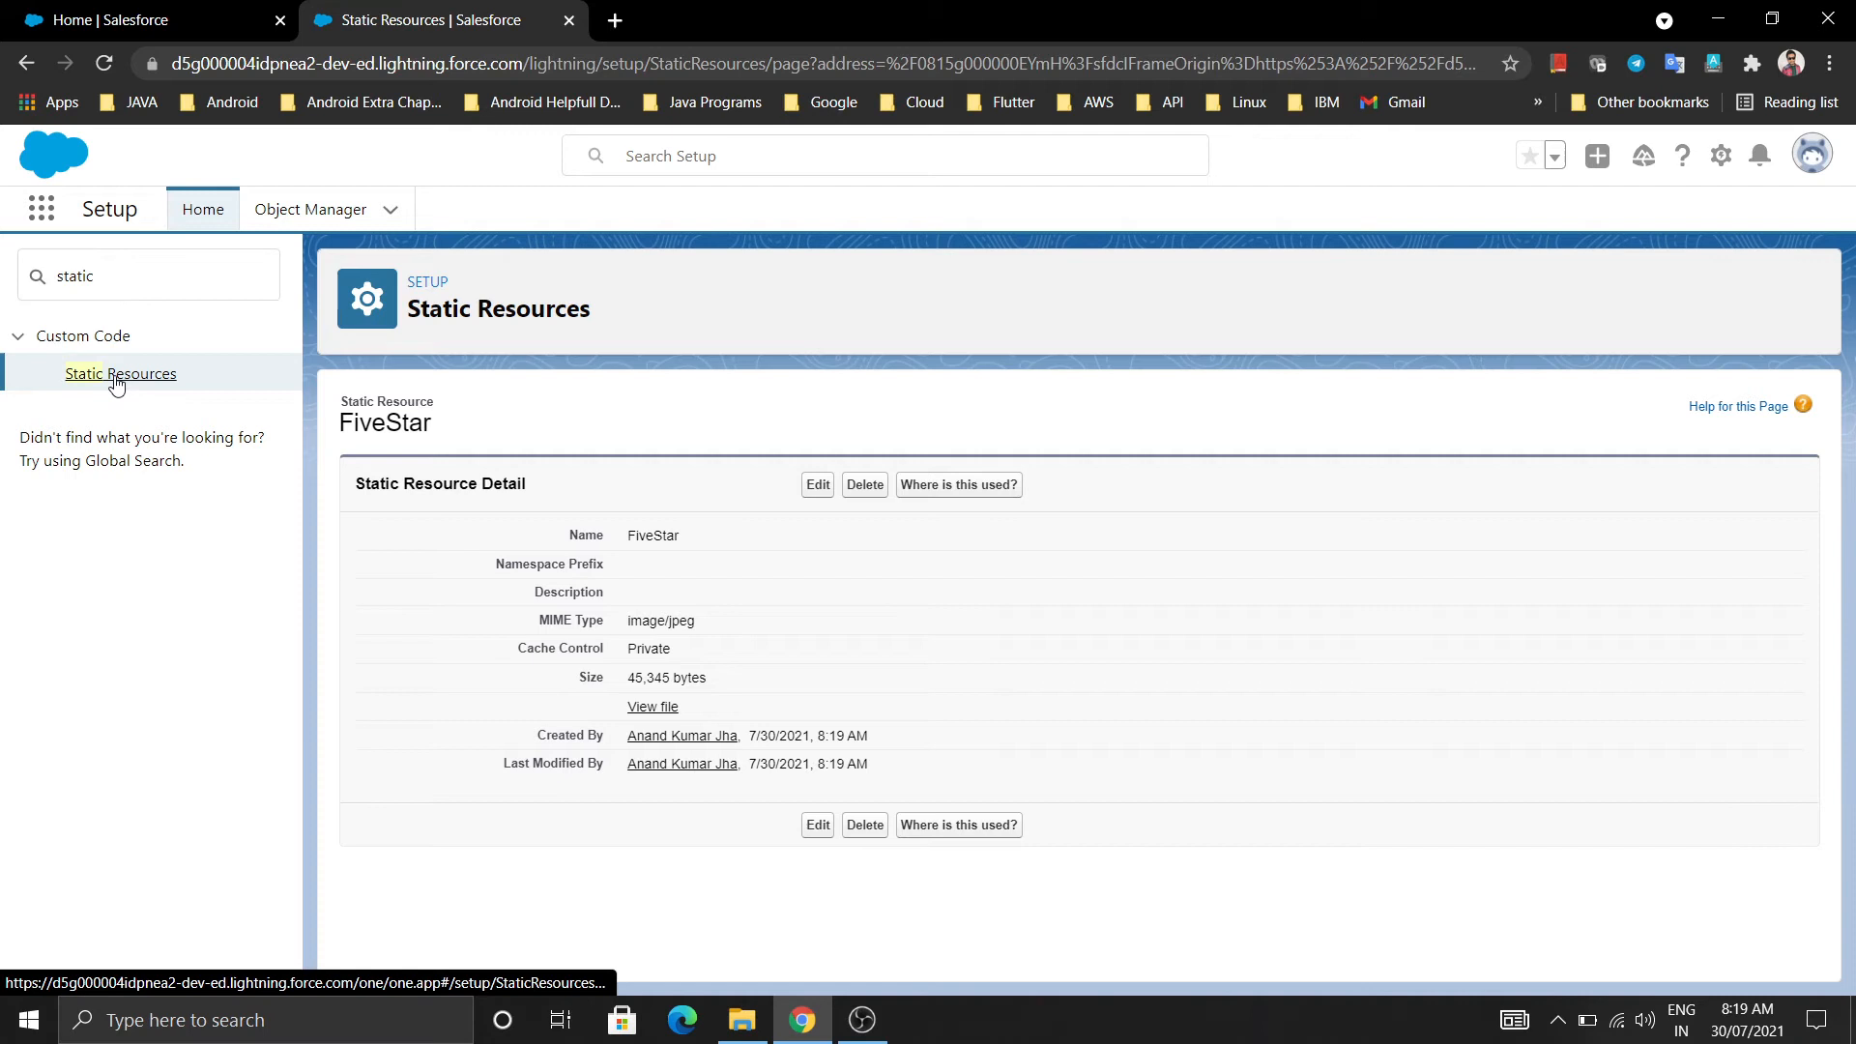
click(120, 374)
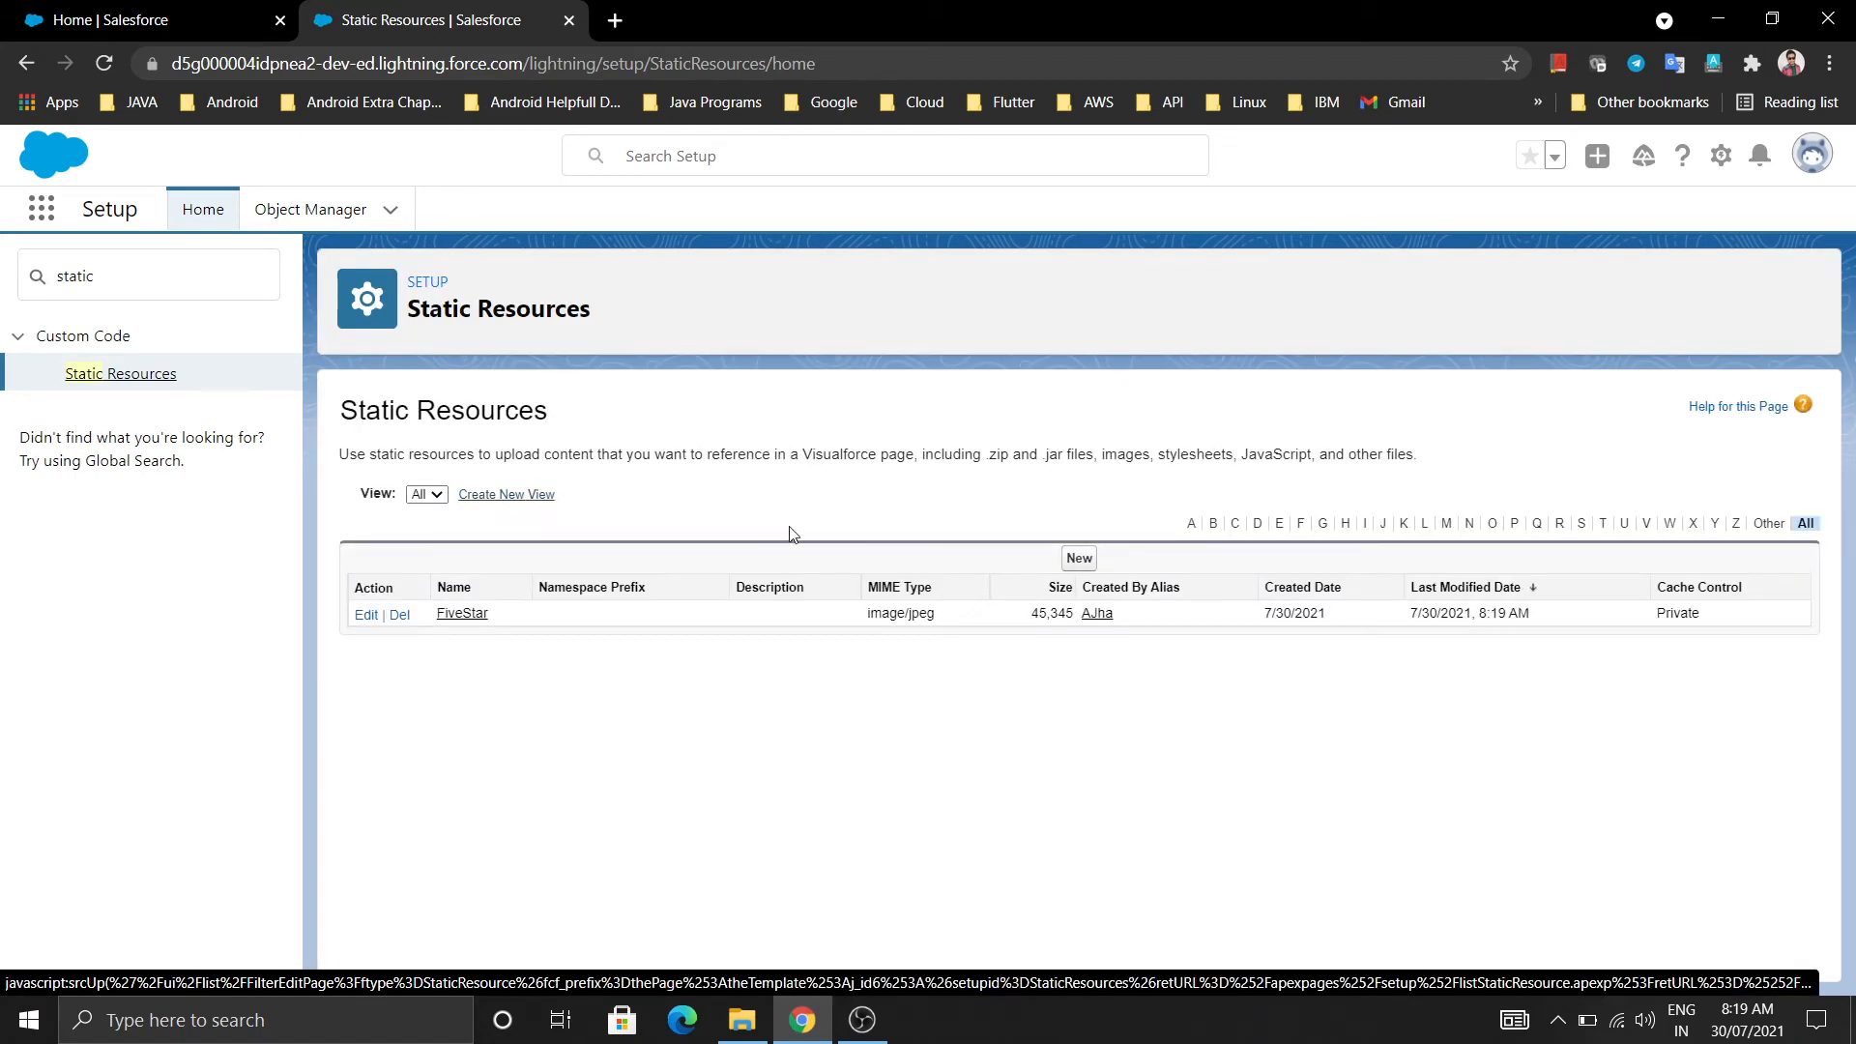
Step: Begin a blank new static resource form
click(1079, 557)
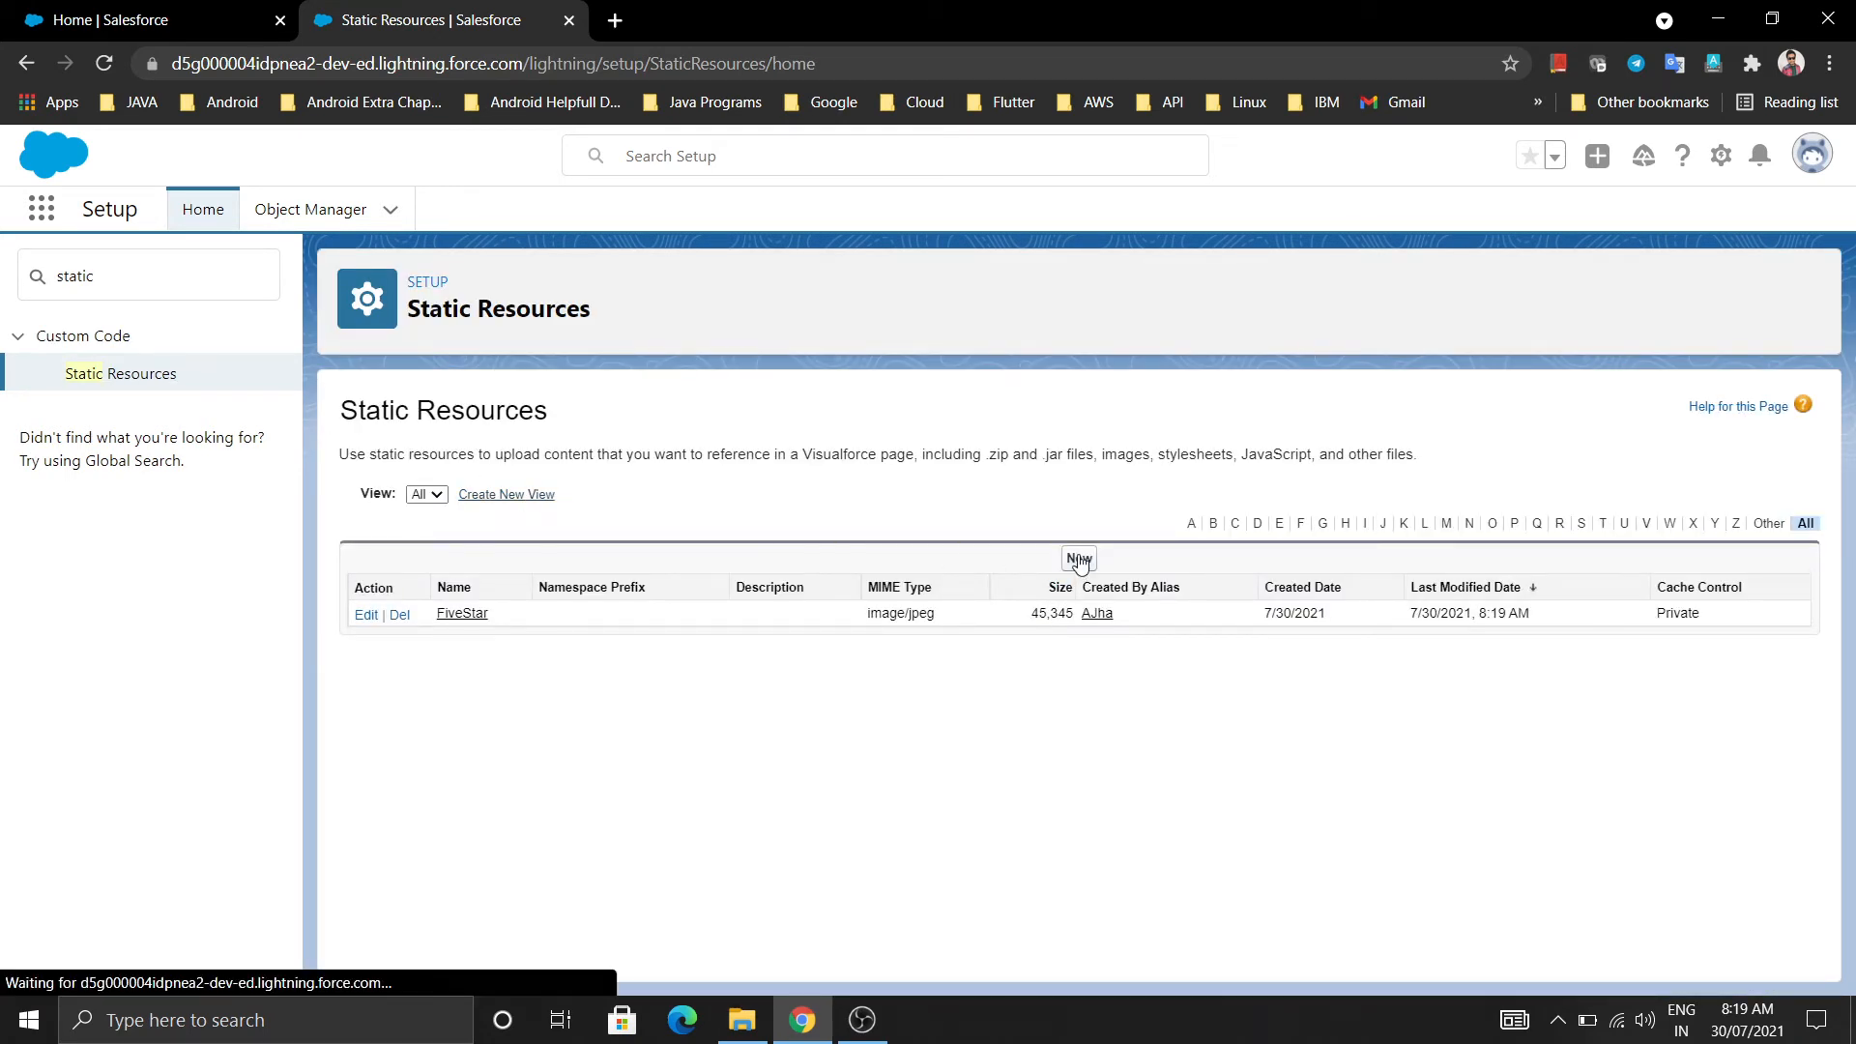
click(1076, 559)
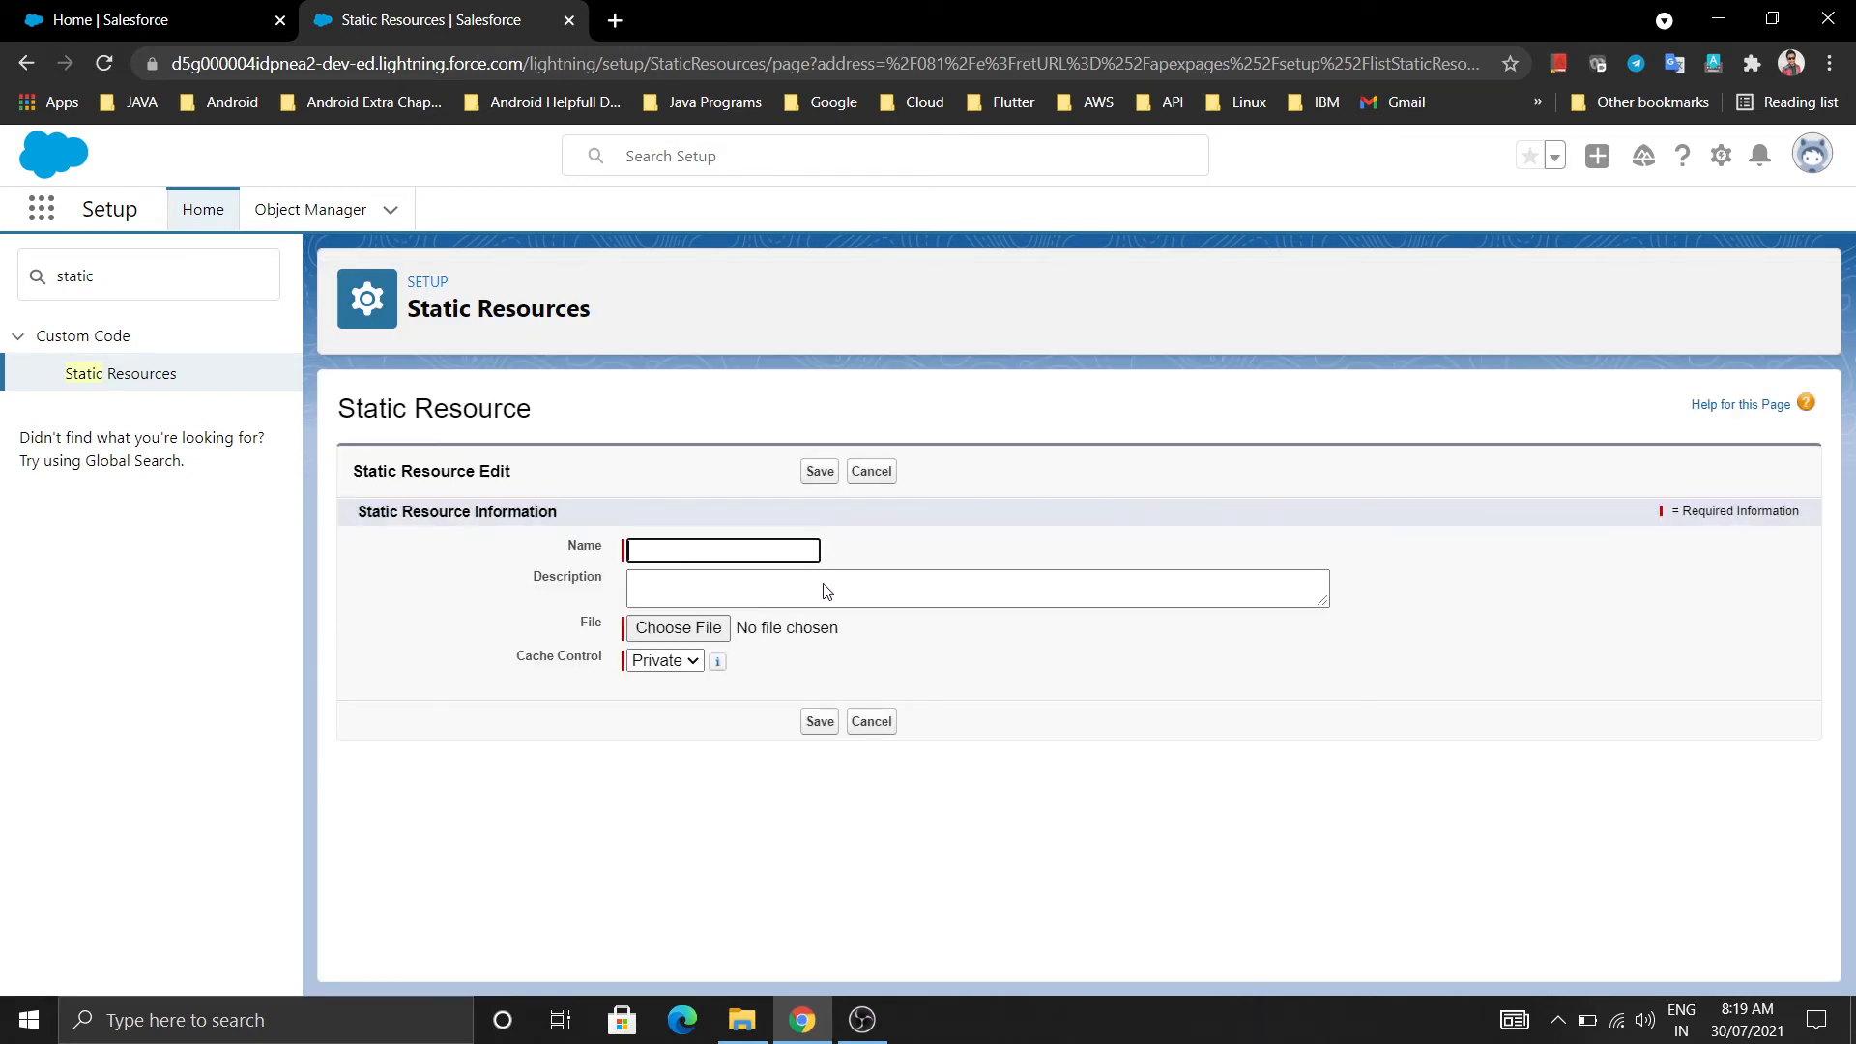
Step: Name the resource FourStar, attach the fourstar image from Downloads and save it
text(FourStar)
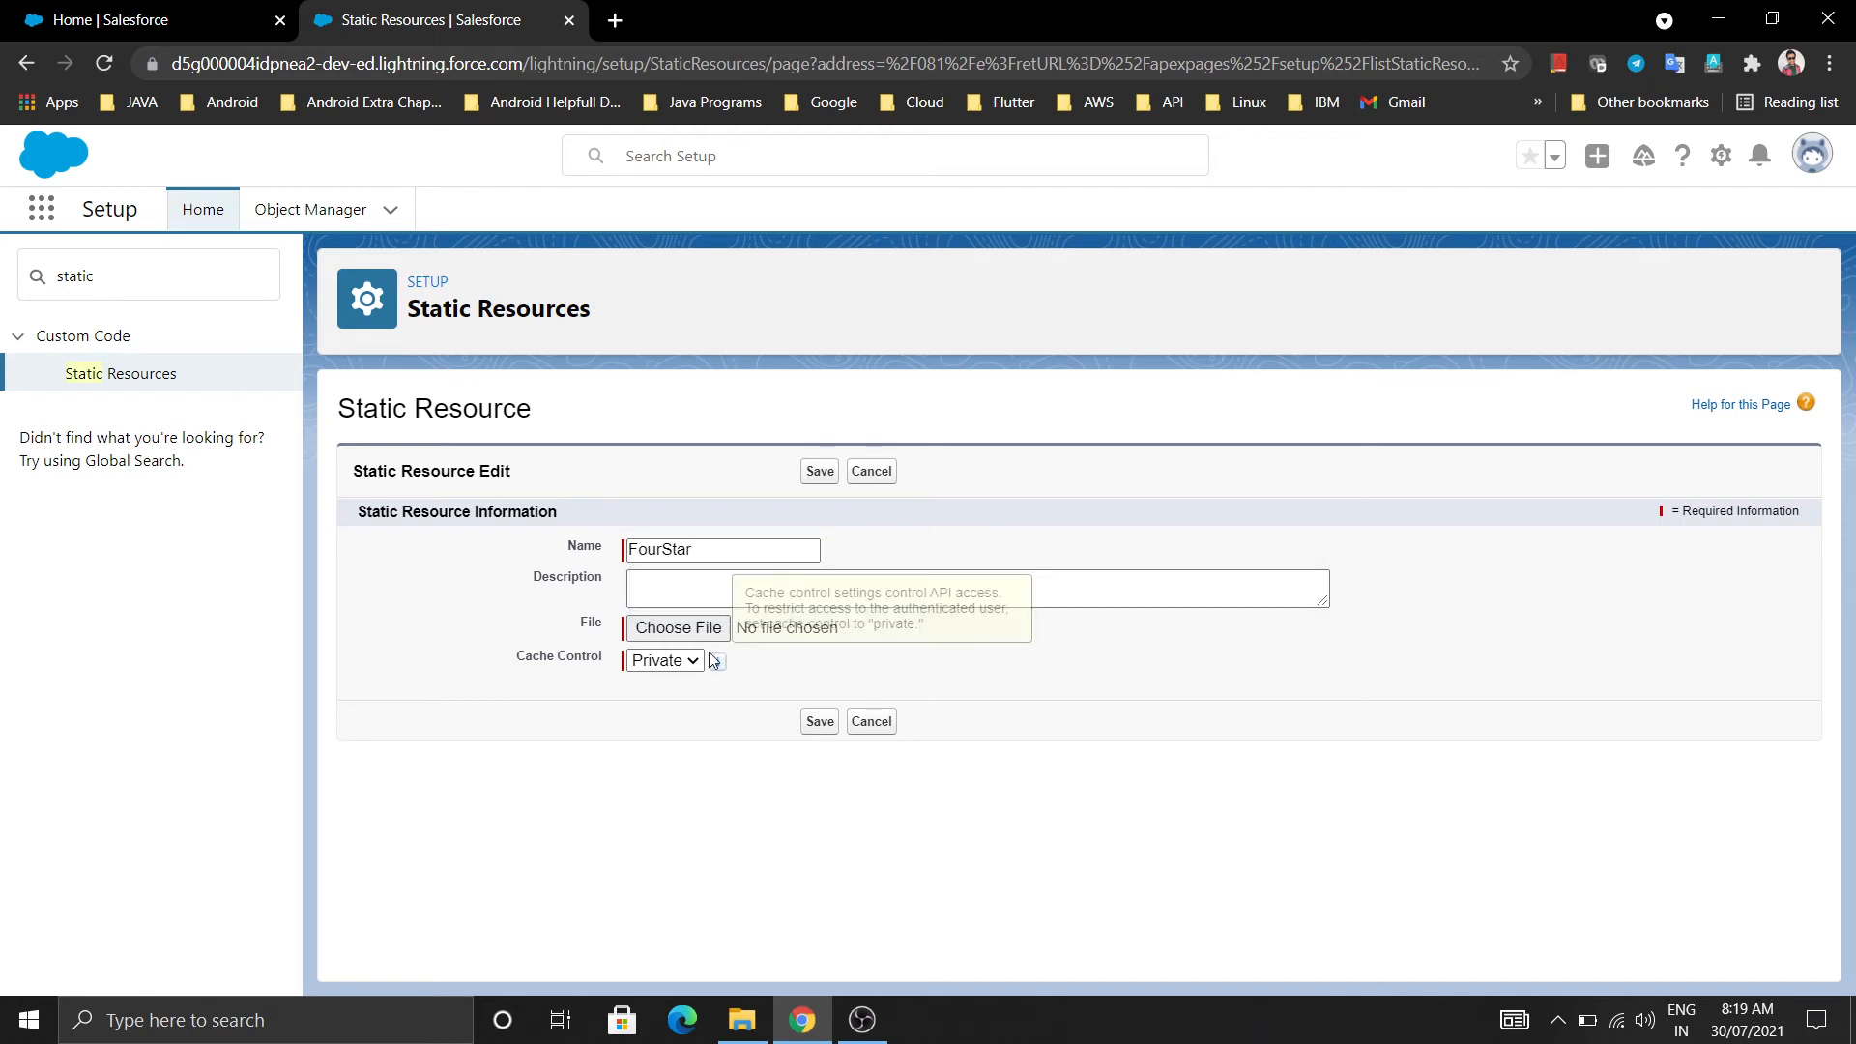
click(678, 626)
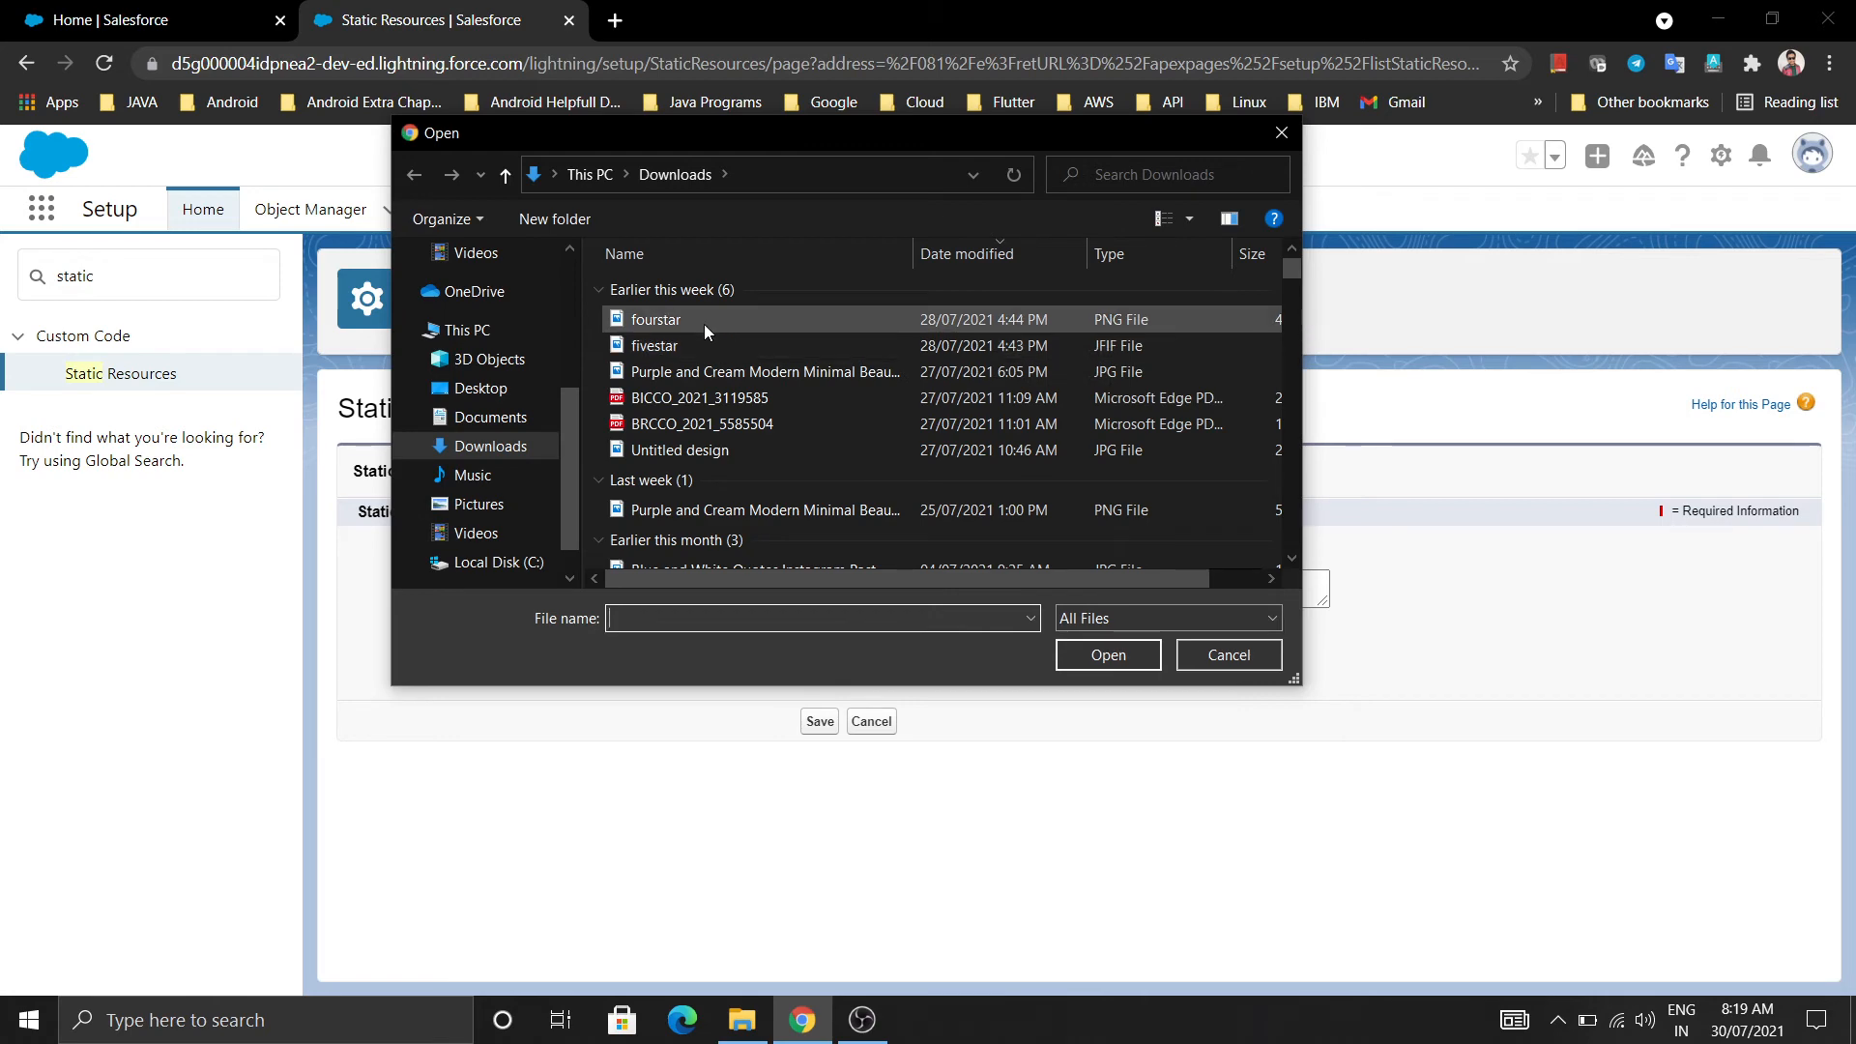
click(655, 319)
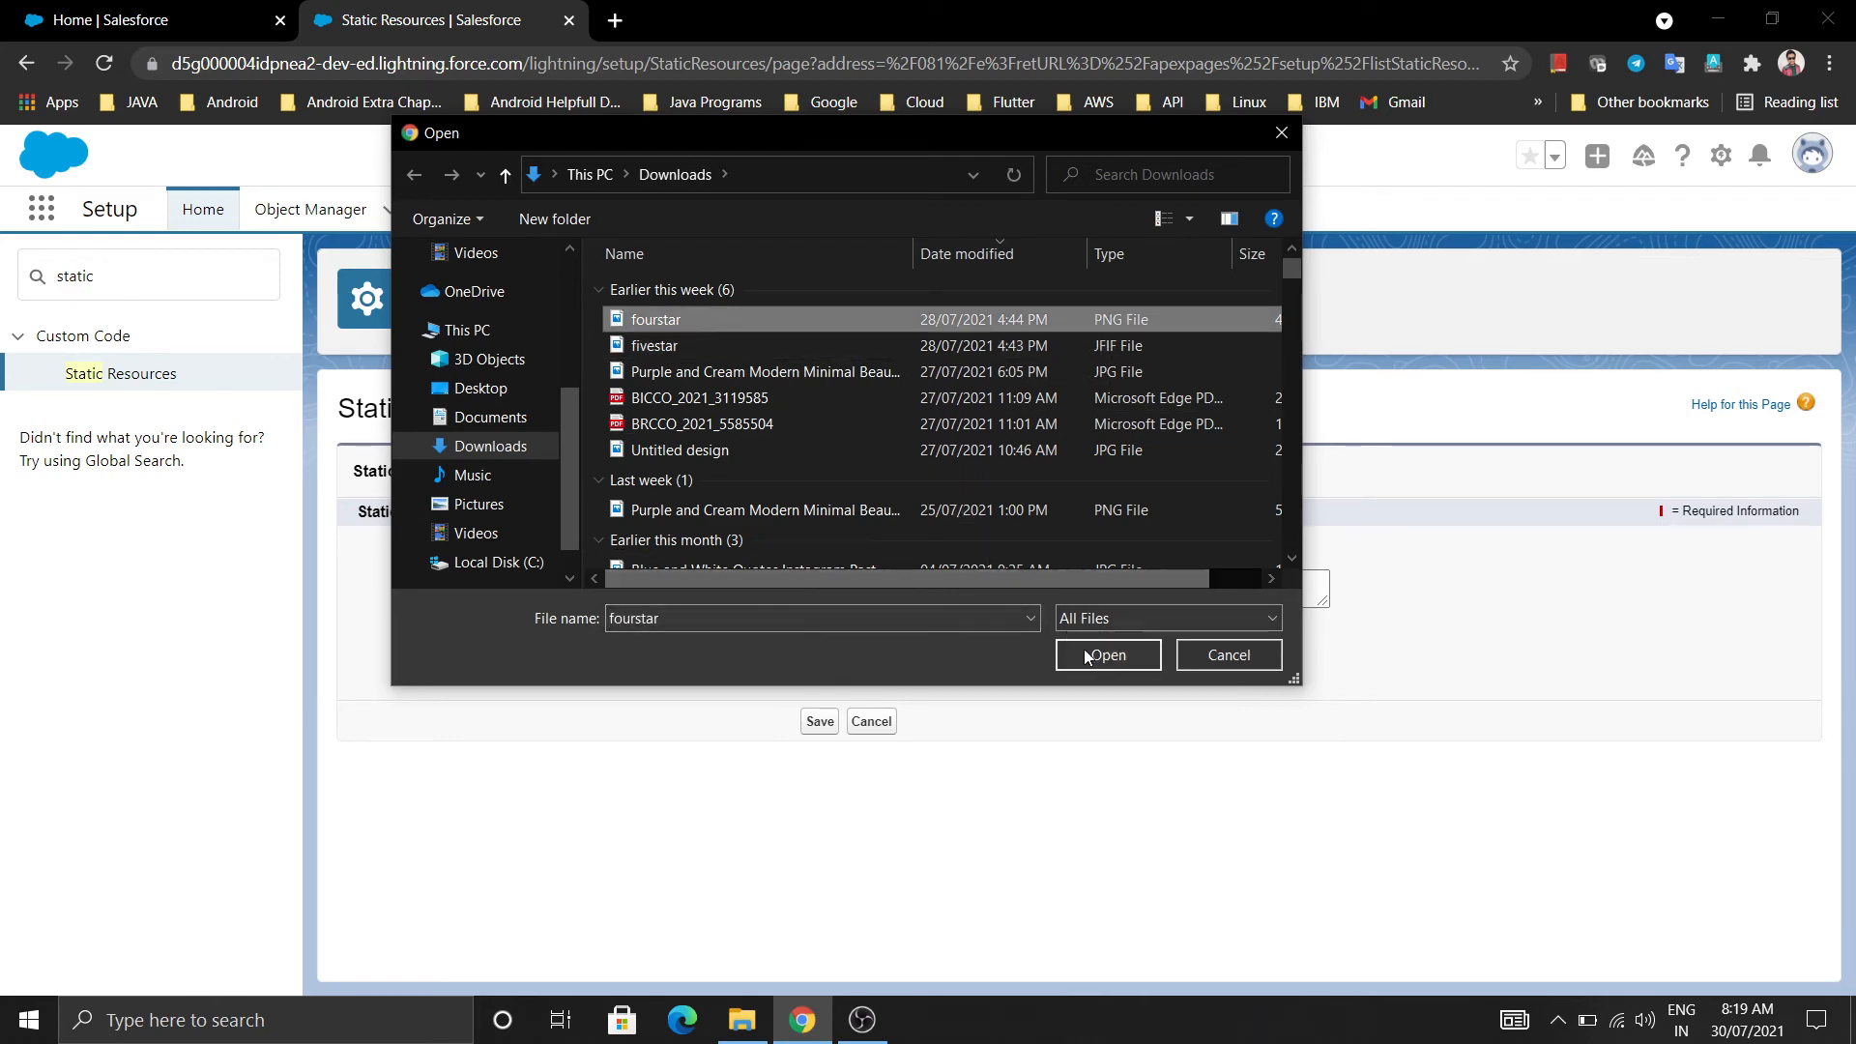
click(1106, 656)
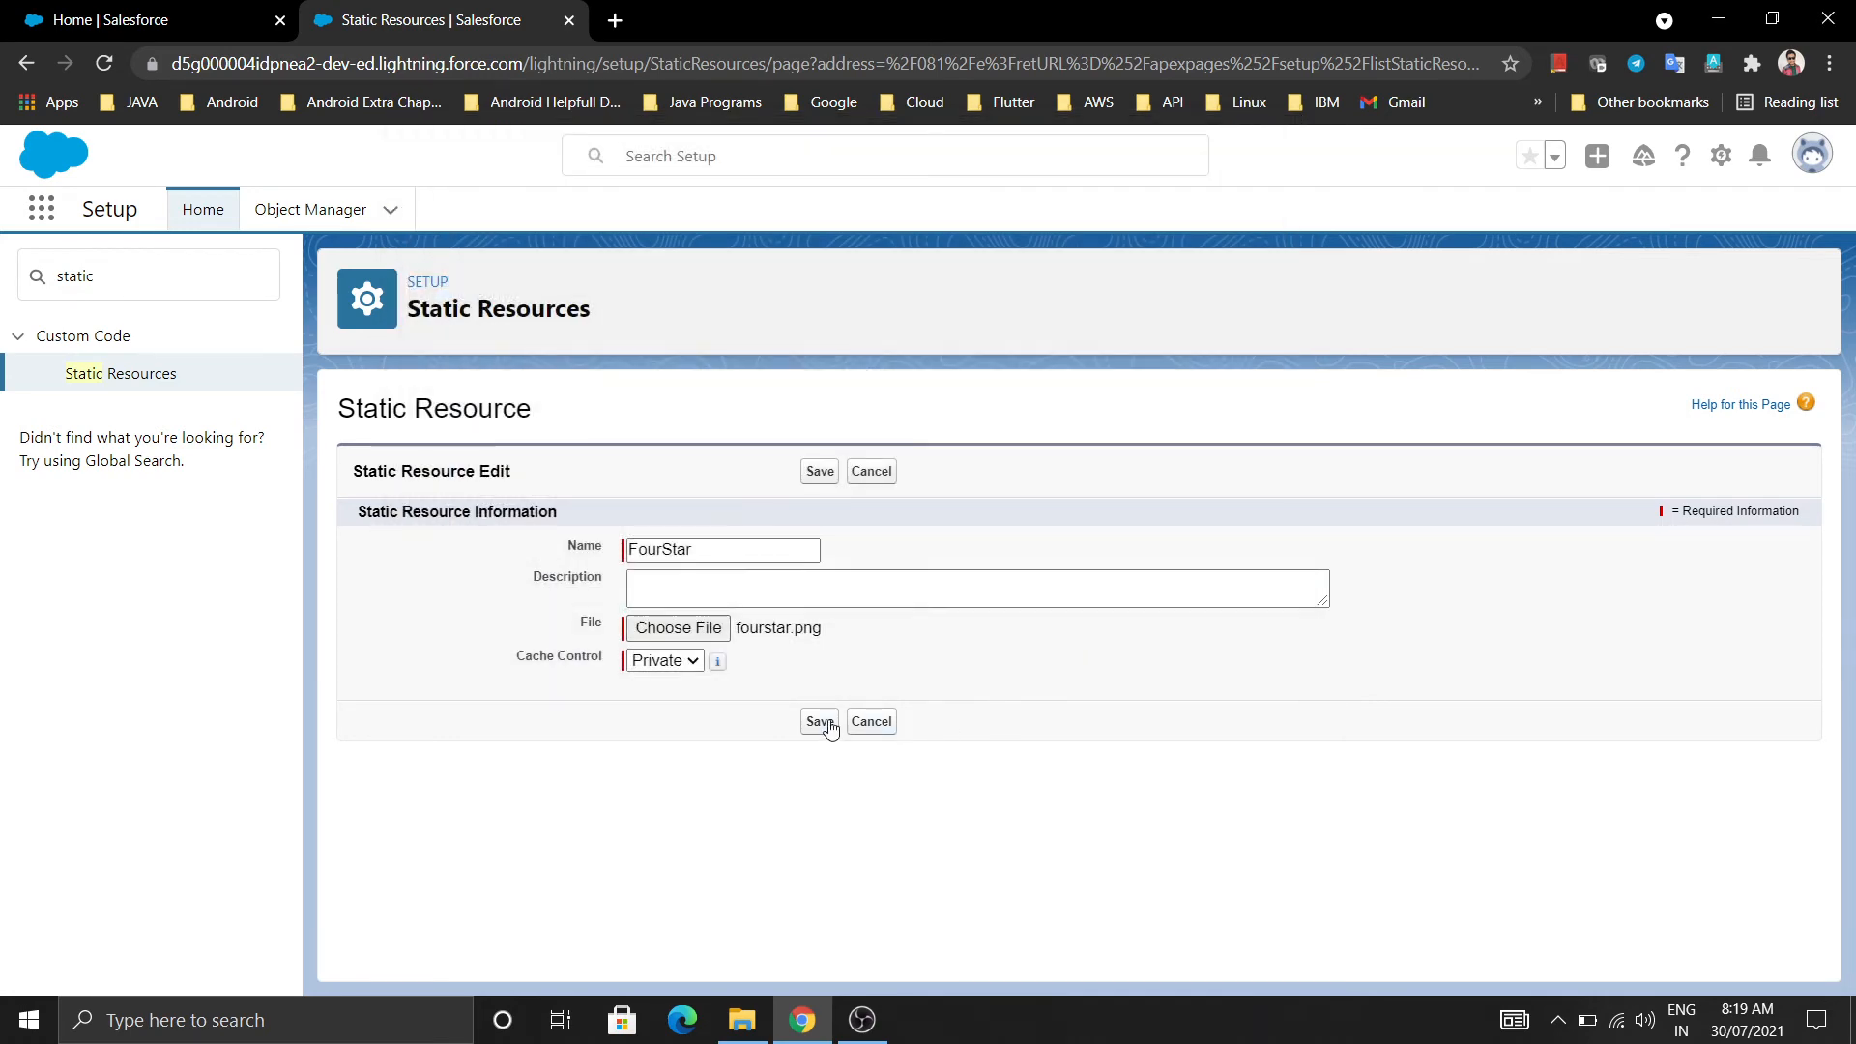
click(818, 721)
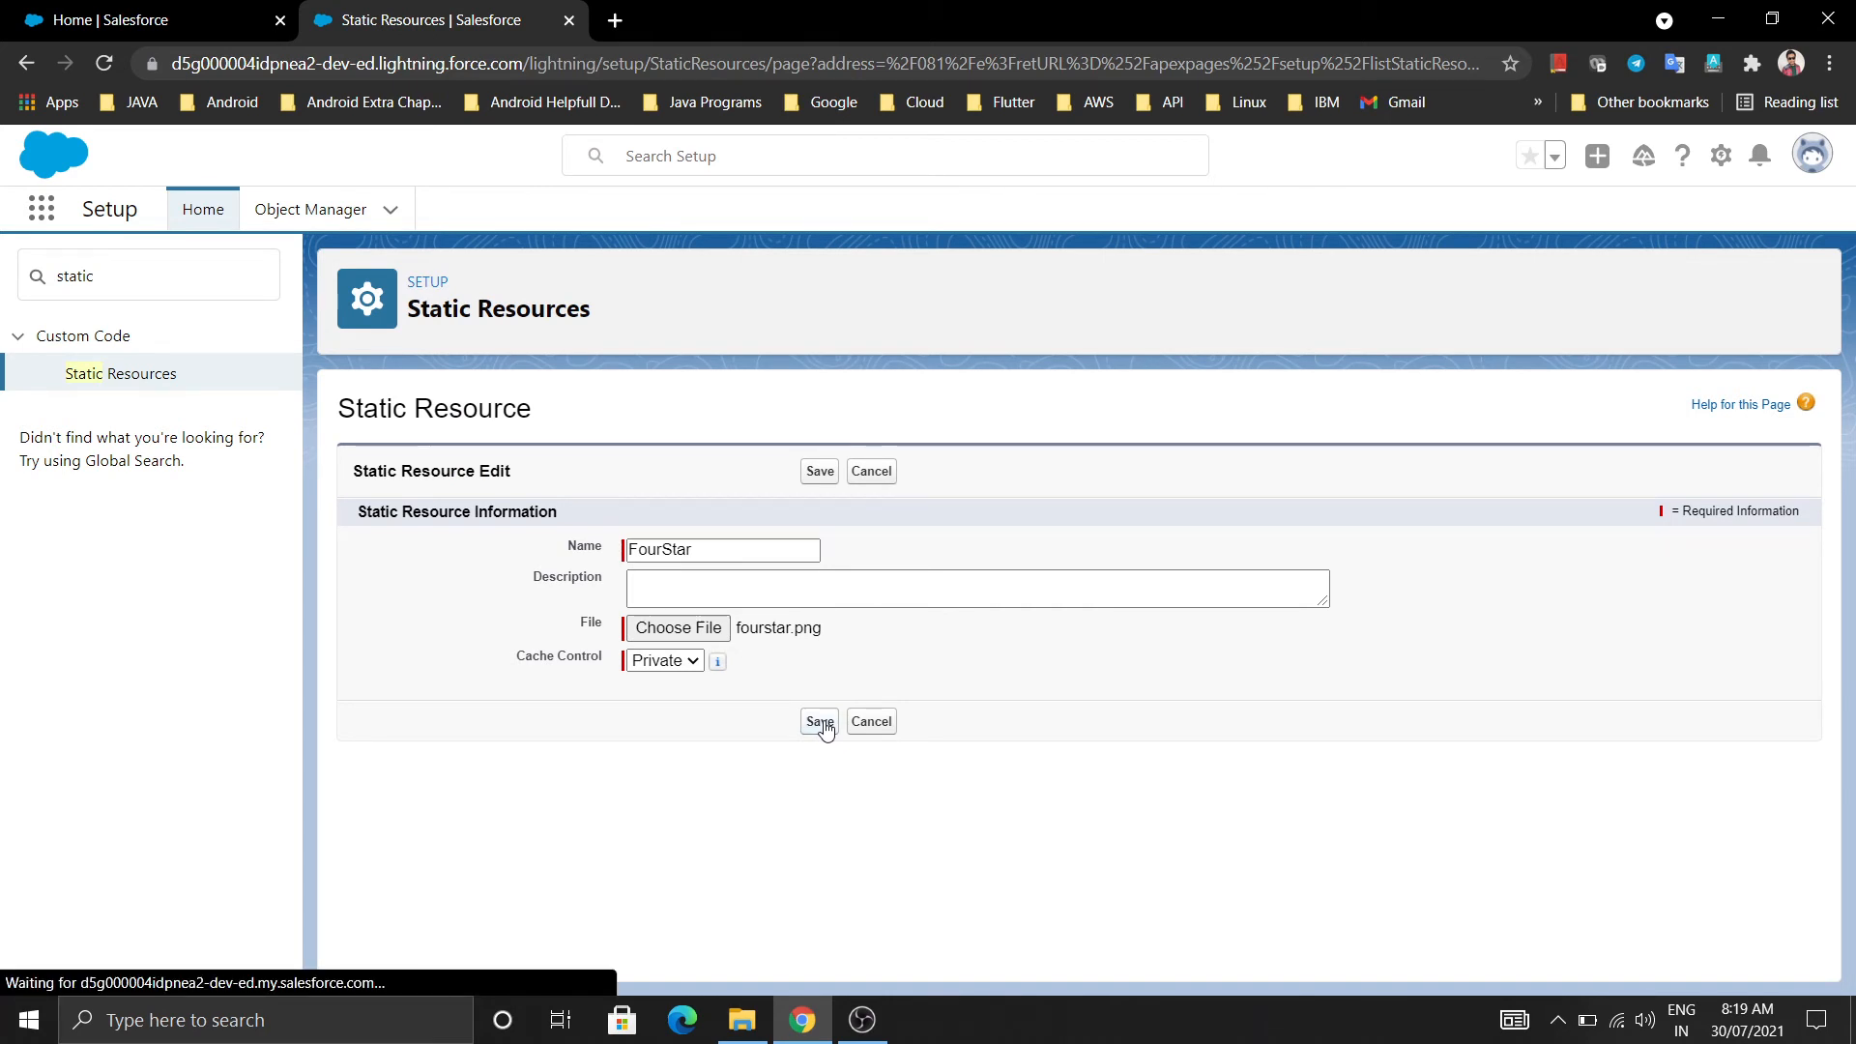
click(817, 721)
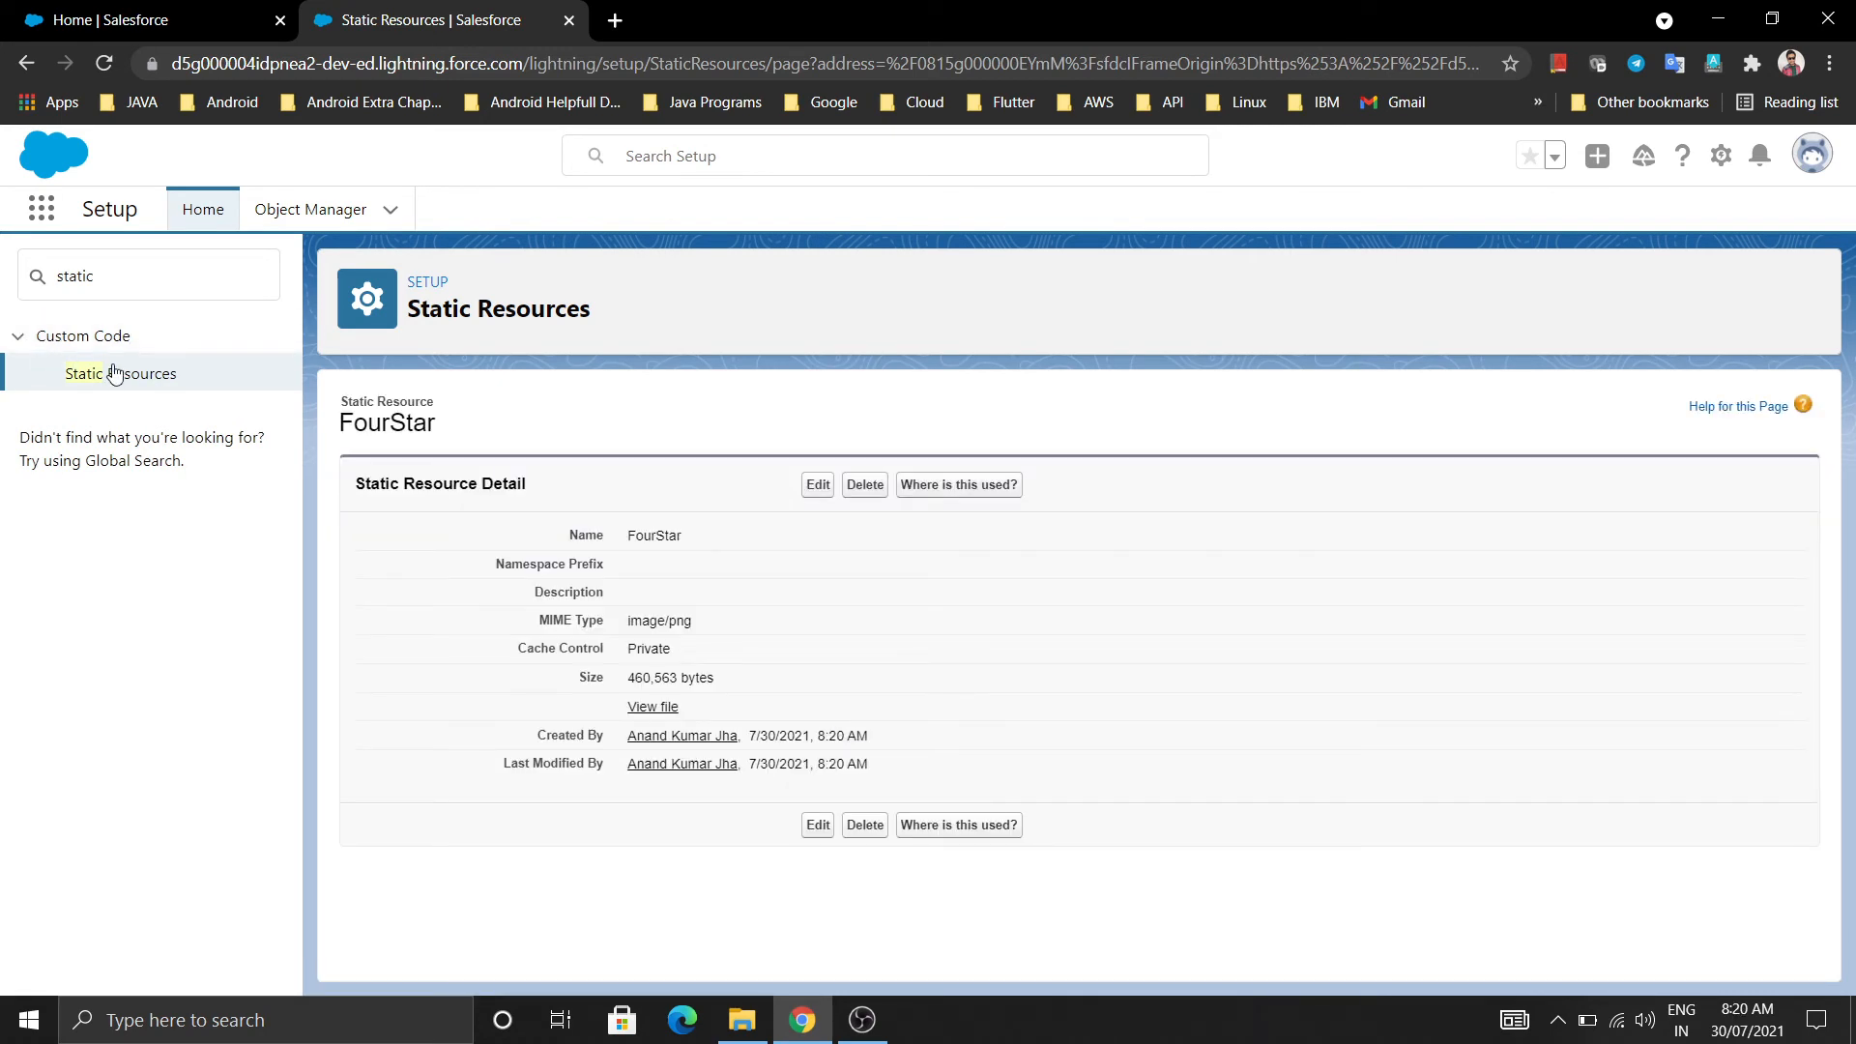
Step: From the Static Resources list, view the FiveStar record with its JPEG image
click(120, 373)
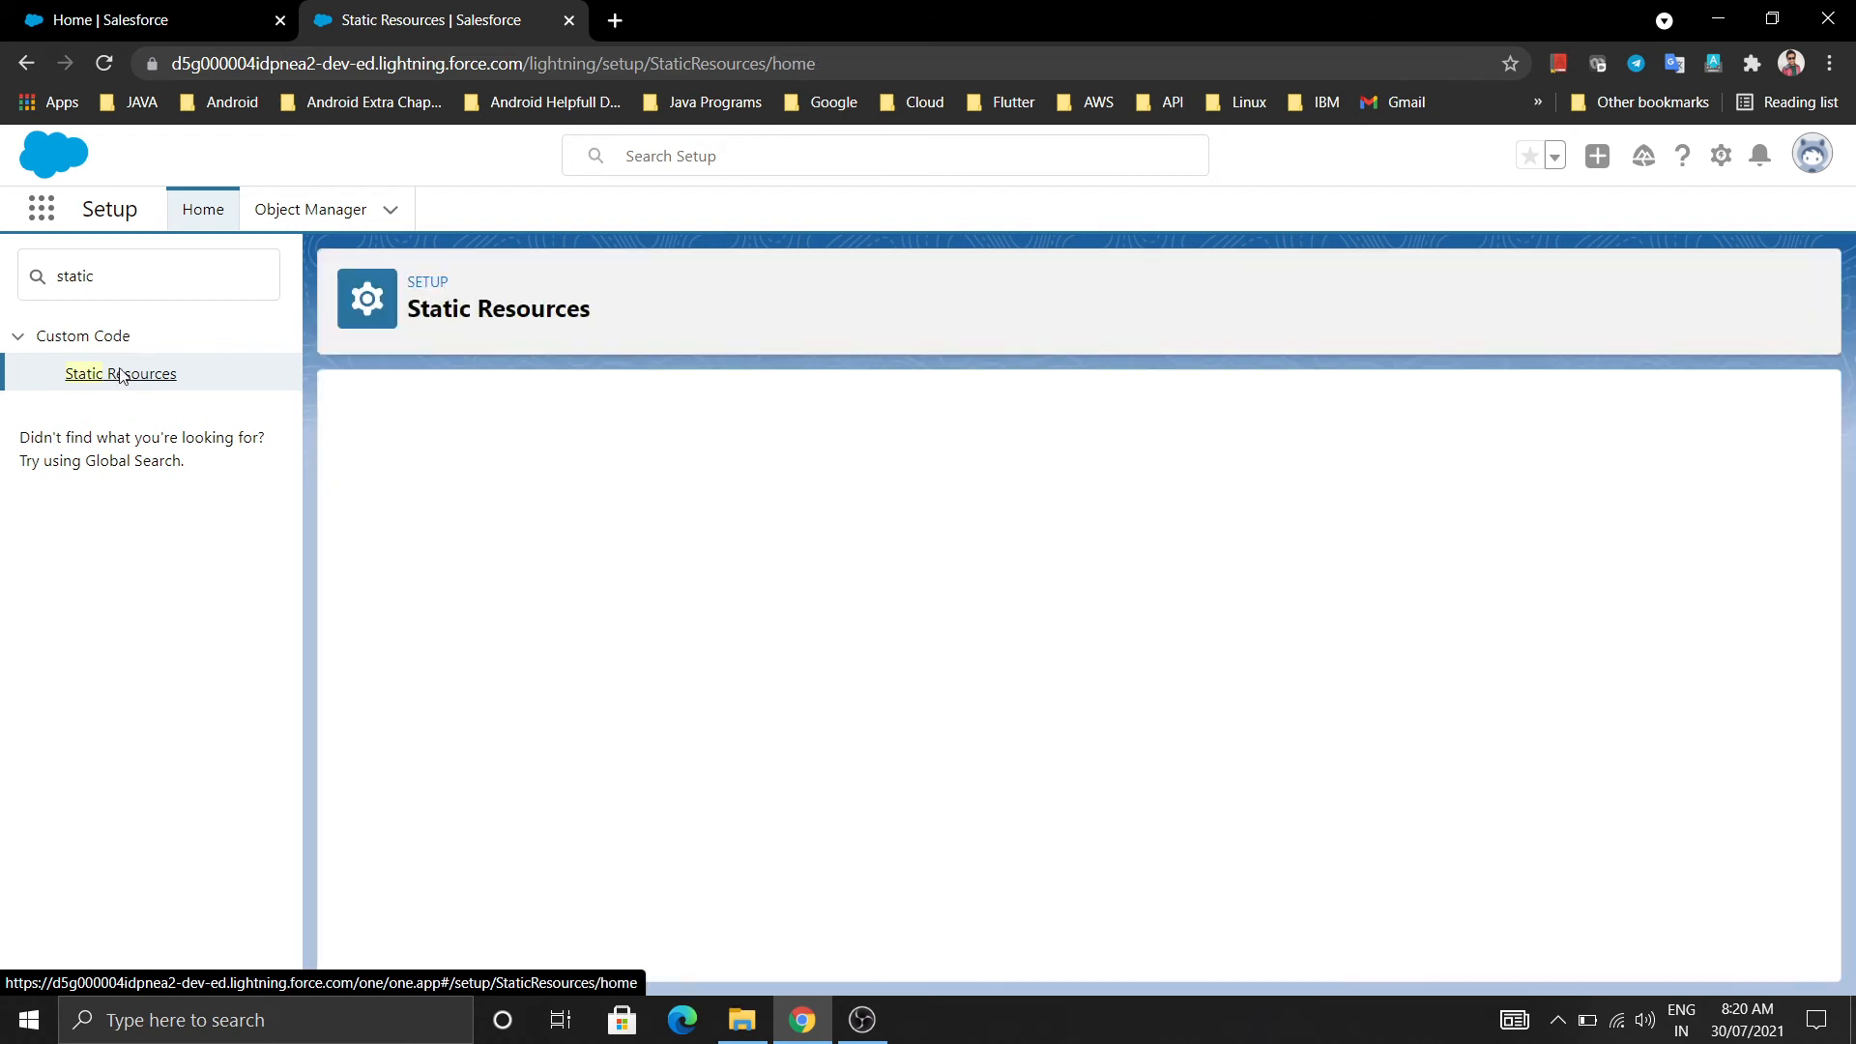
click(120, 373)
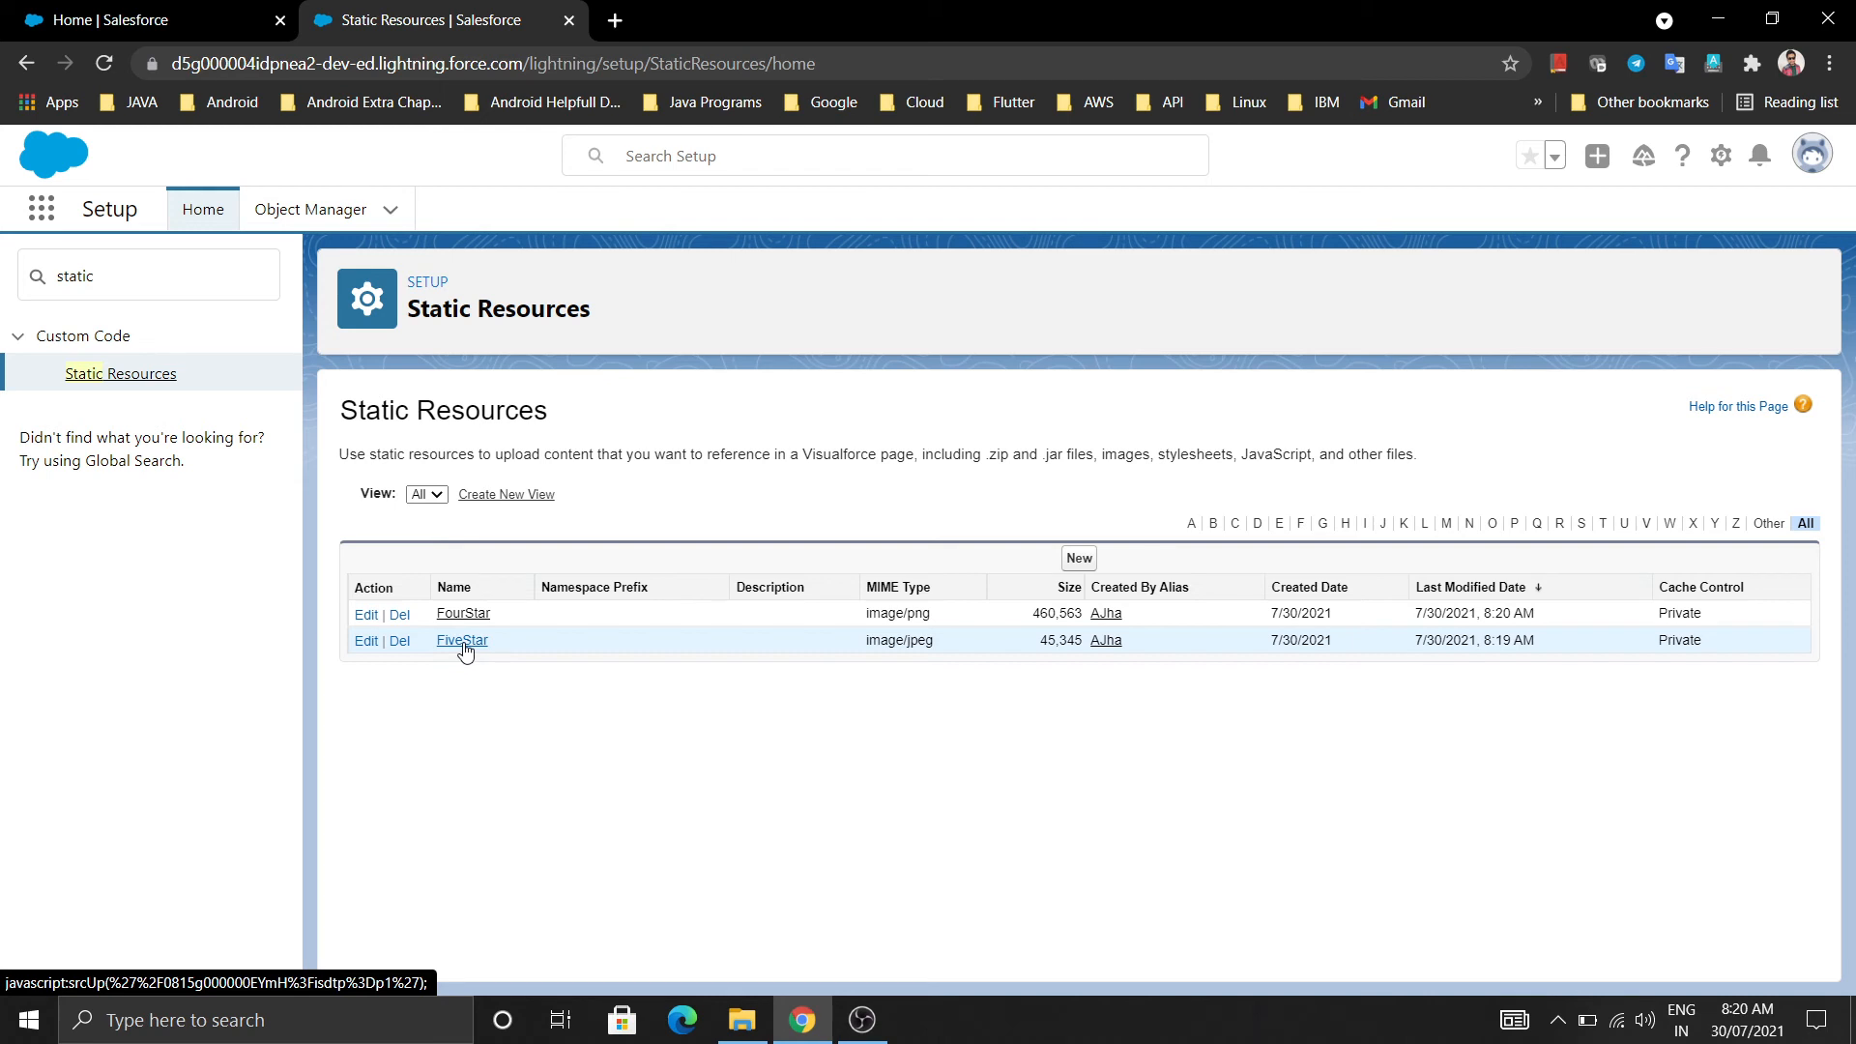
click(460, 640)
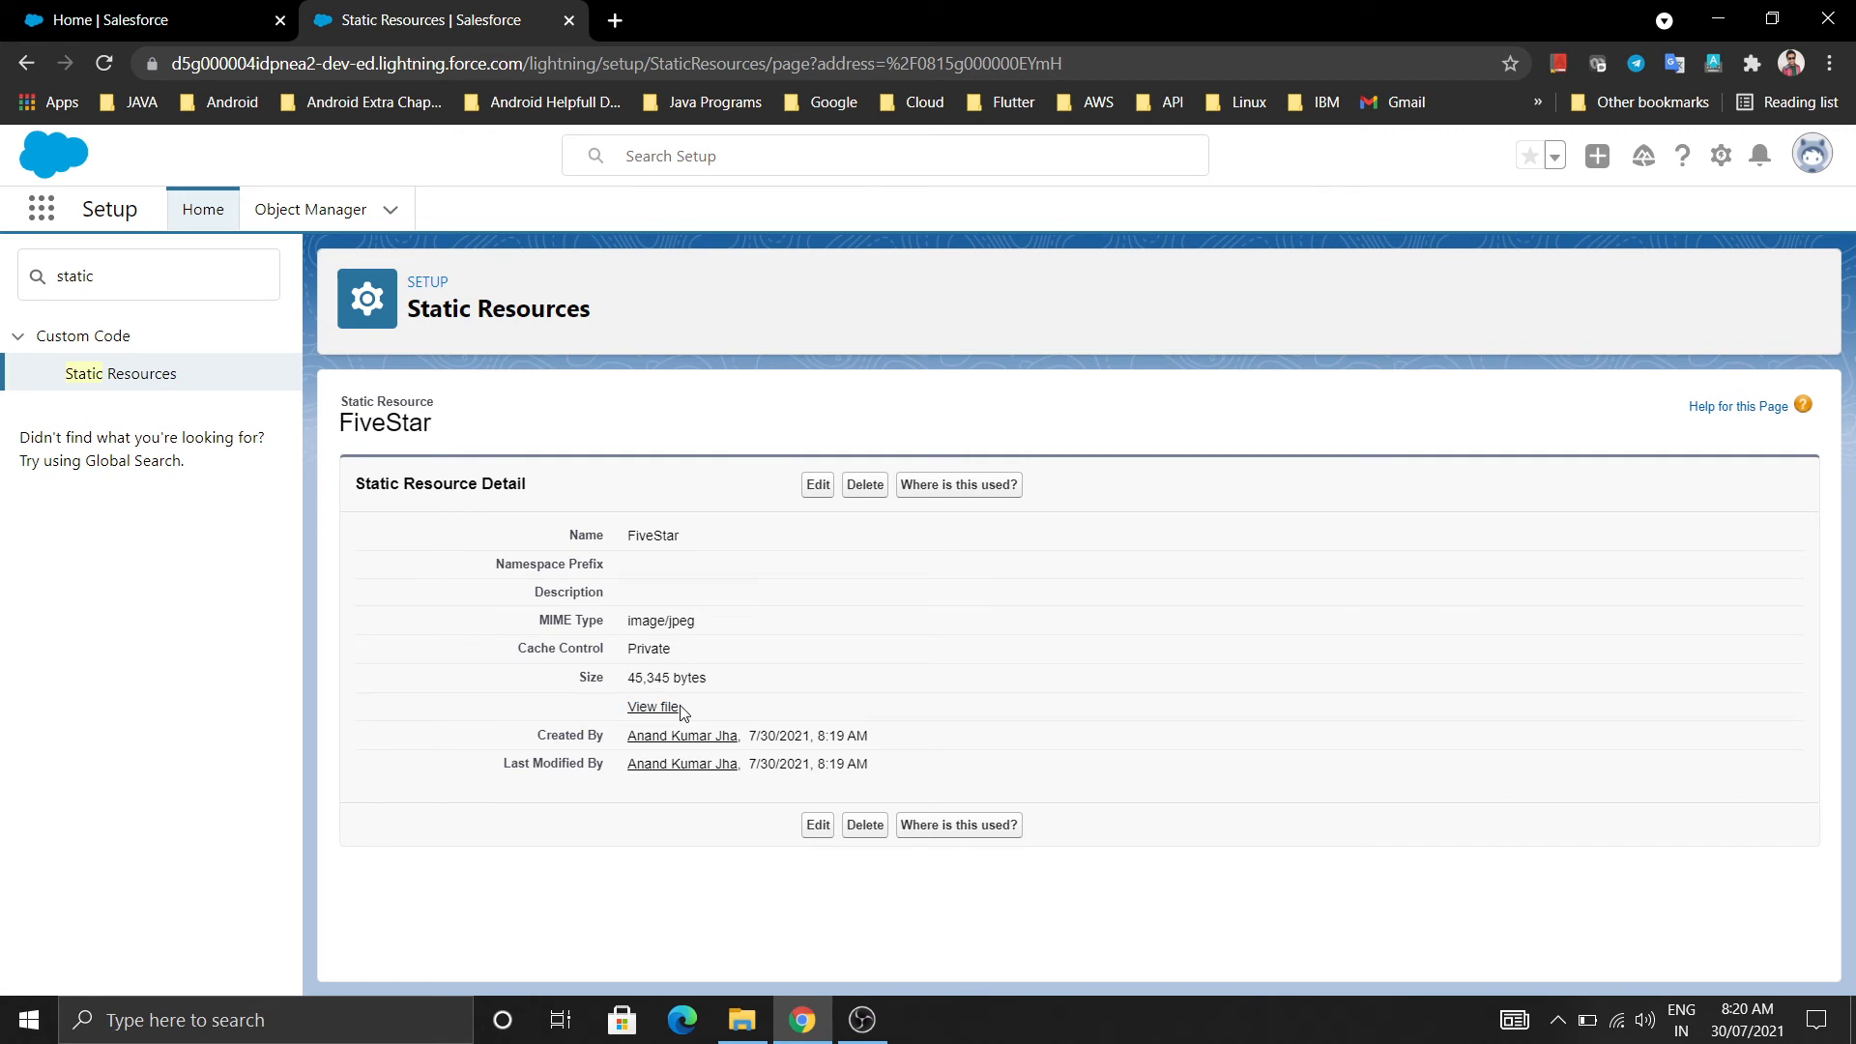
mouse_move(652, 707)
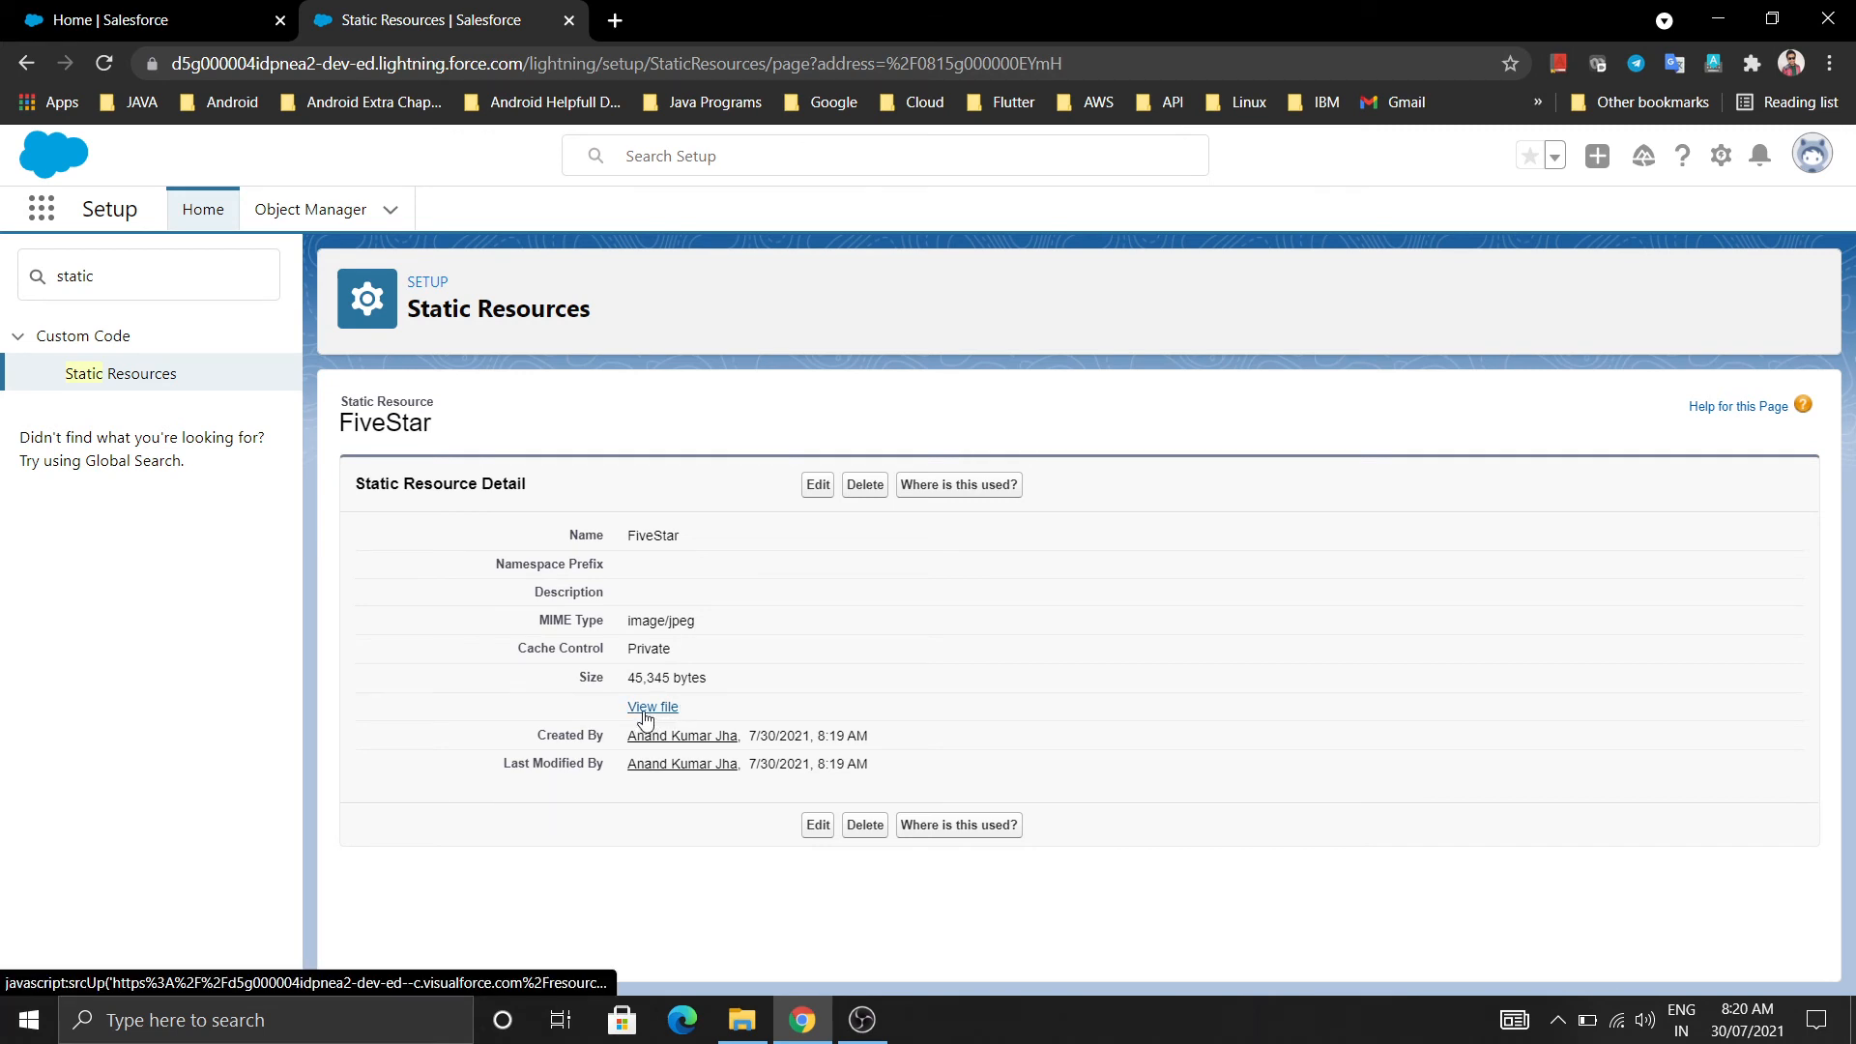
mouse_move(439, 460)
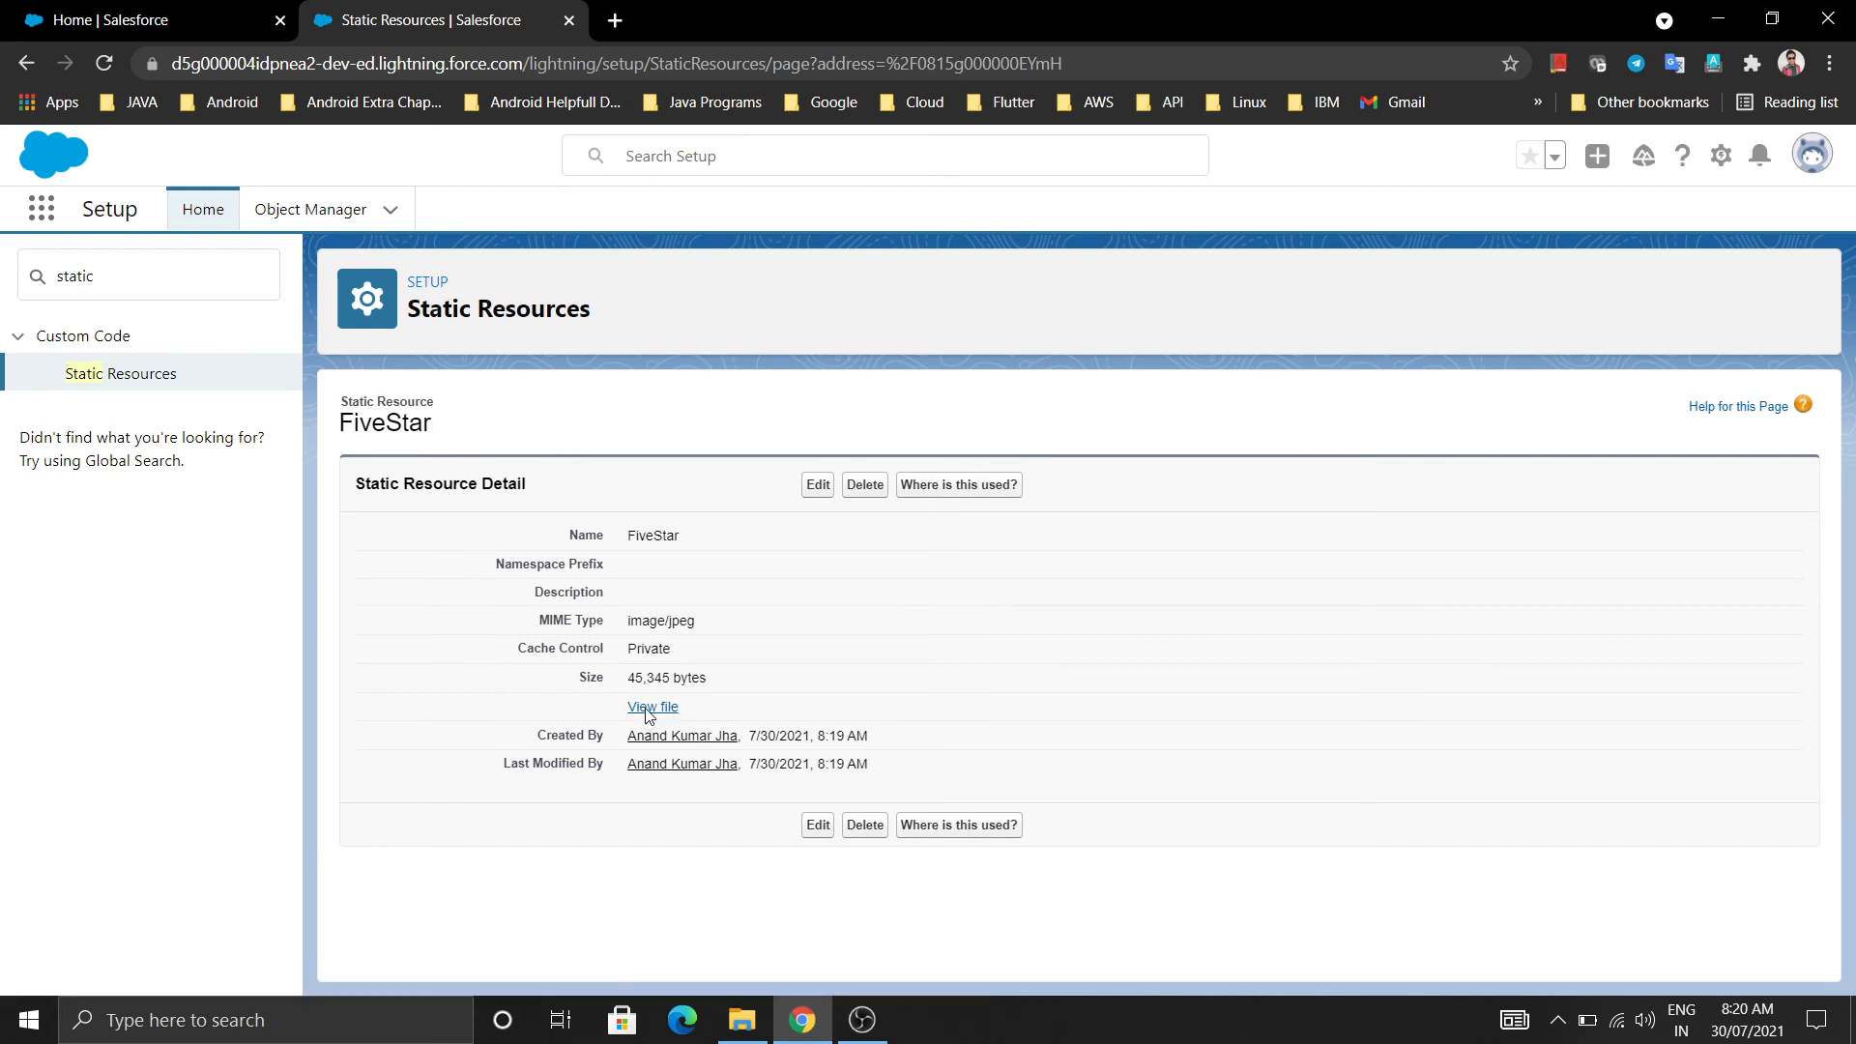
click(652, 707)
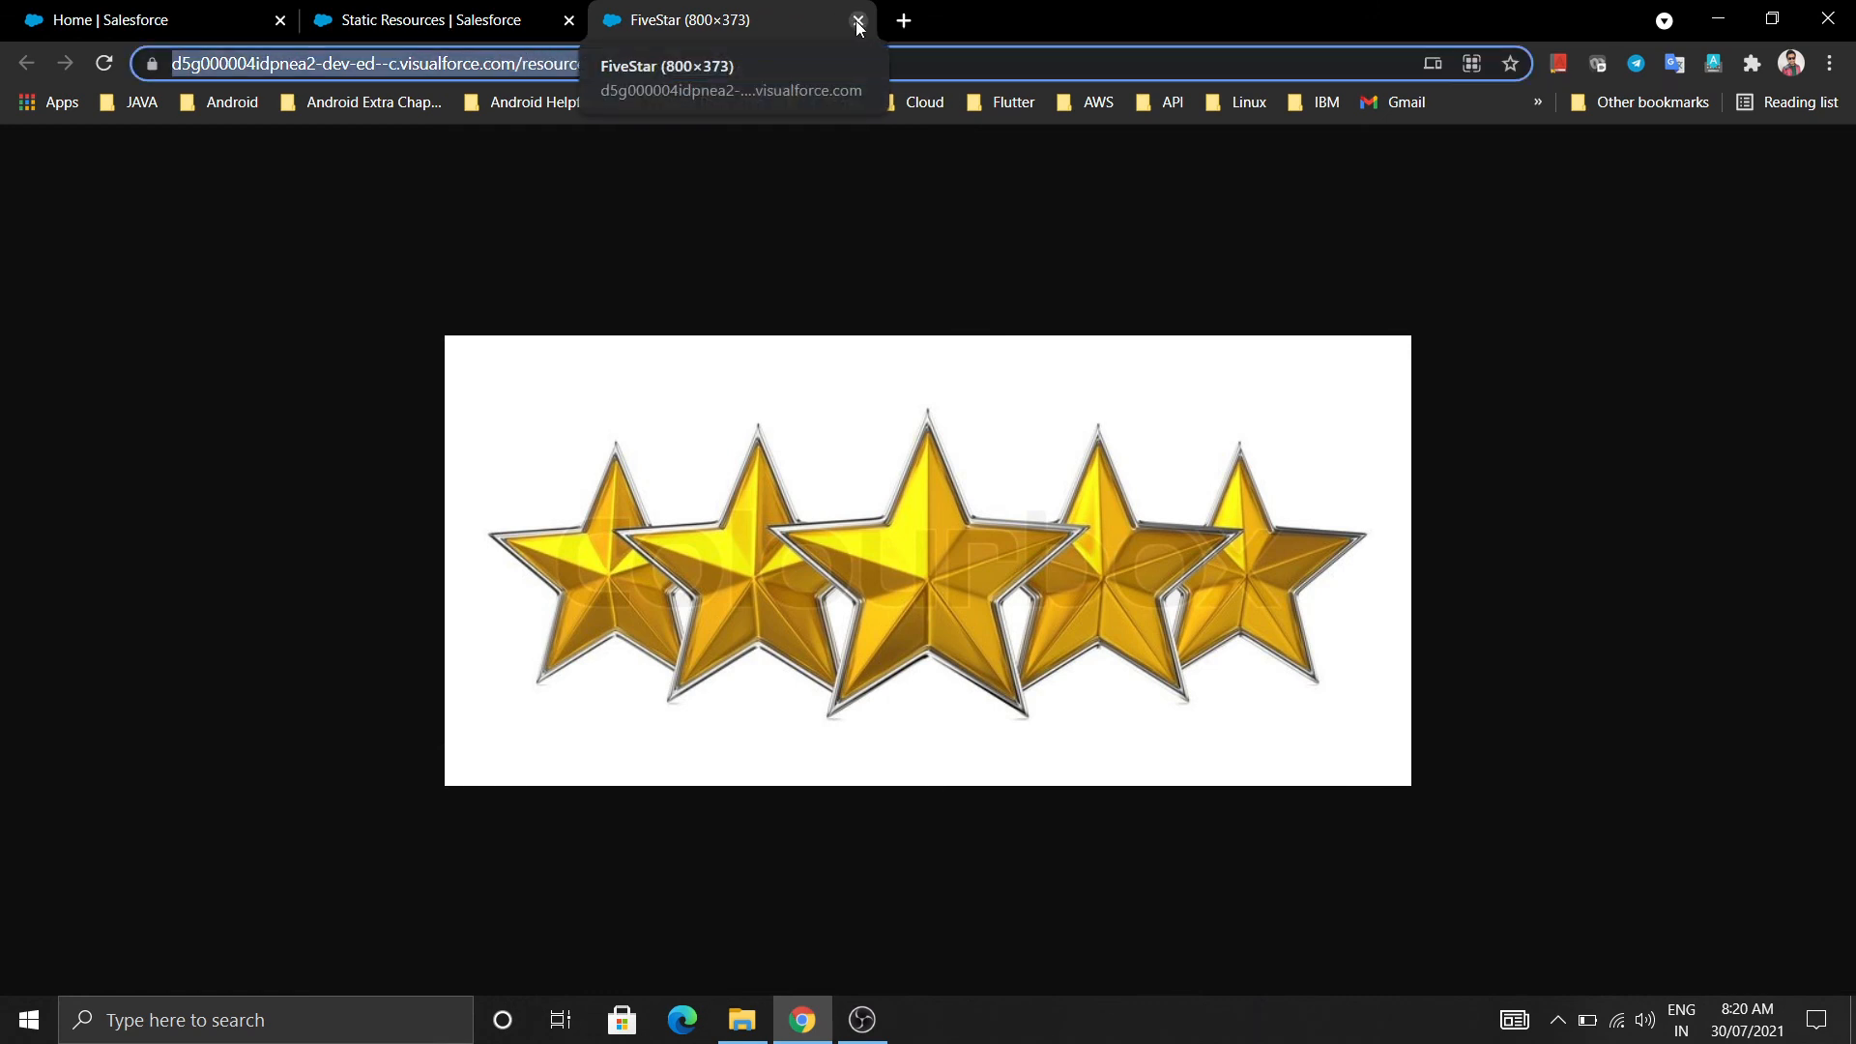
click(856, 19)
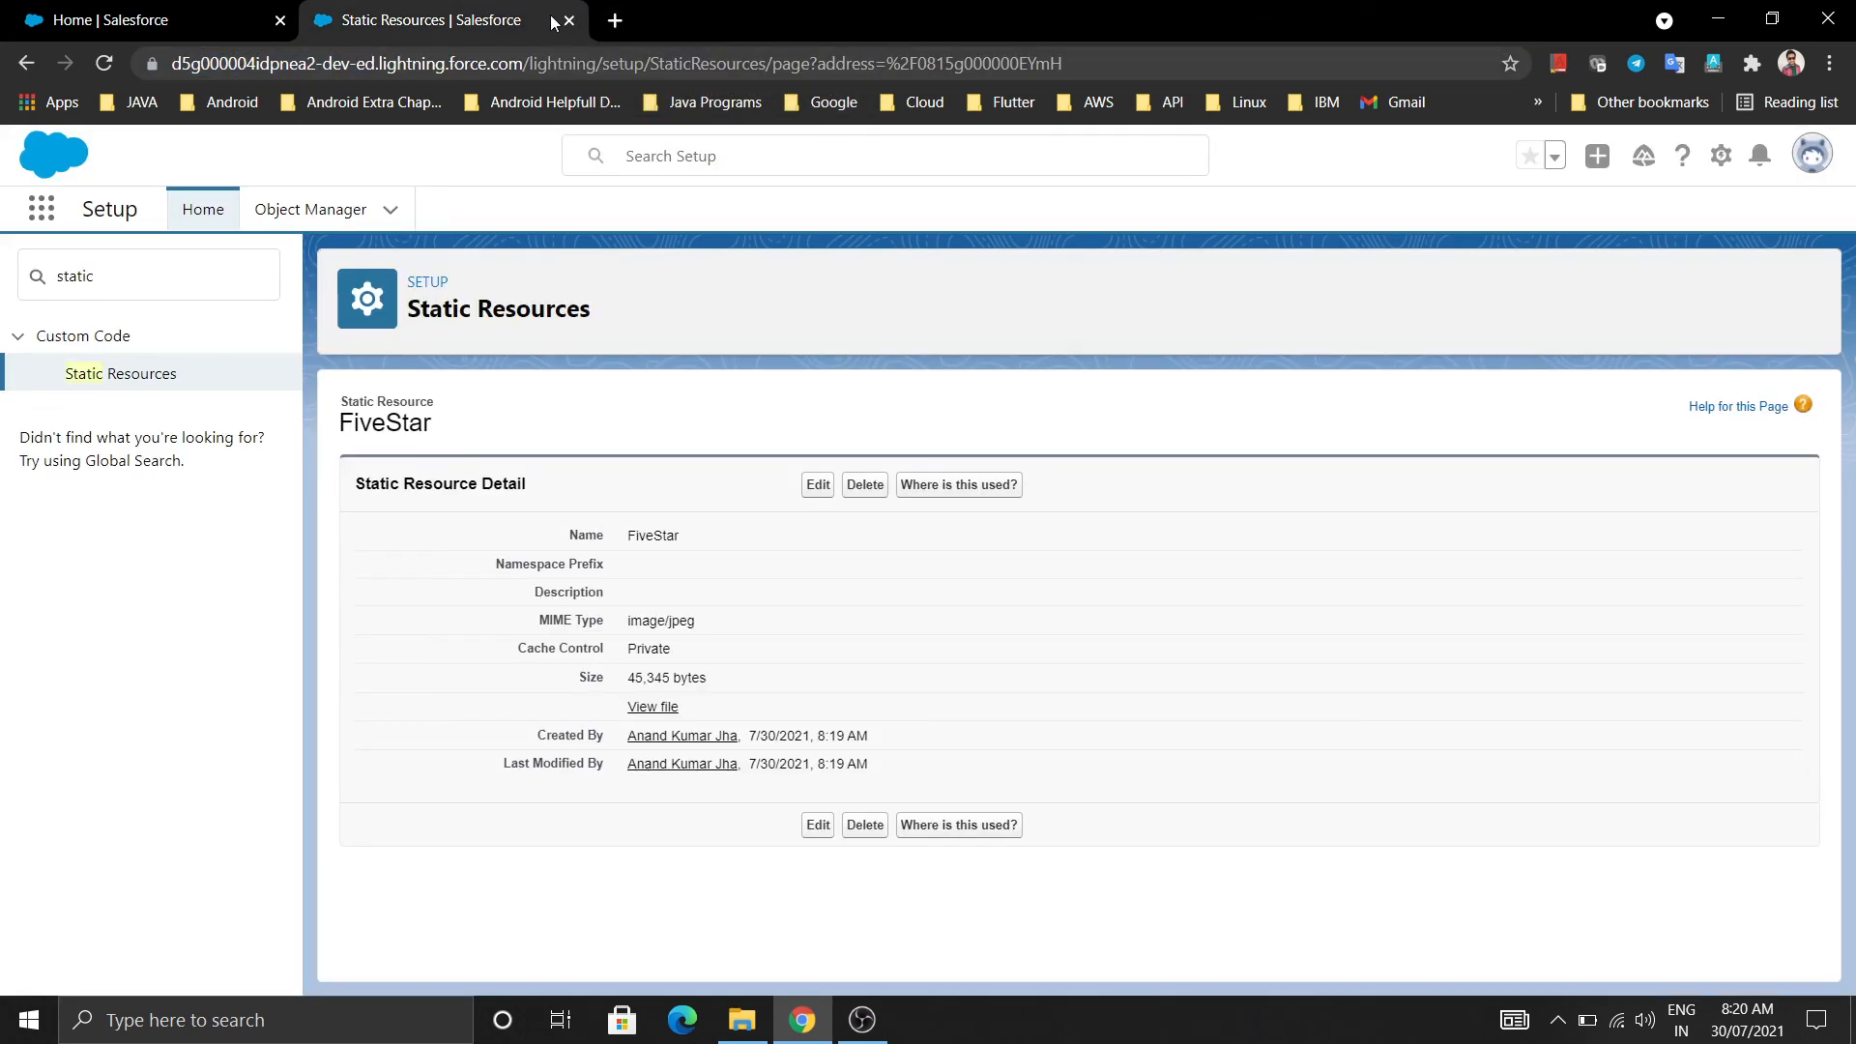
Step: Switch back to the Home | Salesforce browser tab
click(136, 19)
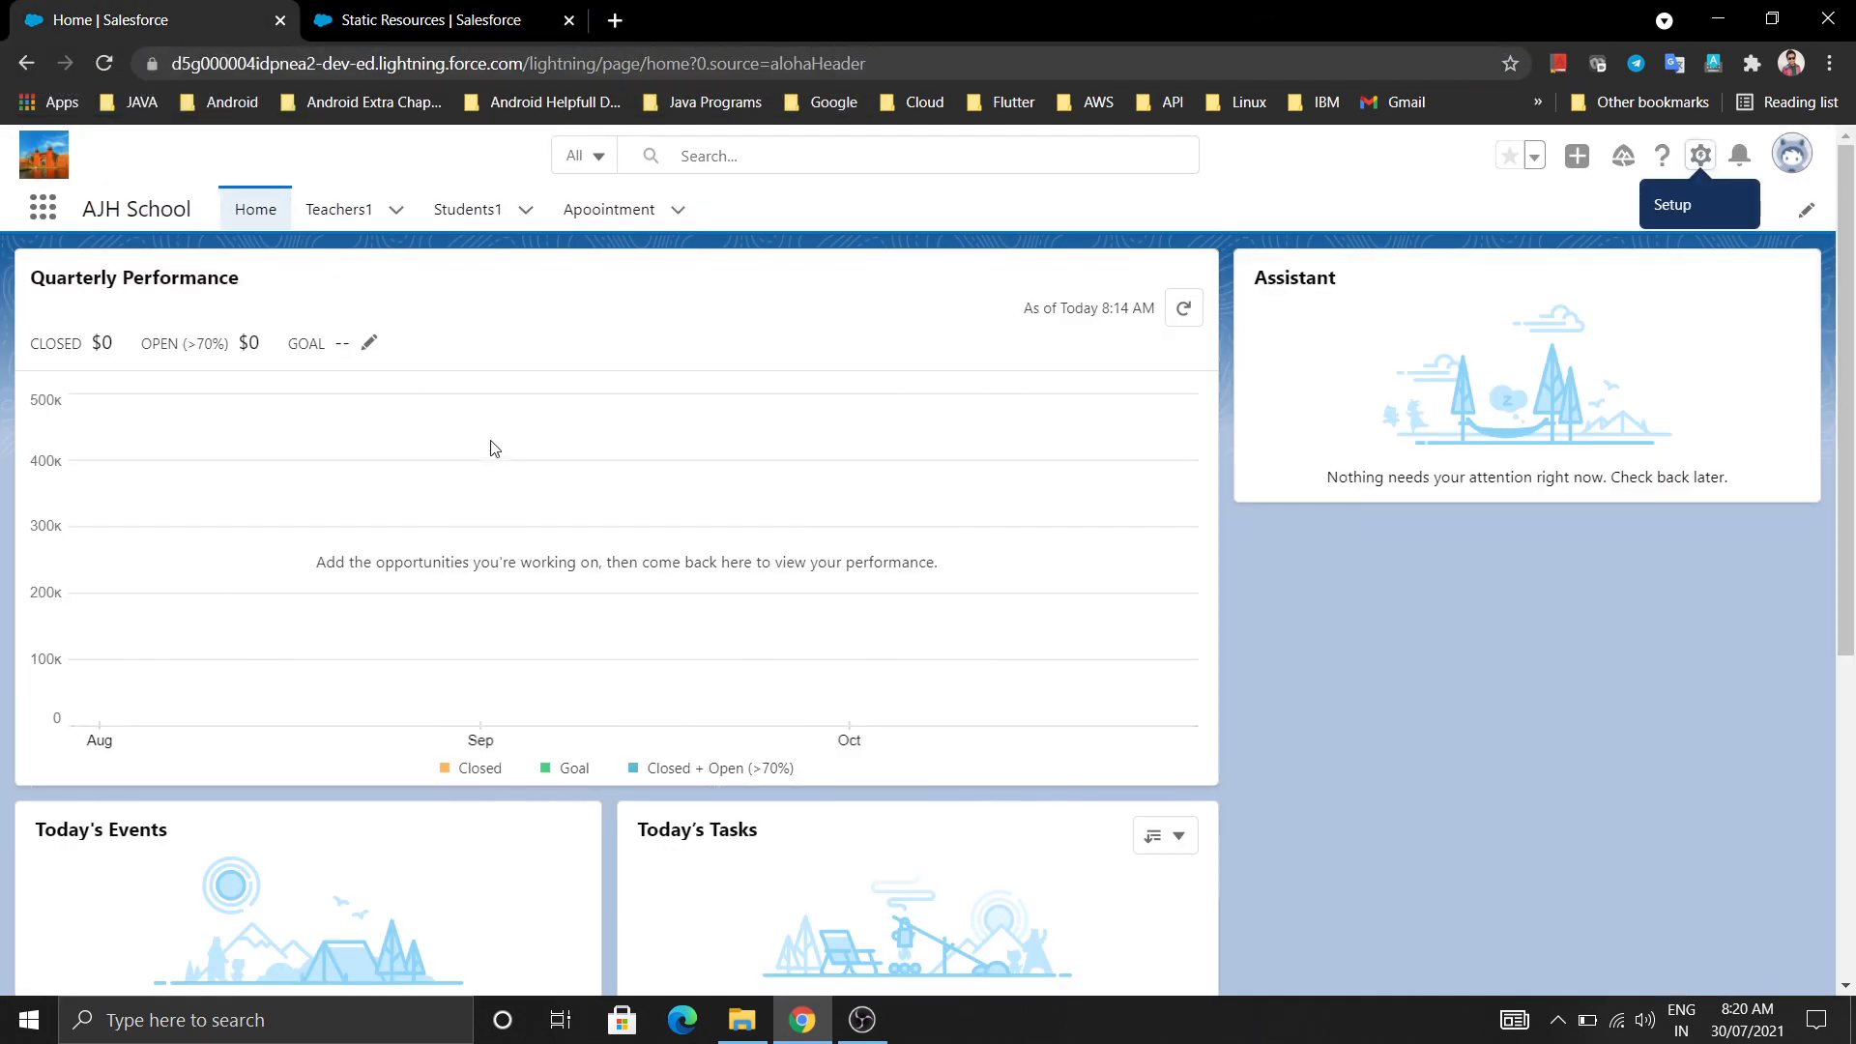
mouse_move(704, 489)
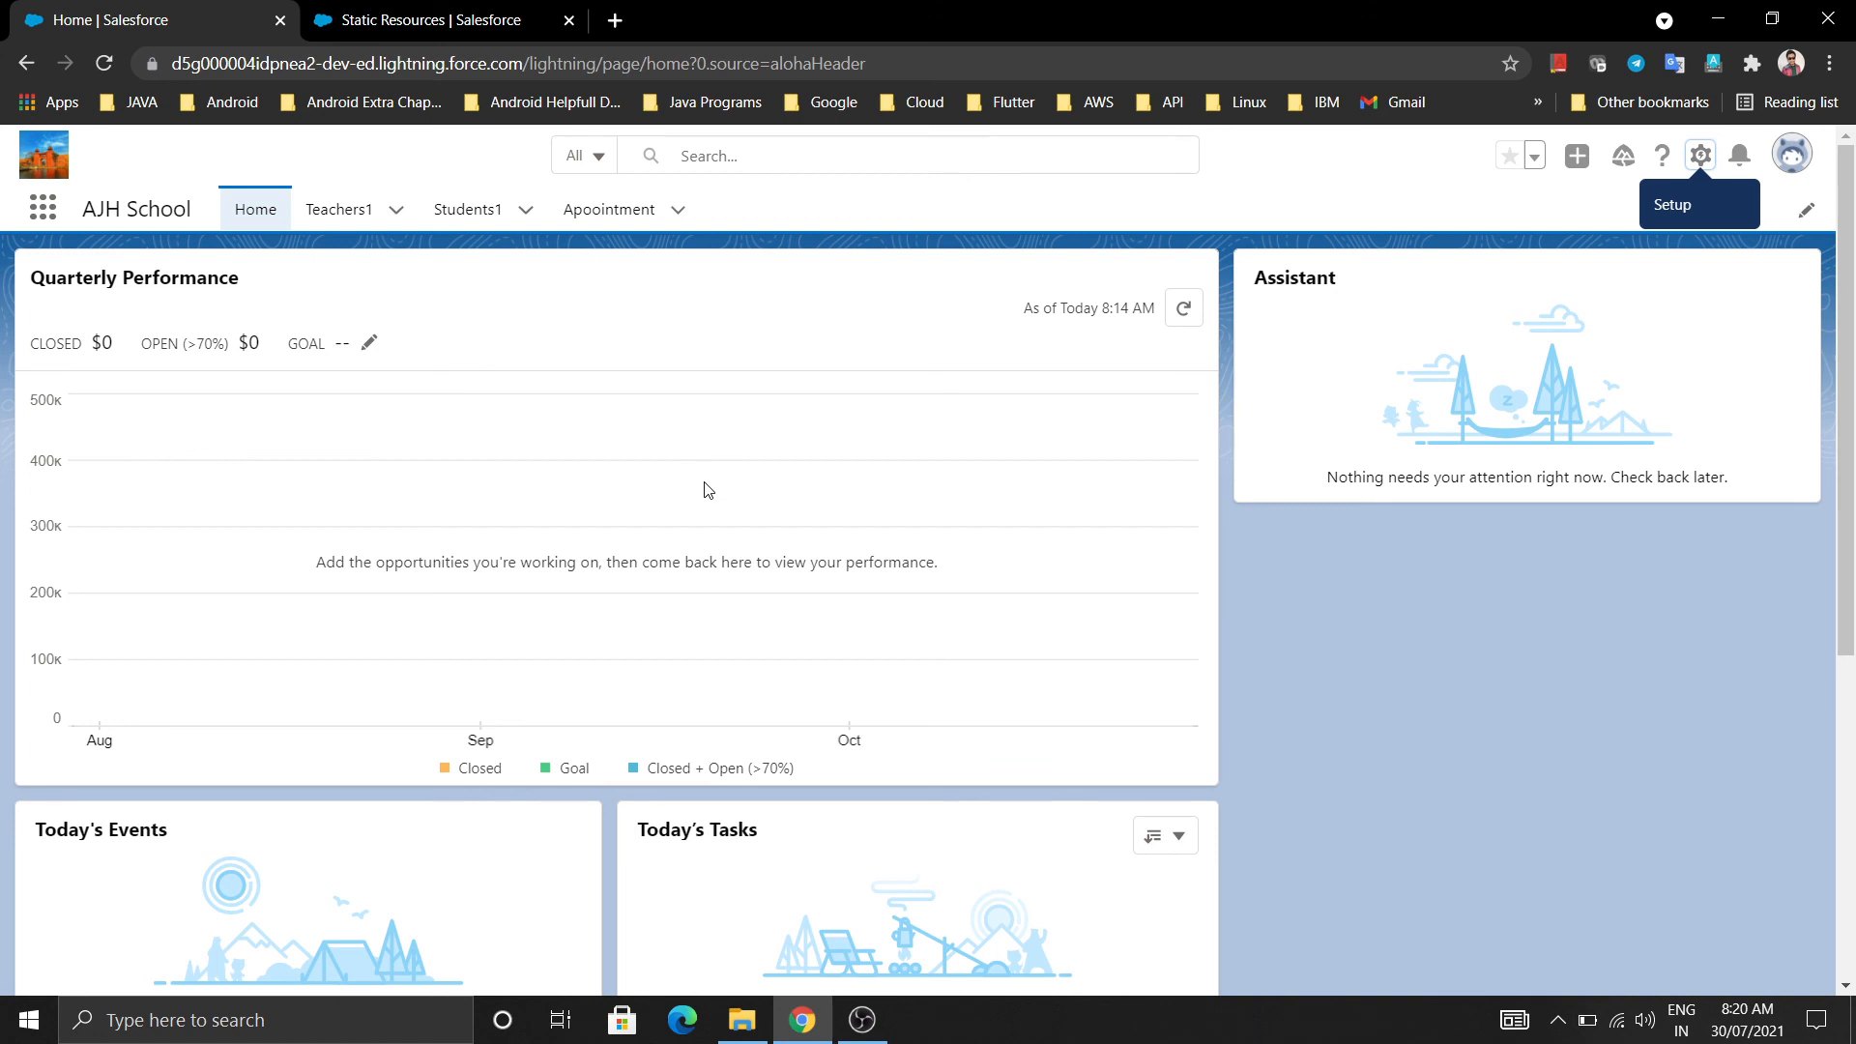